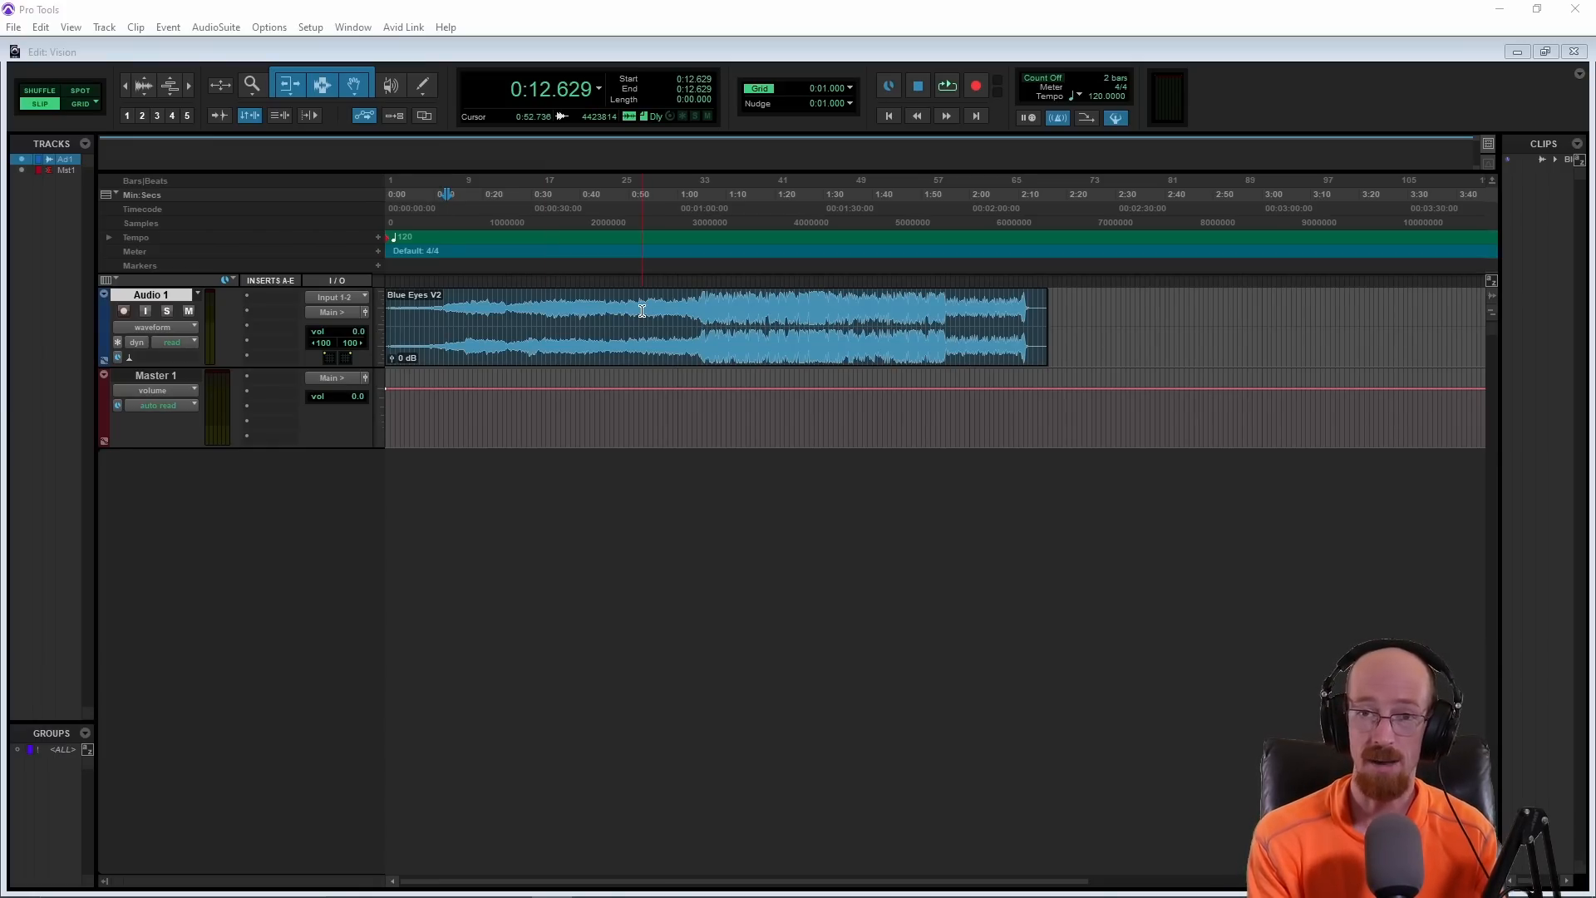
Step: Search the Audio 1 insert plug-in list for 'halo' to show the NUGEN Halo plug-ins
left_click(452, 311)
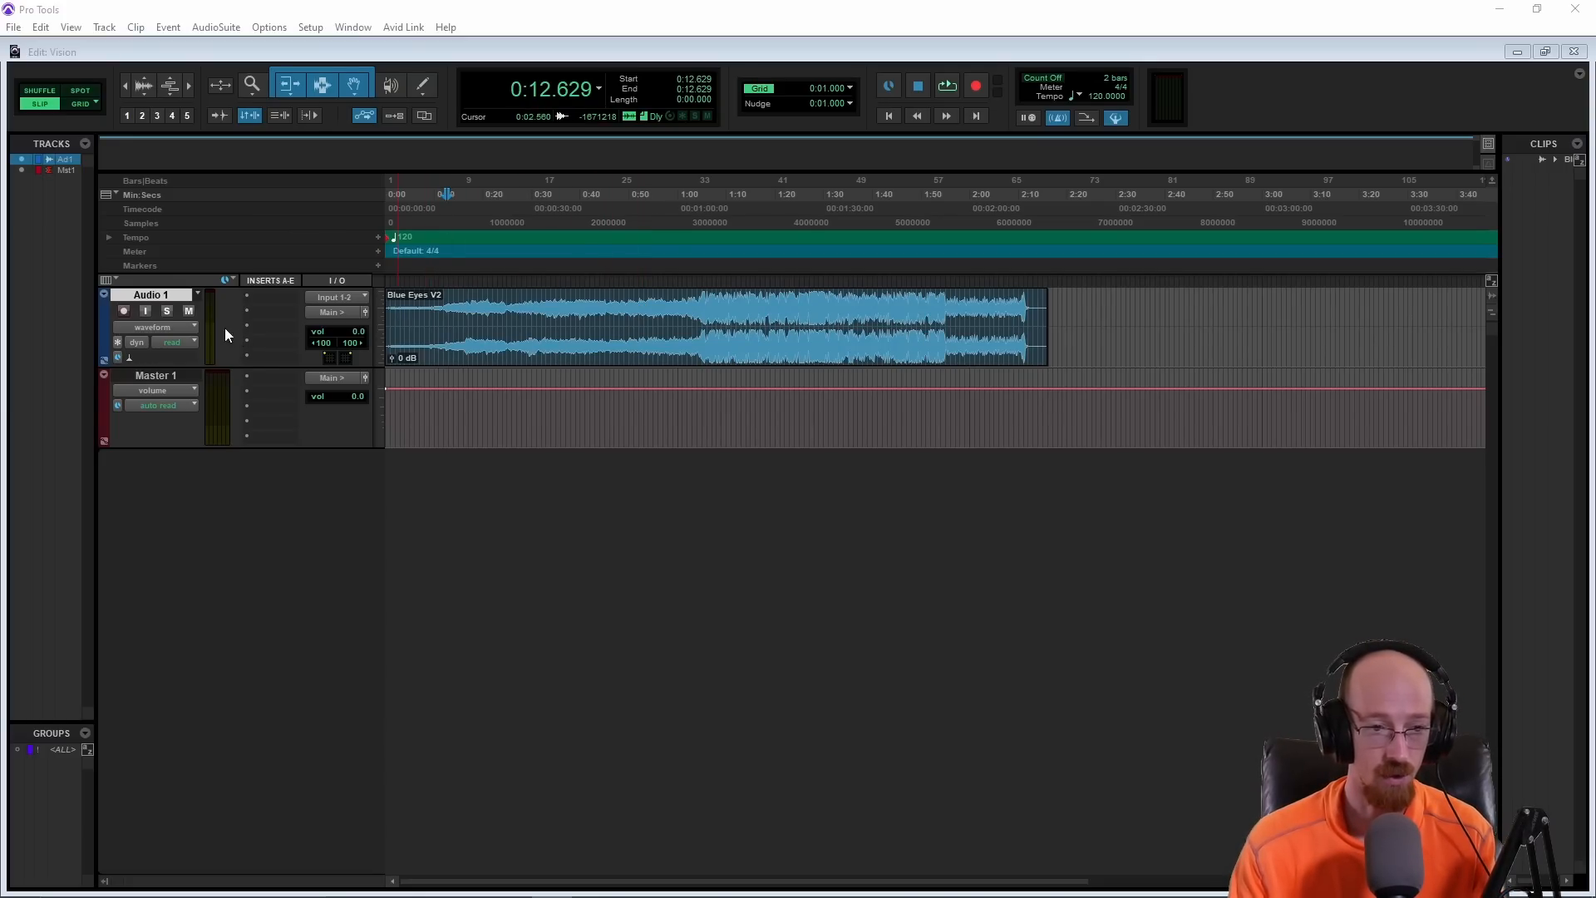
mouse_move(224, 407)
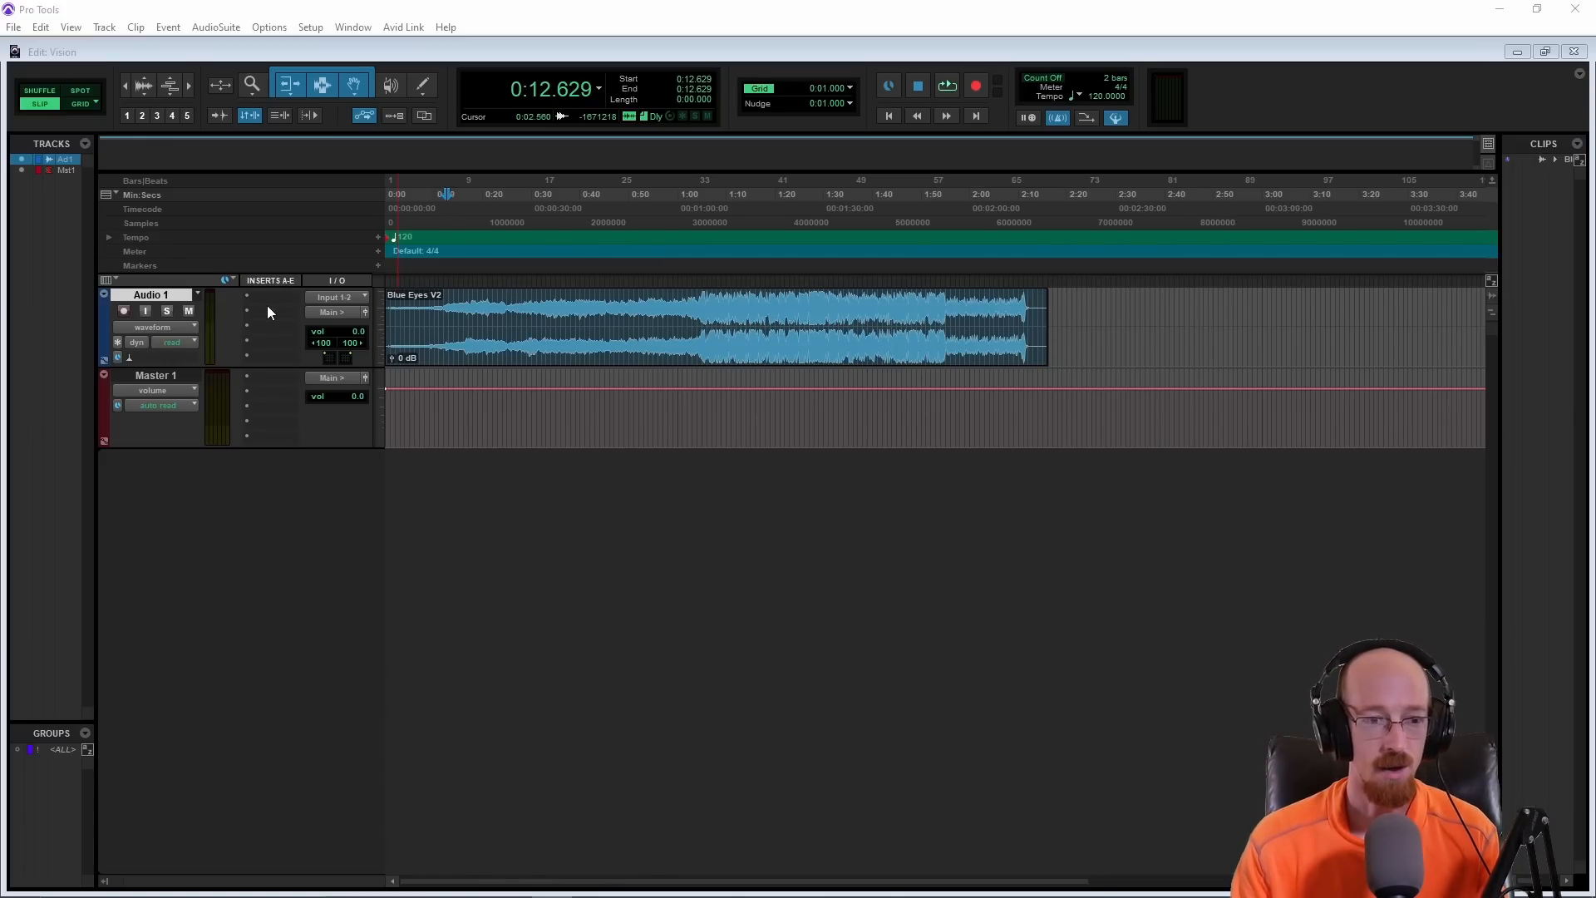
left_click(248, 296)
type("halo")
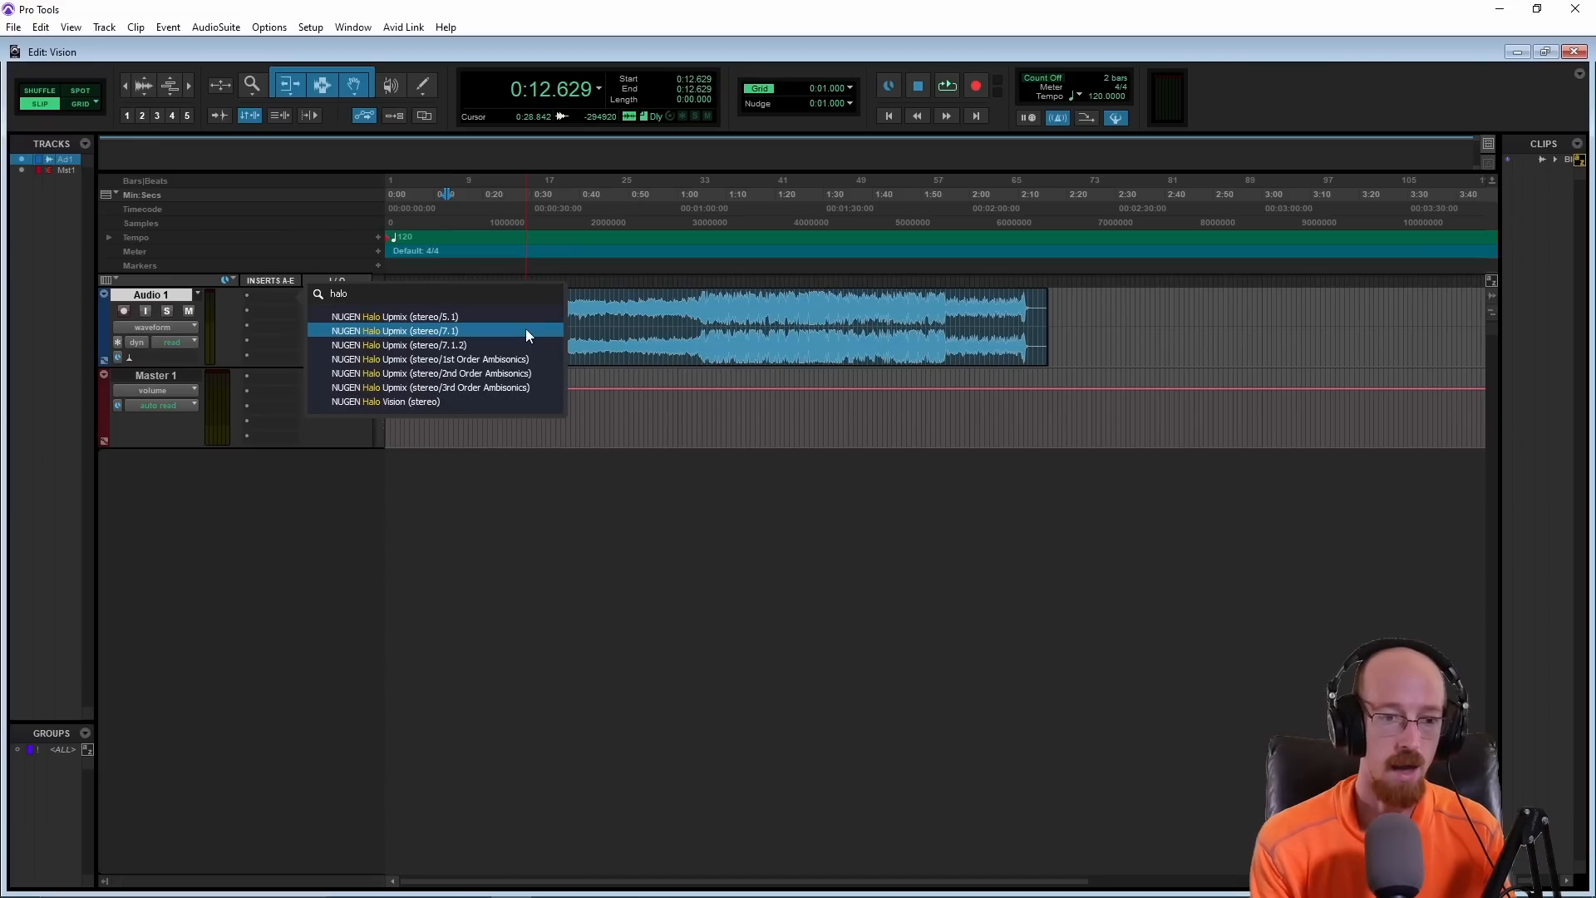
mouse_move(417, 316)
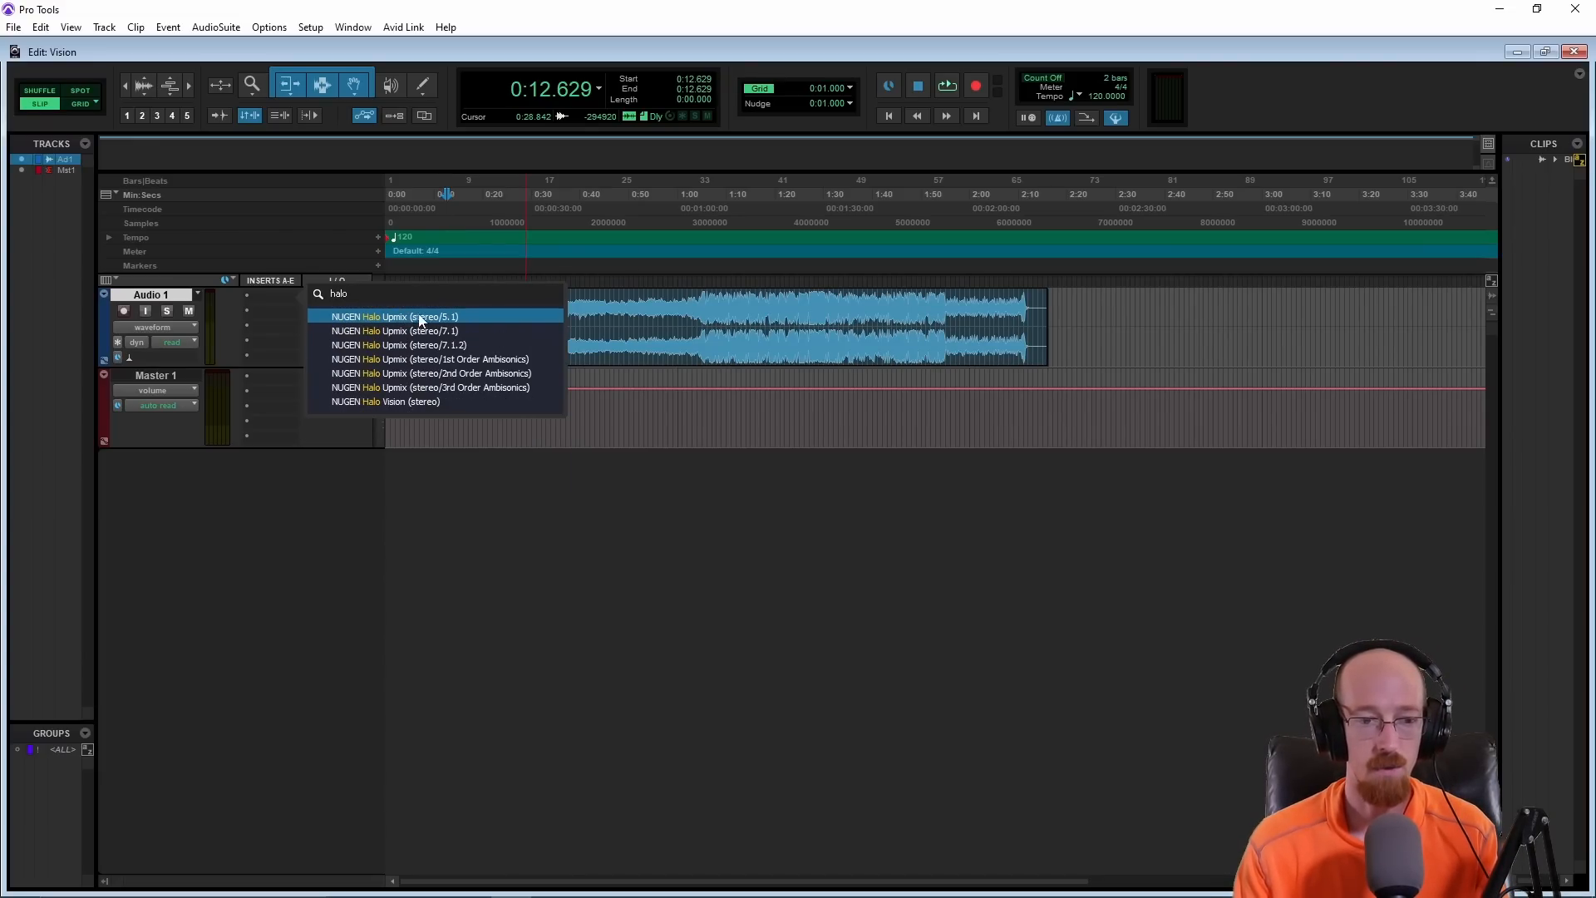
mouse_move(445, 322)
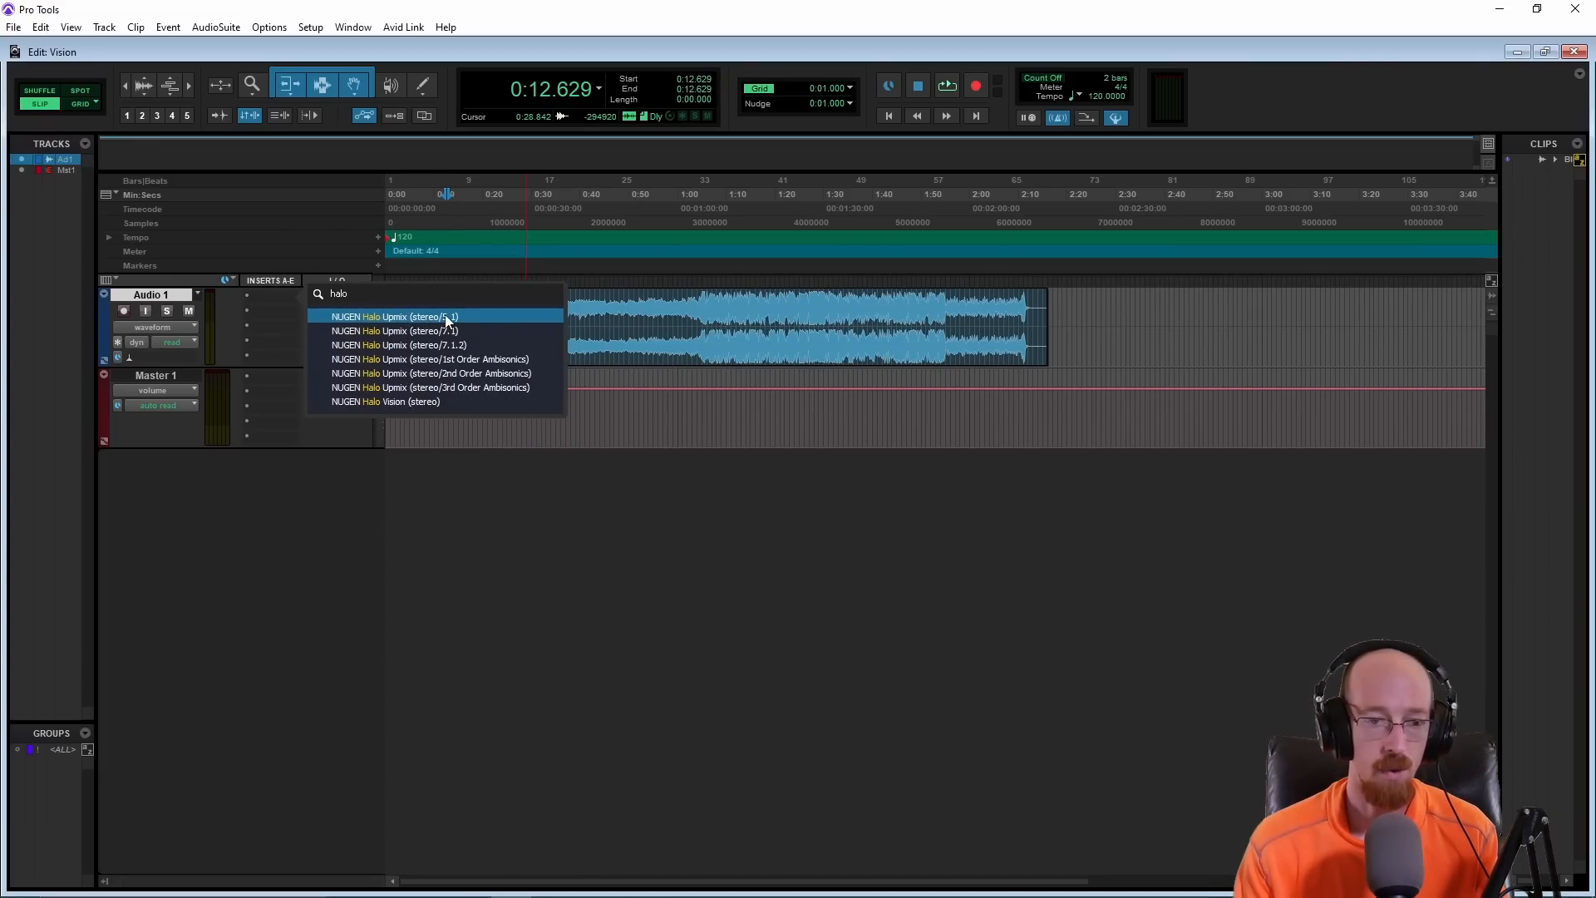
Step: Insert NUGEN Halo Upmix (stereo/5.1) on Audio 1 with its factory default preset
left_click(398, 316)
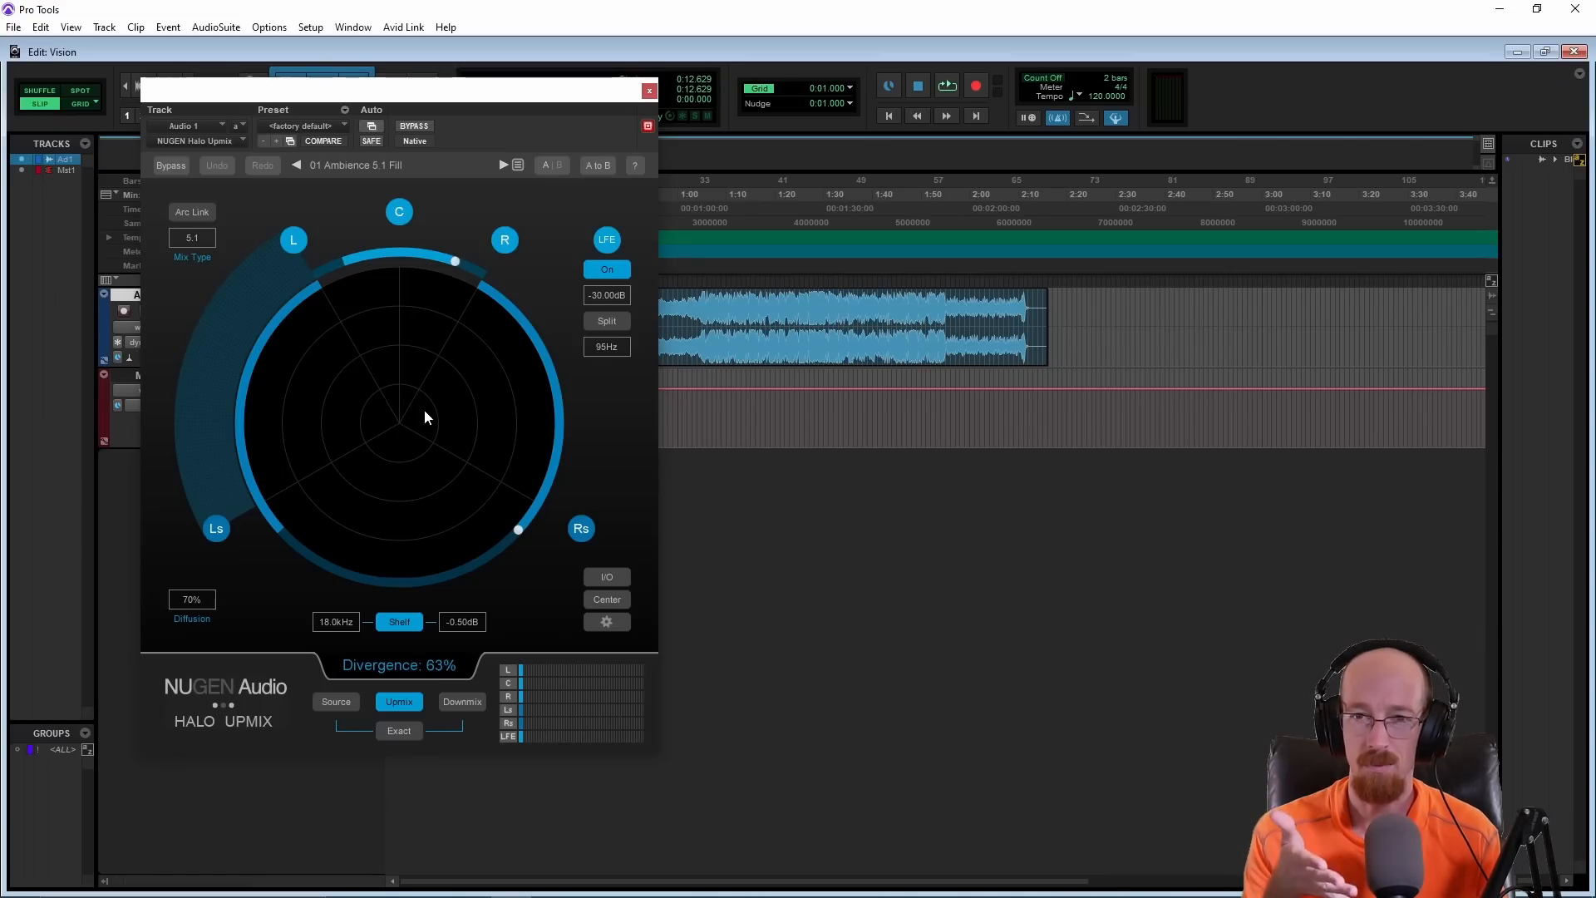
mouse_move(487, 224)
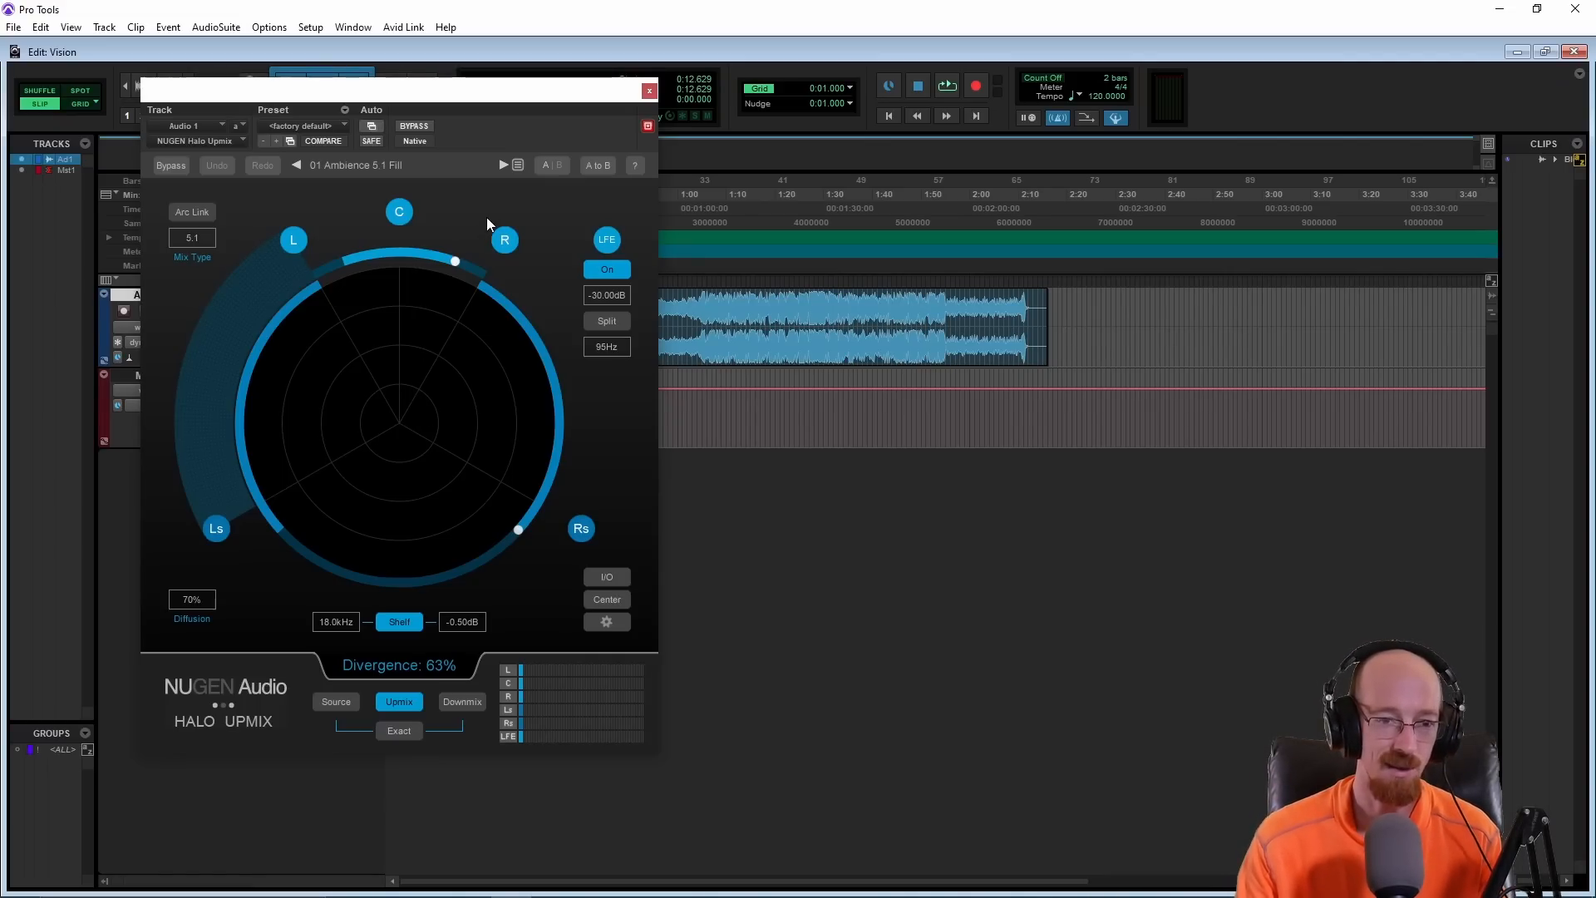
mouse_move(477, 214)
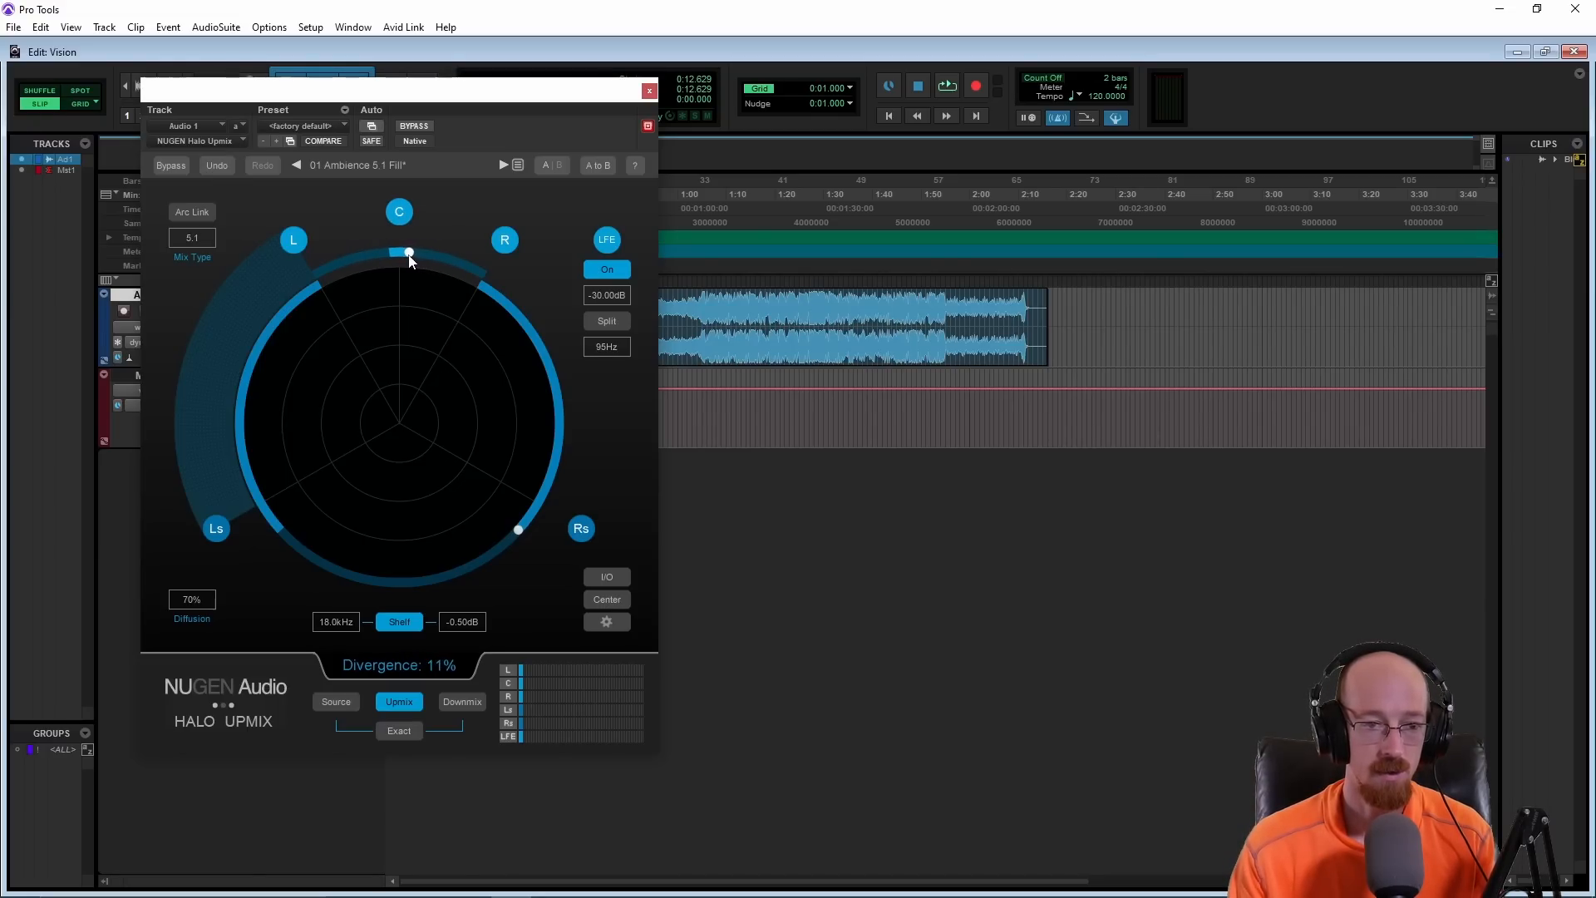
Step: Widen front divergence to 52%, set rear fade to 57%, and check the 95Hz LFE crossover
left_click_drag(408, 253, 399, 251)
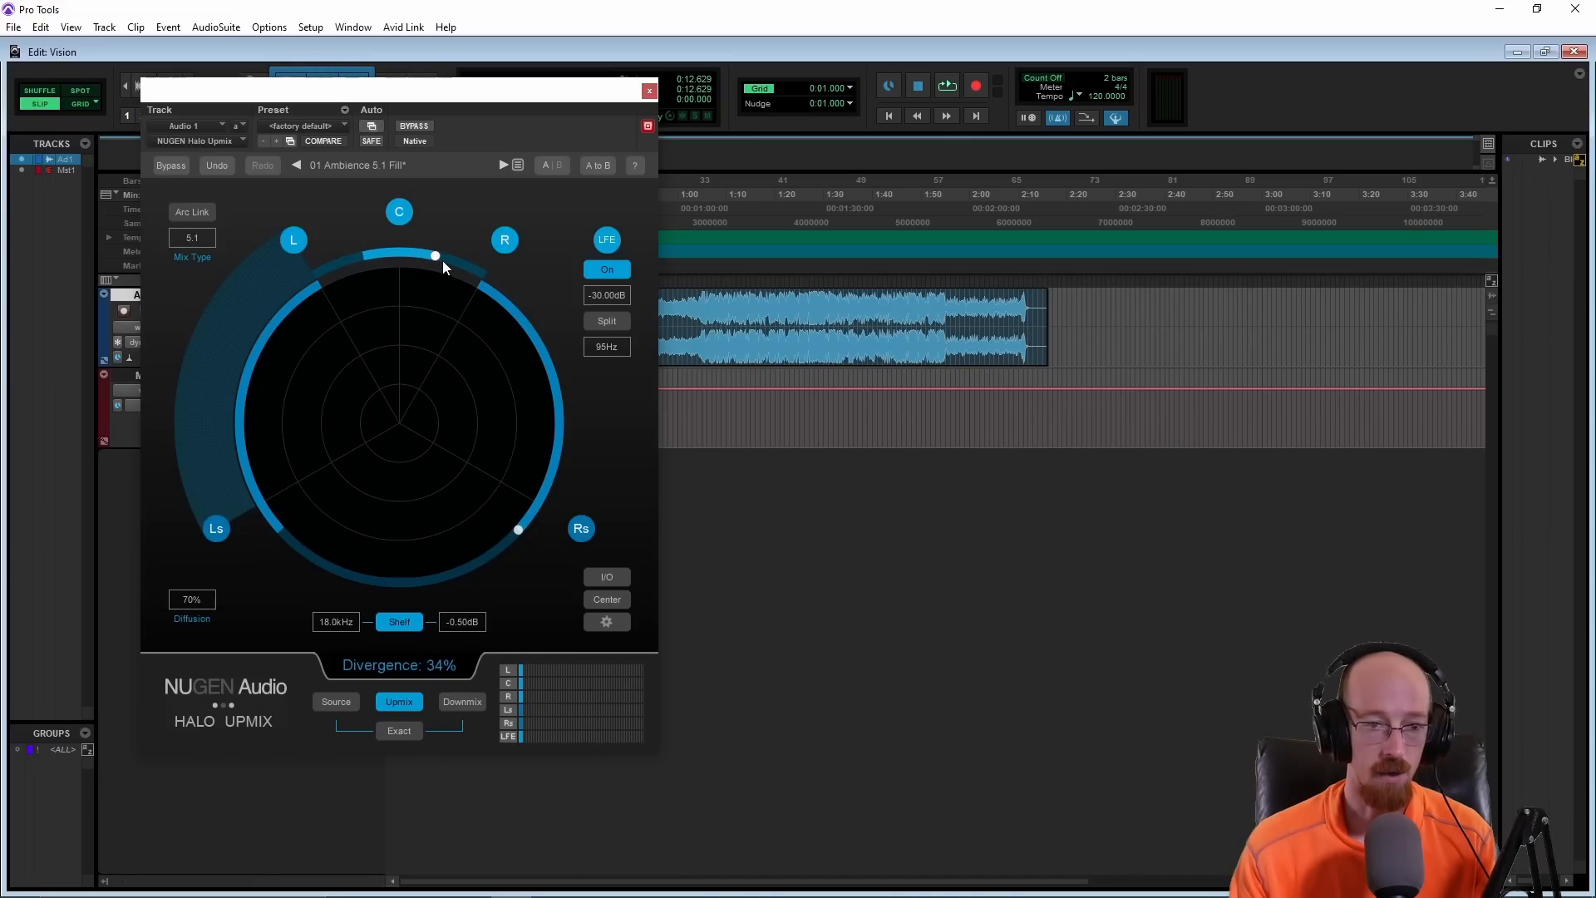
left_click_drag(435, 254, 484, 274)
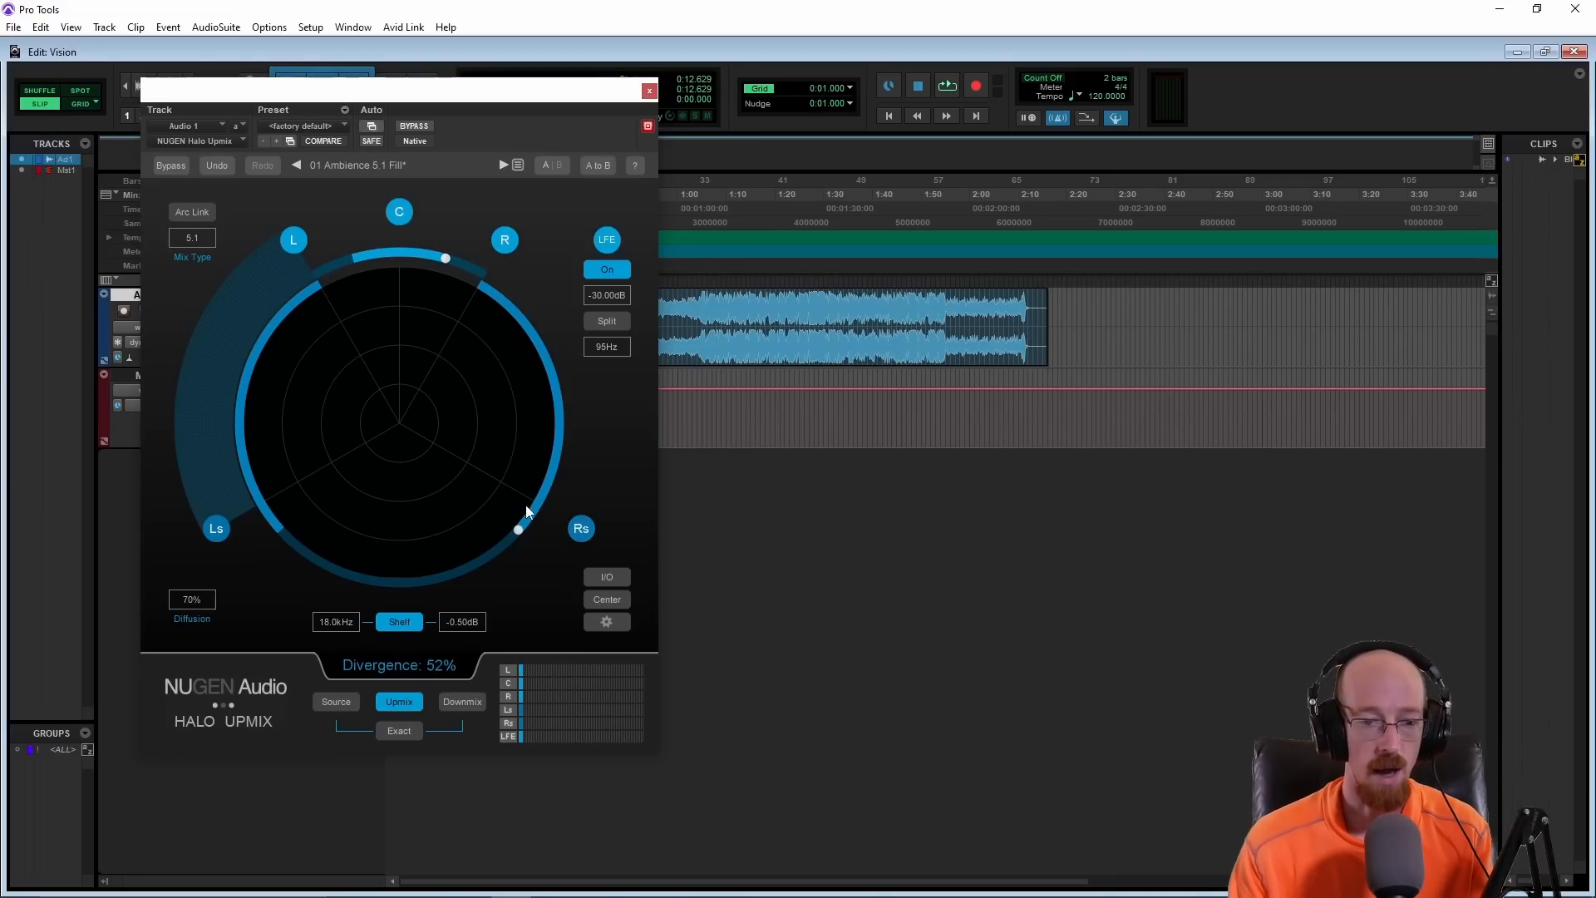
left_click_drag(519, 527, 557, 449)
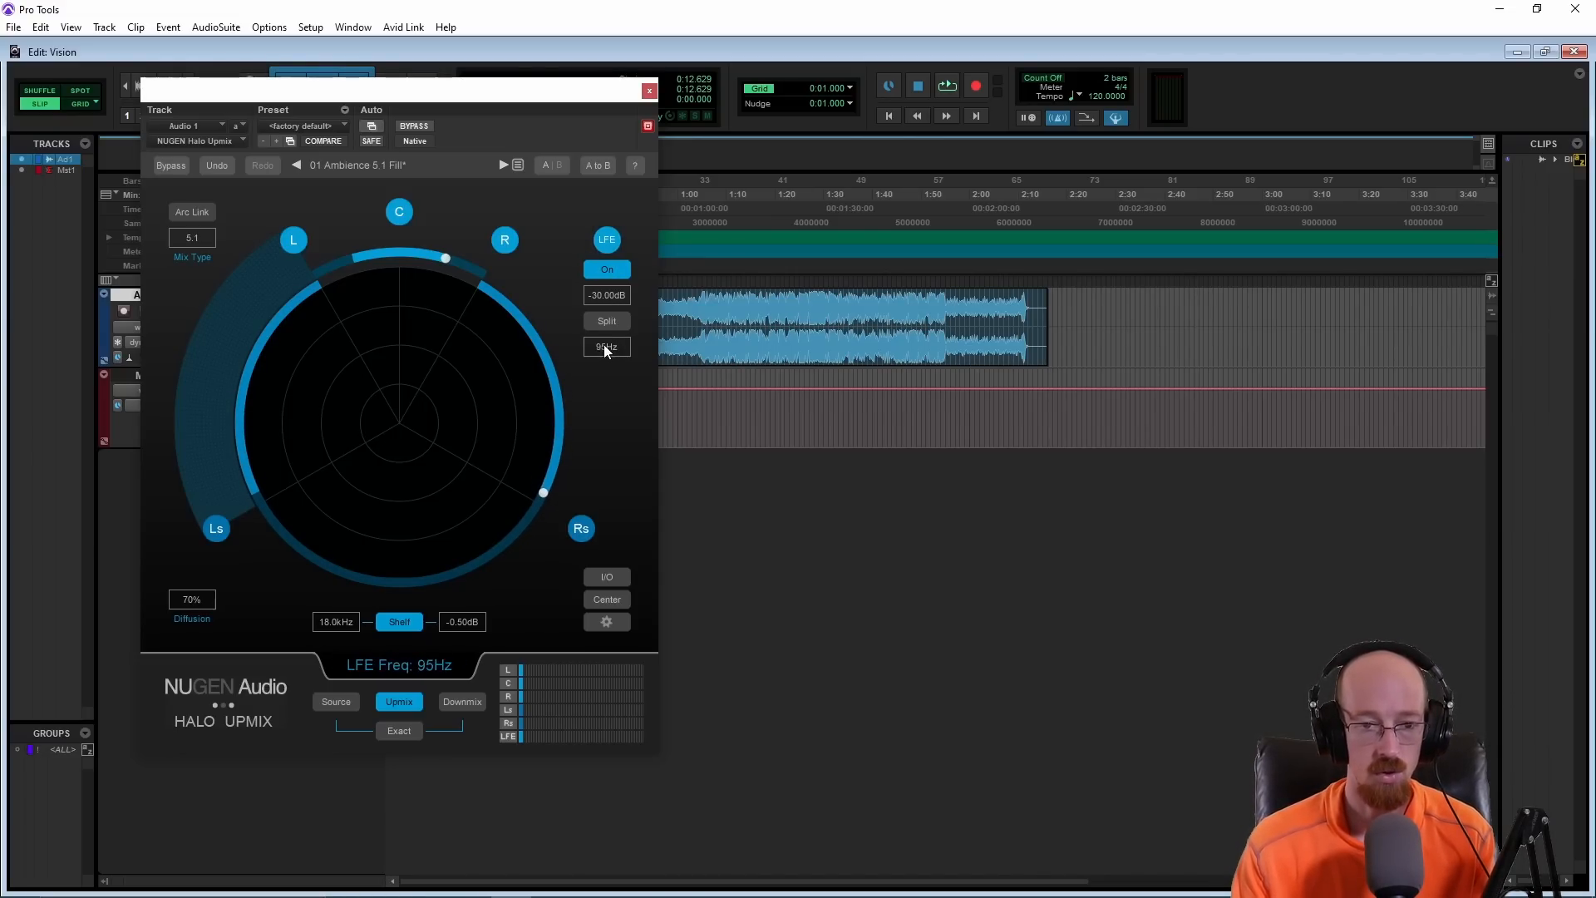
left_click(605, 321)
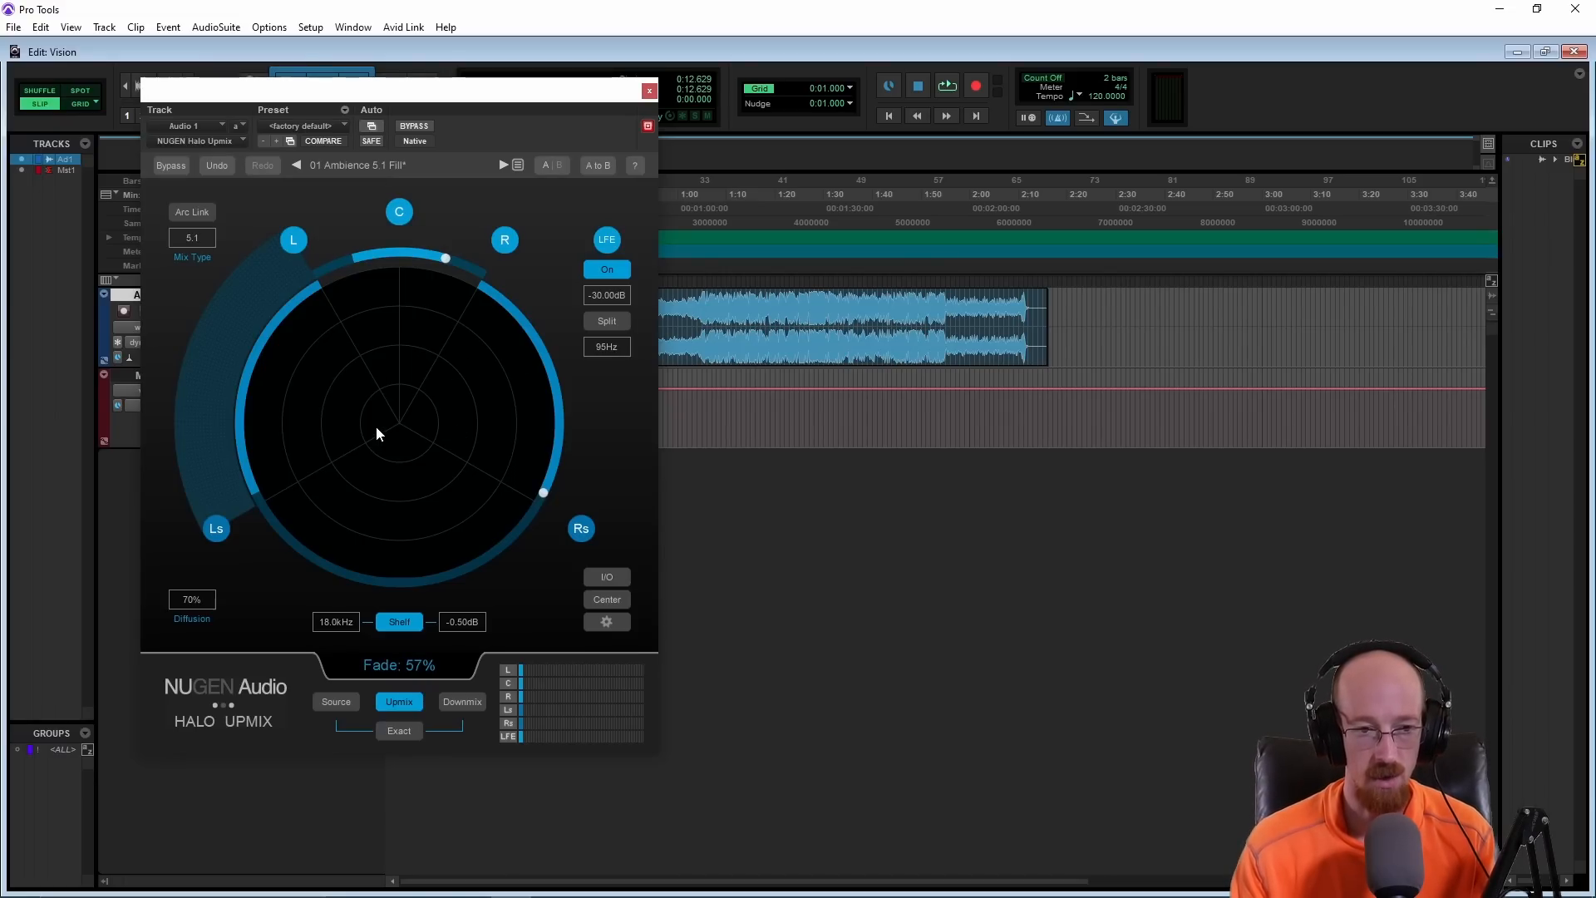
Step: Play the song through the upmix and narrow front divergence to about 10%
left_click(946, 84)
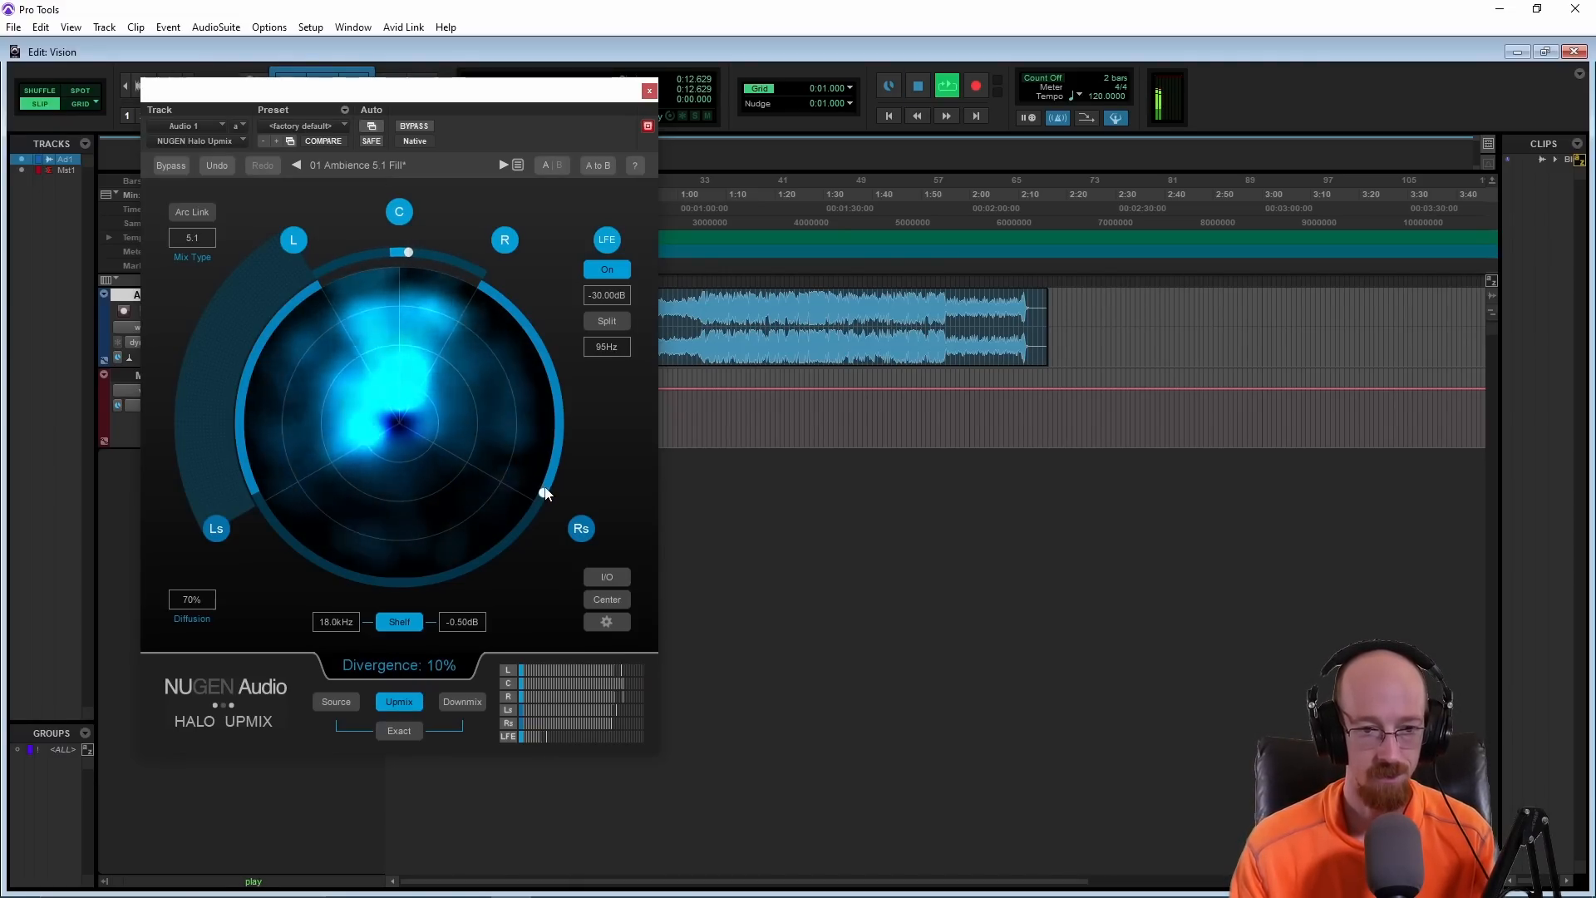
left_click_drag(546, 494, 509, 310)
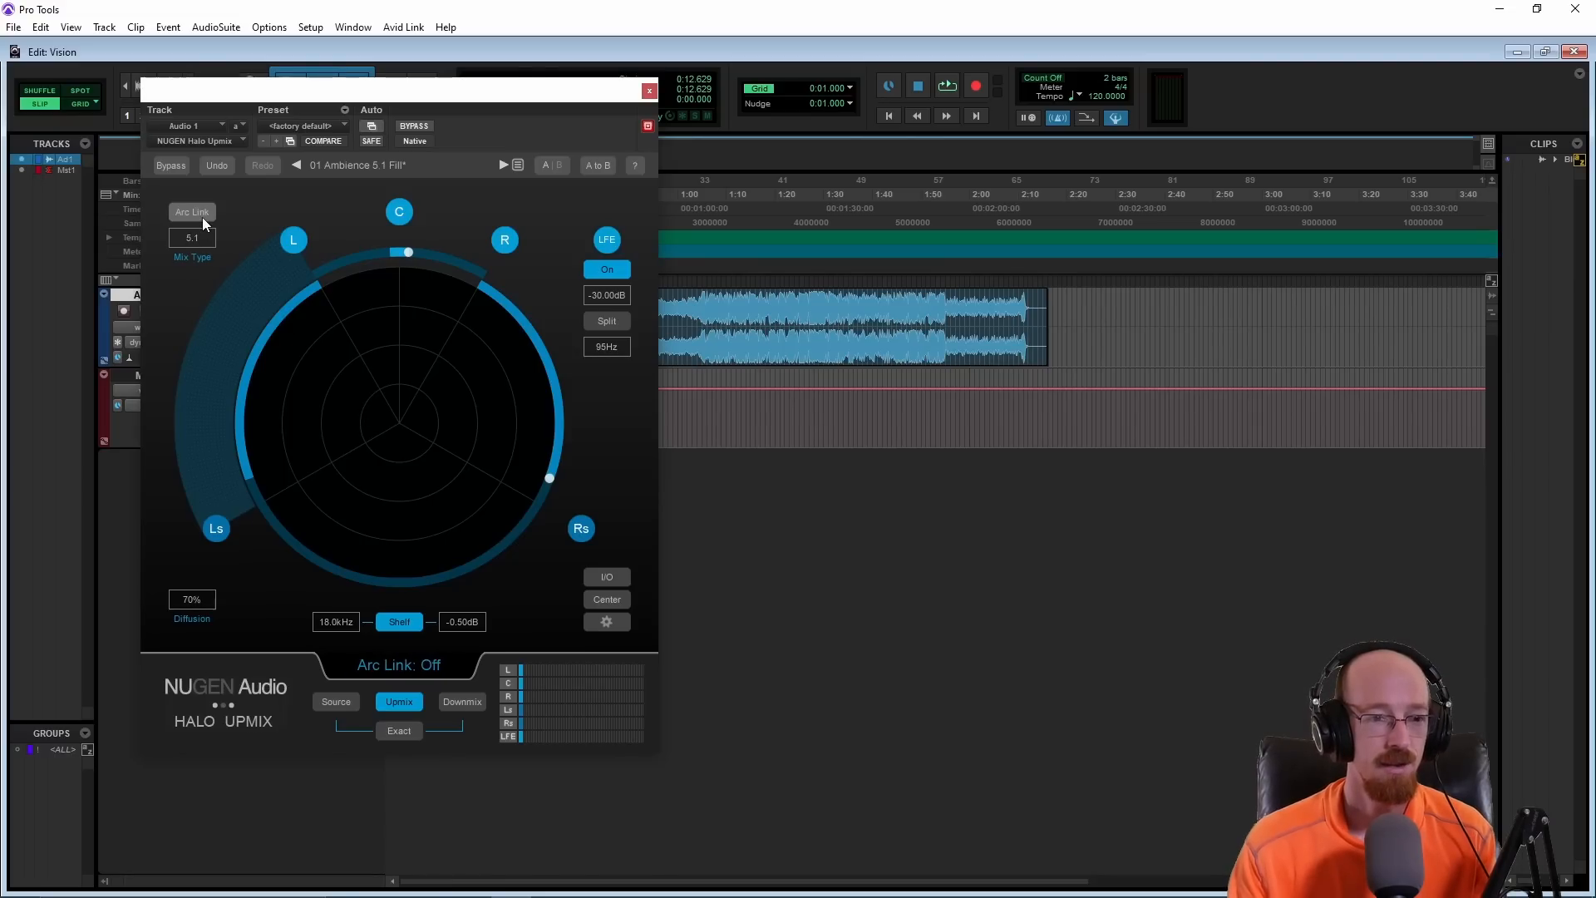
Step: Link the arcs, move them to 31% front divergence and 74% rear fade, then unlink them
left_click(191, 211)
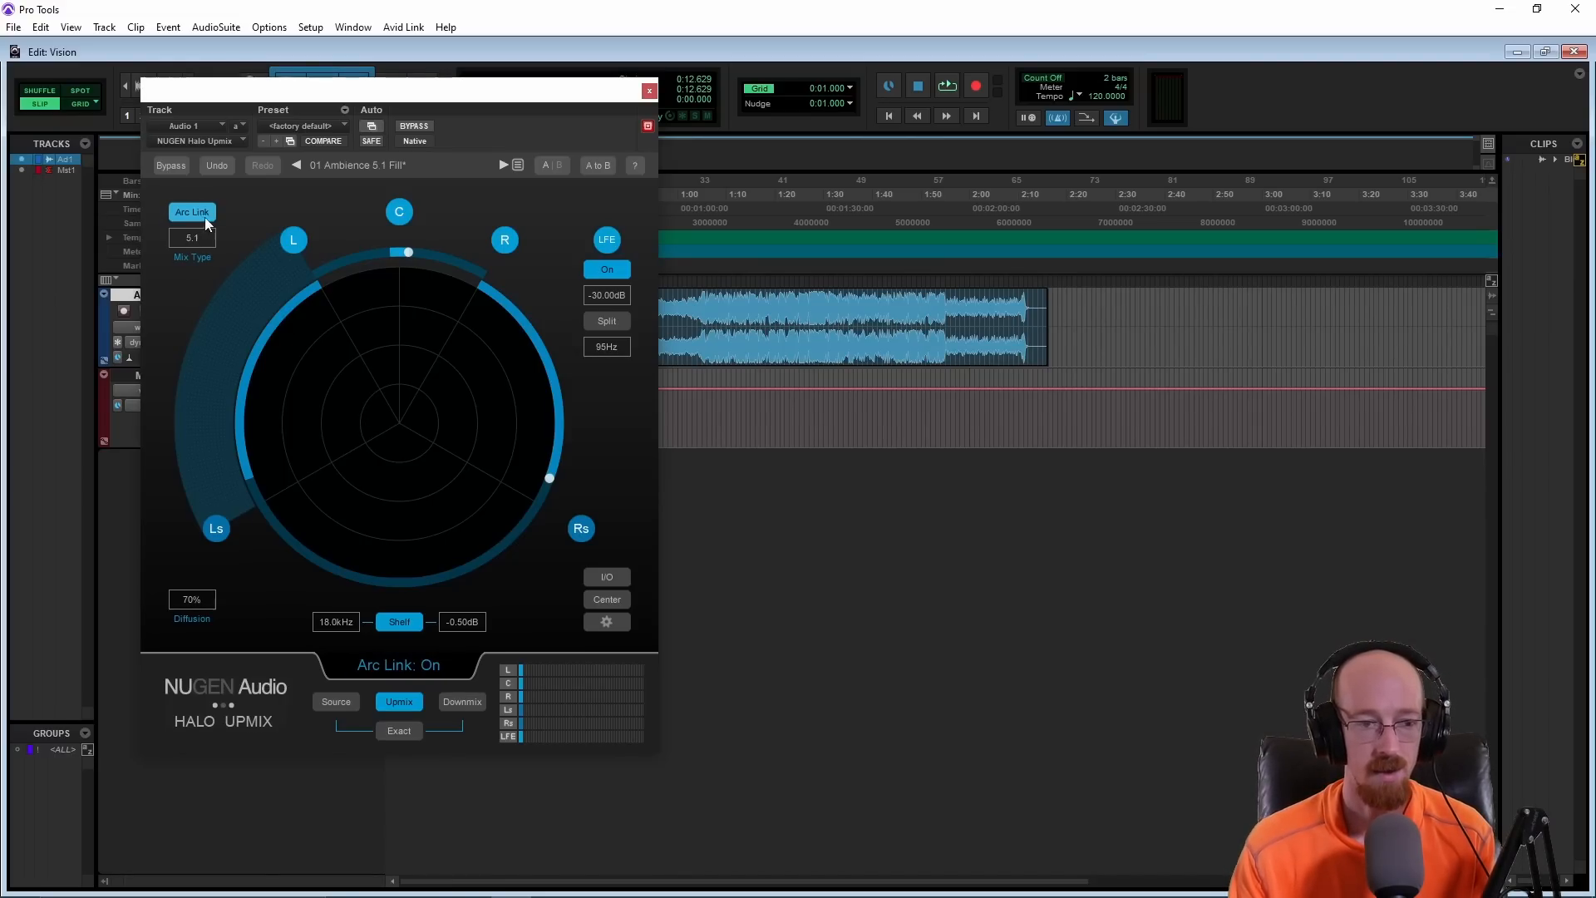
left_click_drag(407, 251, 439, 256)
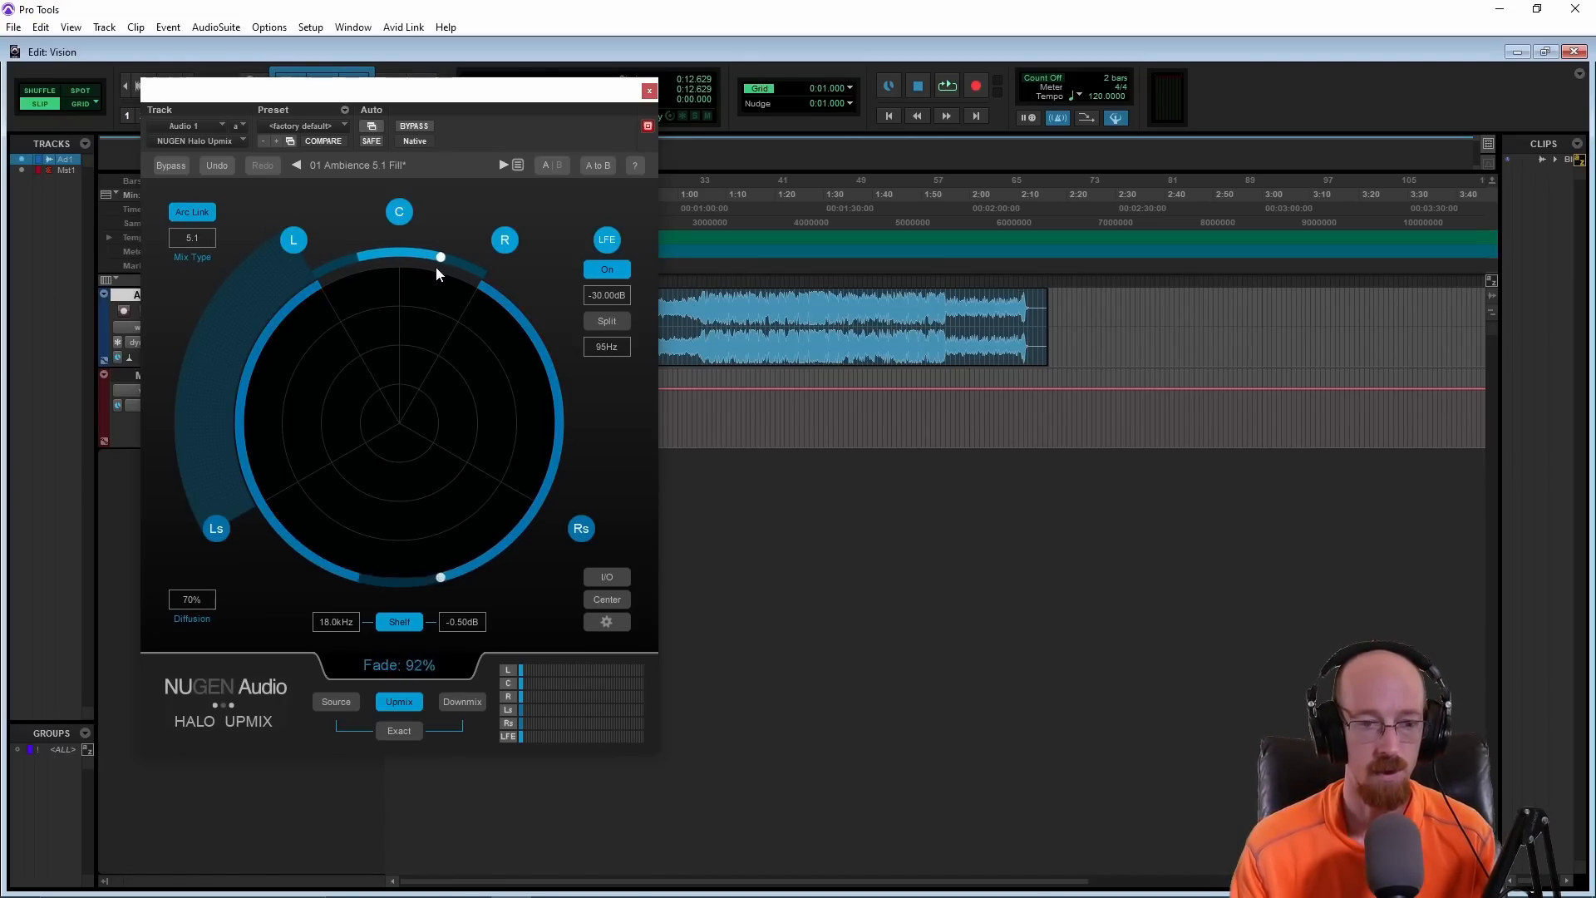
left_click_drag(439, 256, 415, 253)
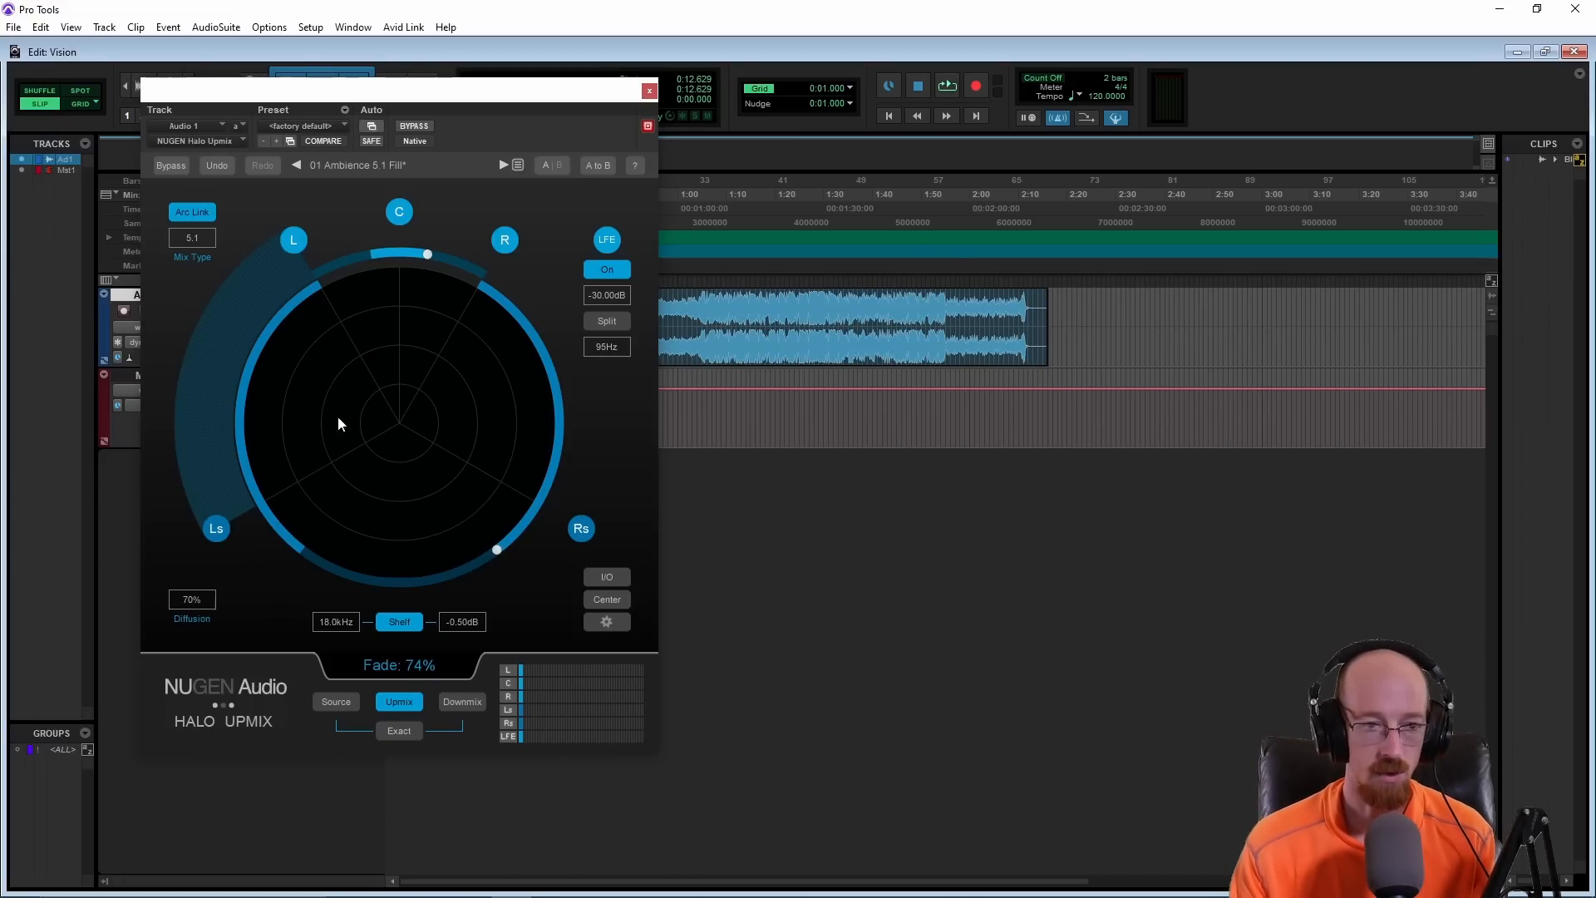
left_click(191, 211)
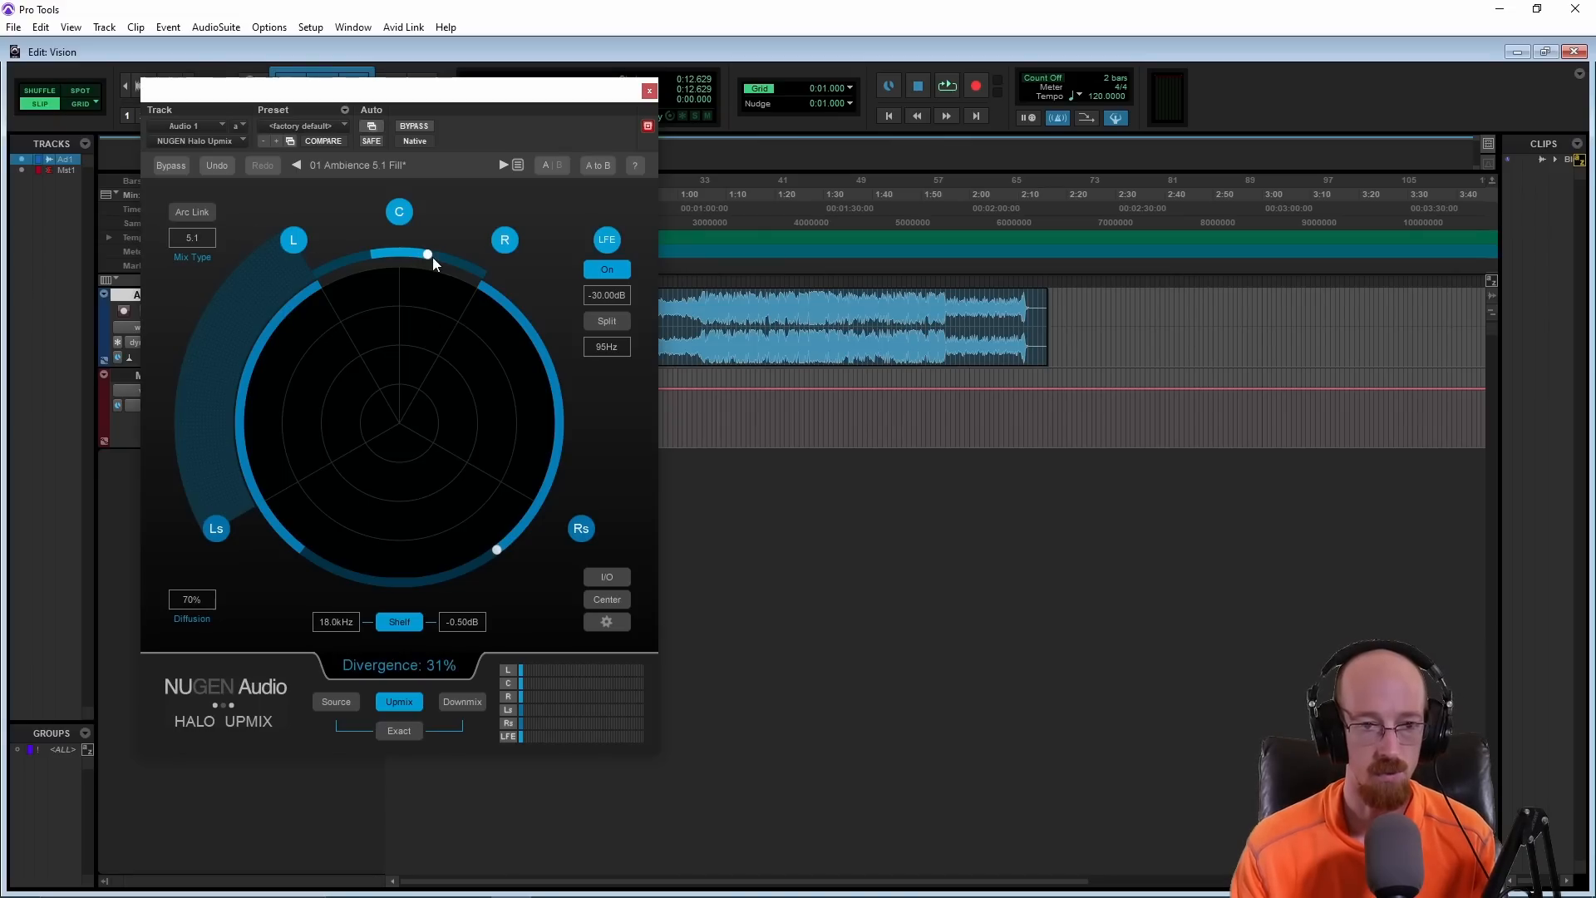
mouse_move(455, 437)
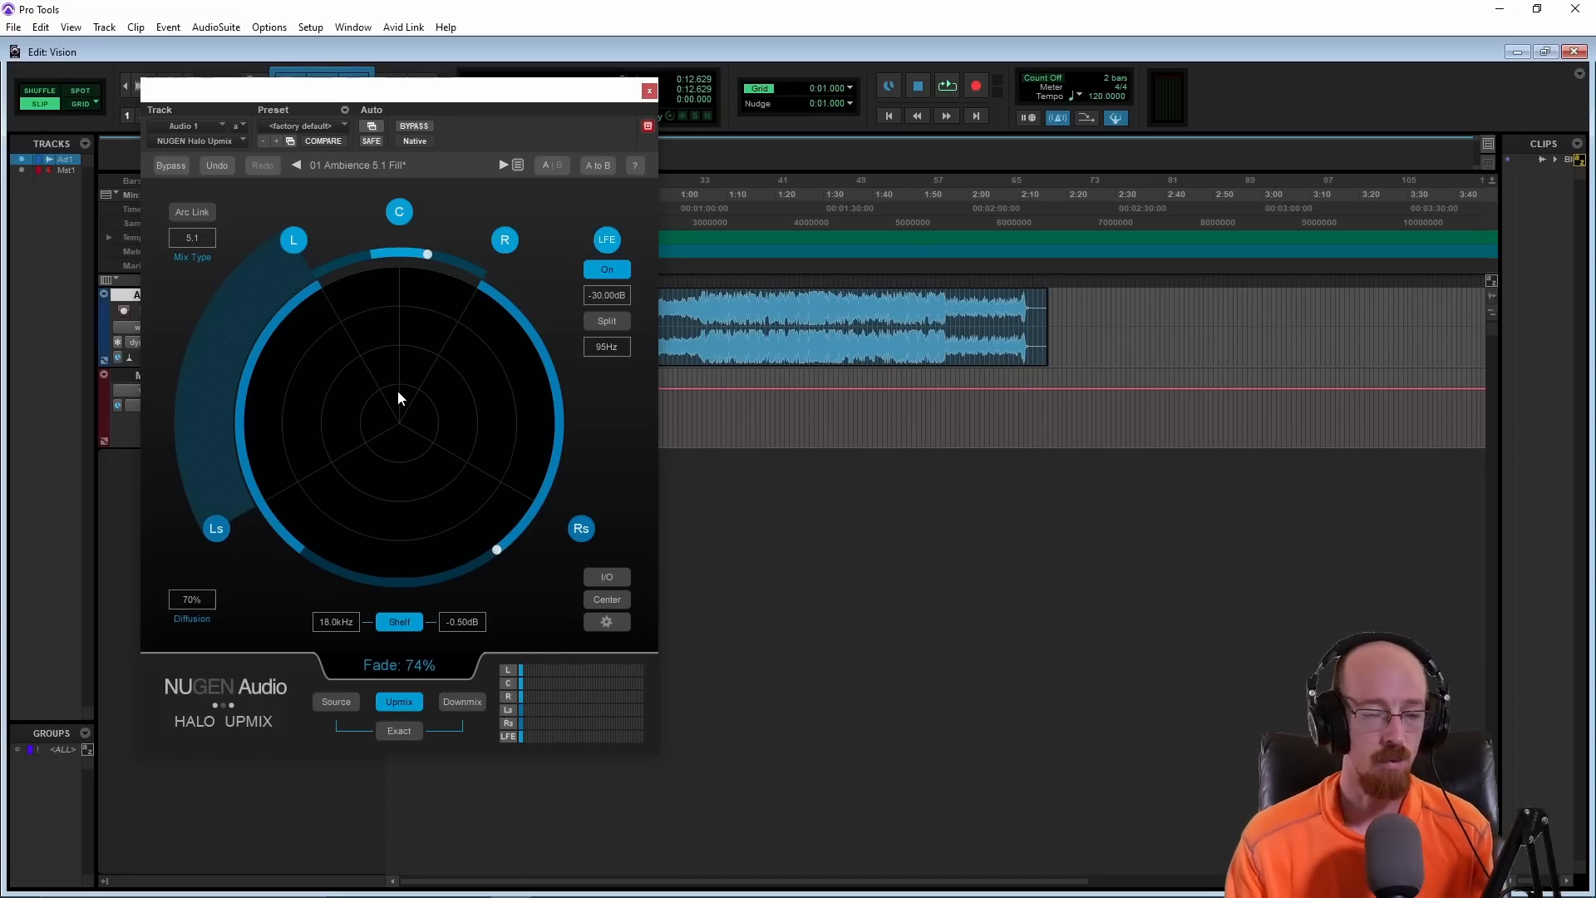
mouse_move(384, 514)
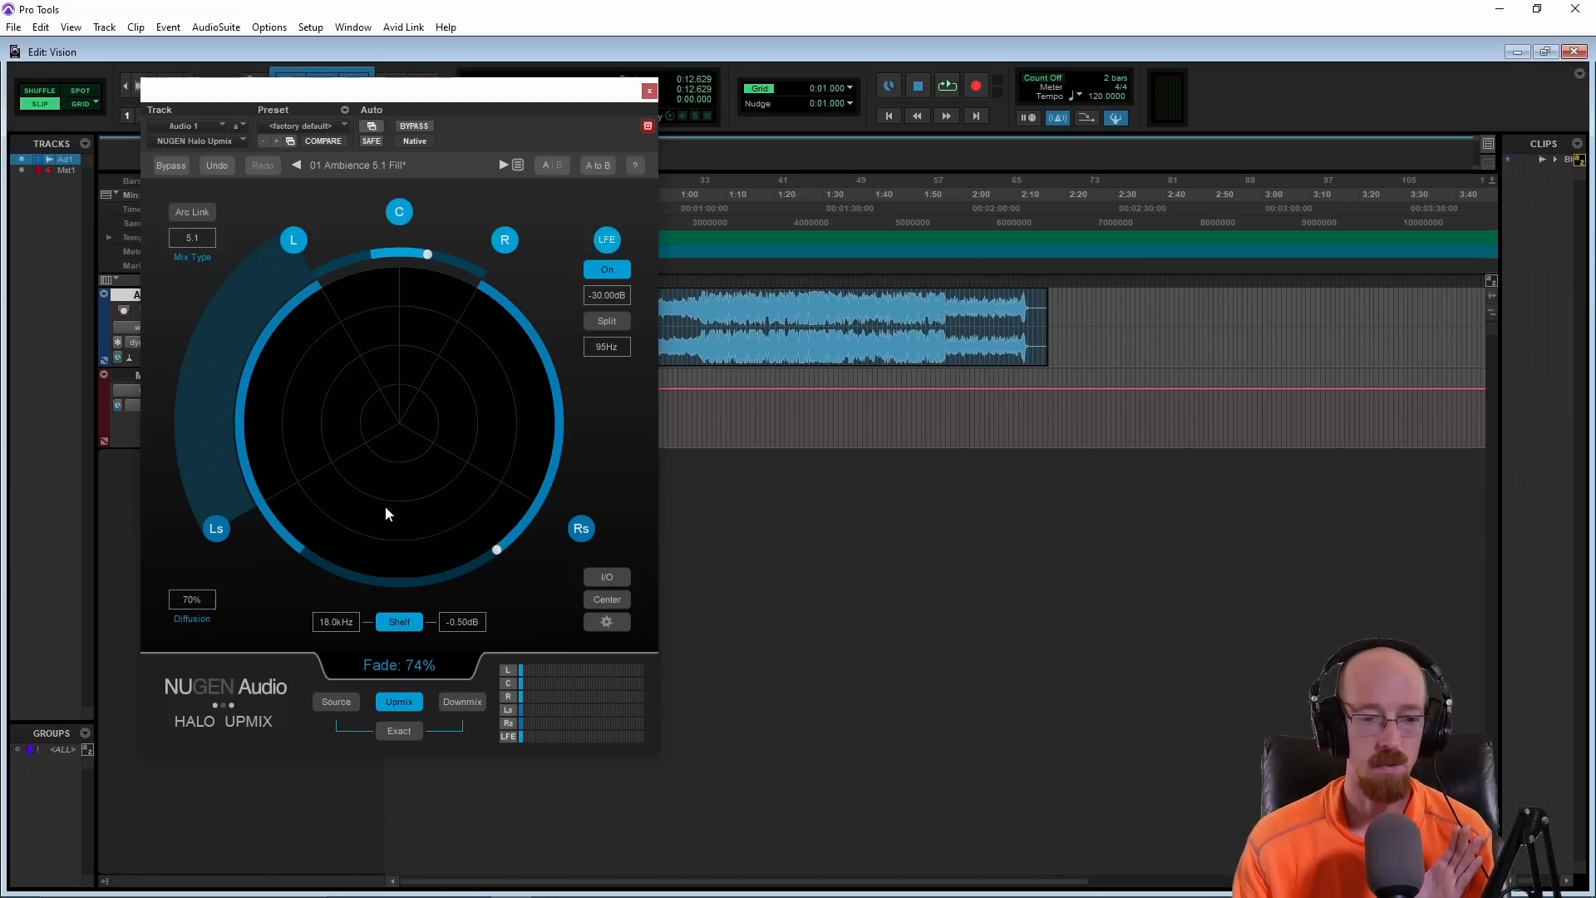
Step: Try Downmix Exact on and switch it back off, leaving diffusion at 75%
left_click(398, 622)
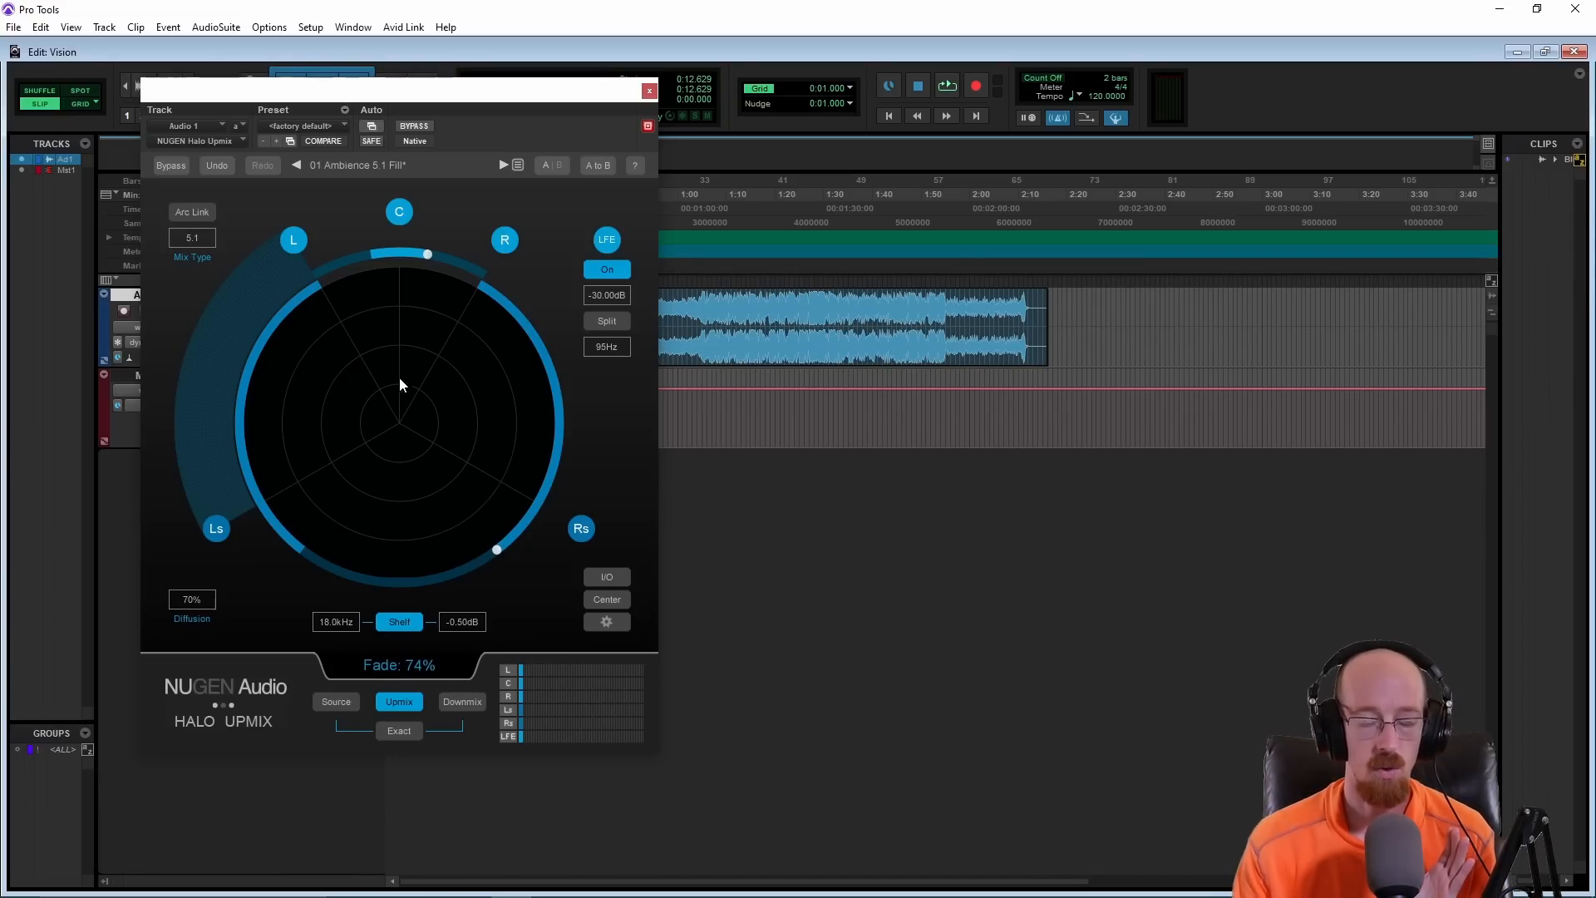
mouse_move(416, 394)
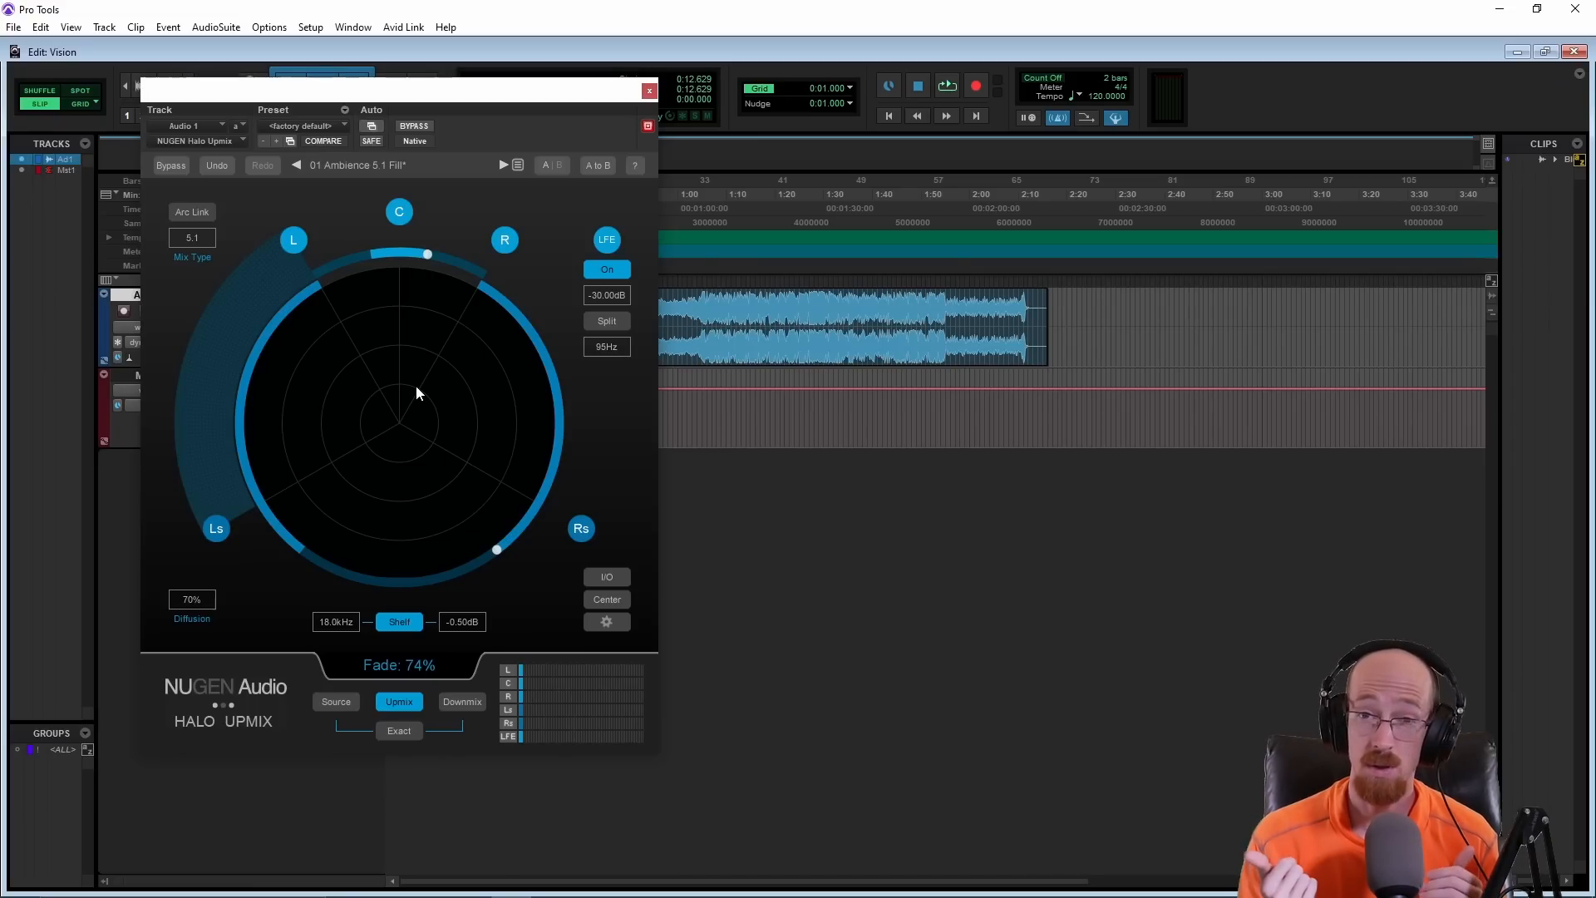
mouse_move(398, 697)
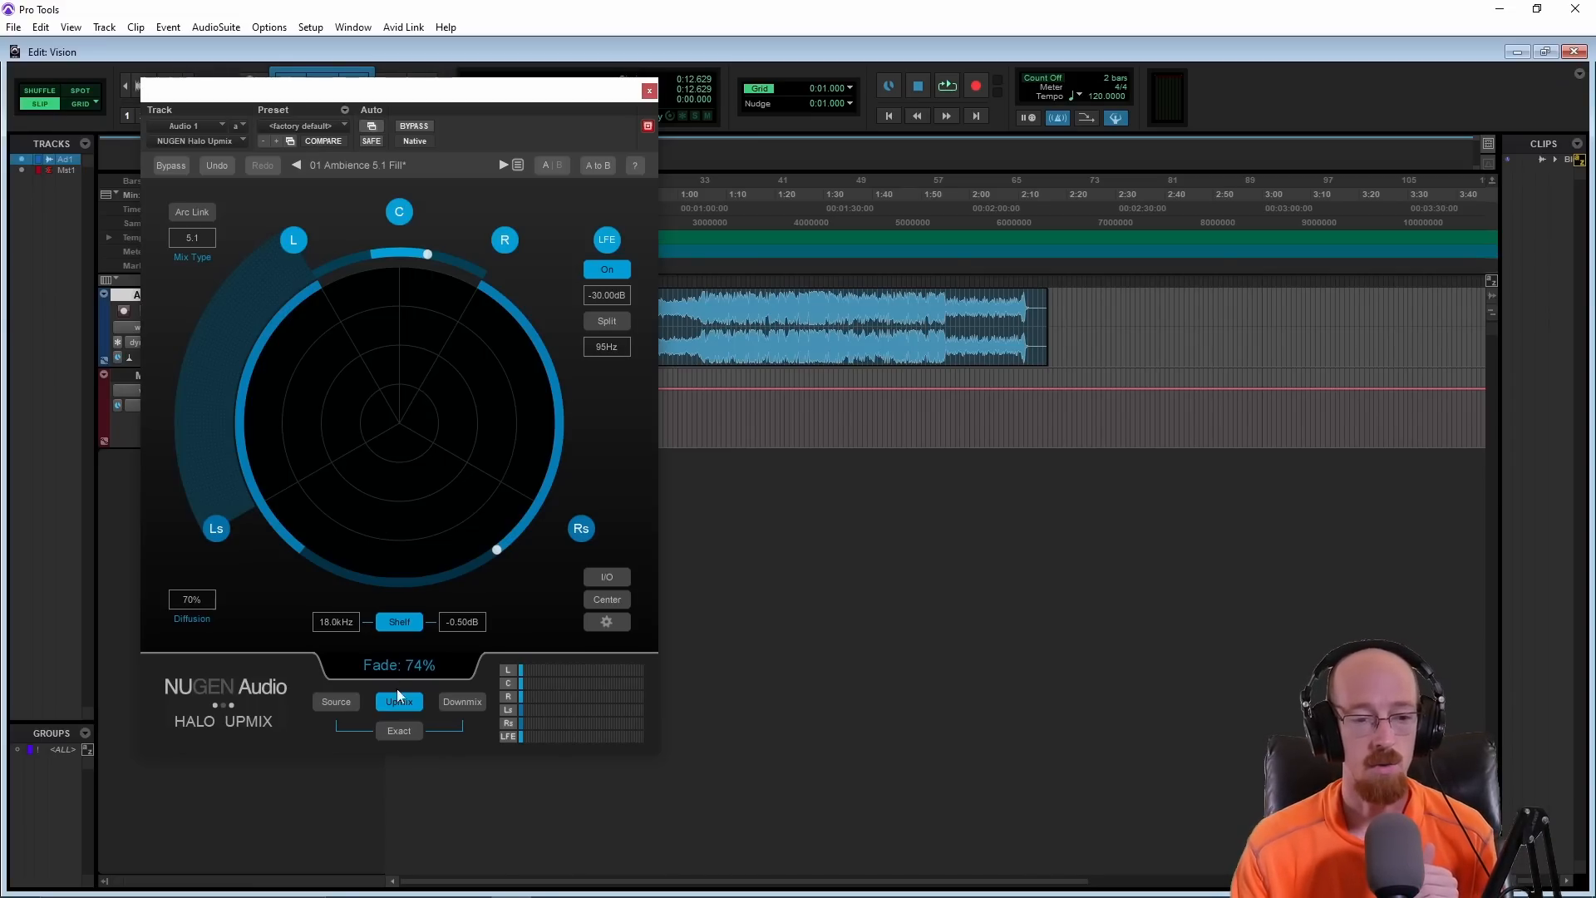
left_click(397, 730)
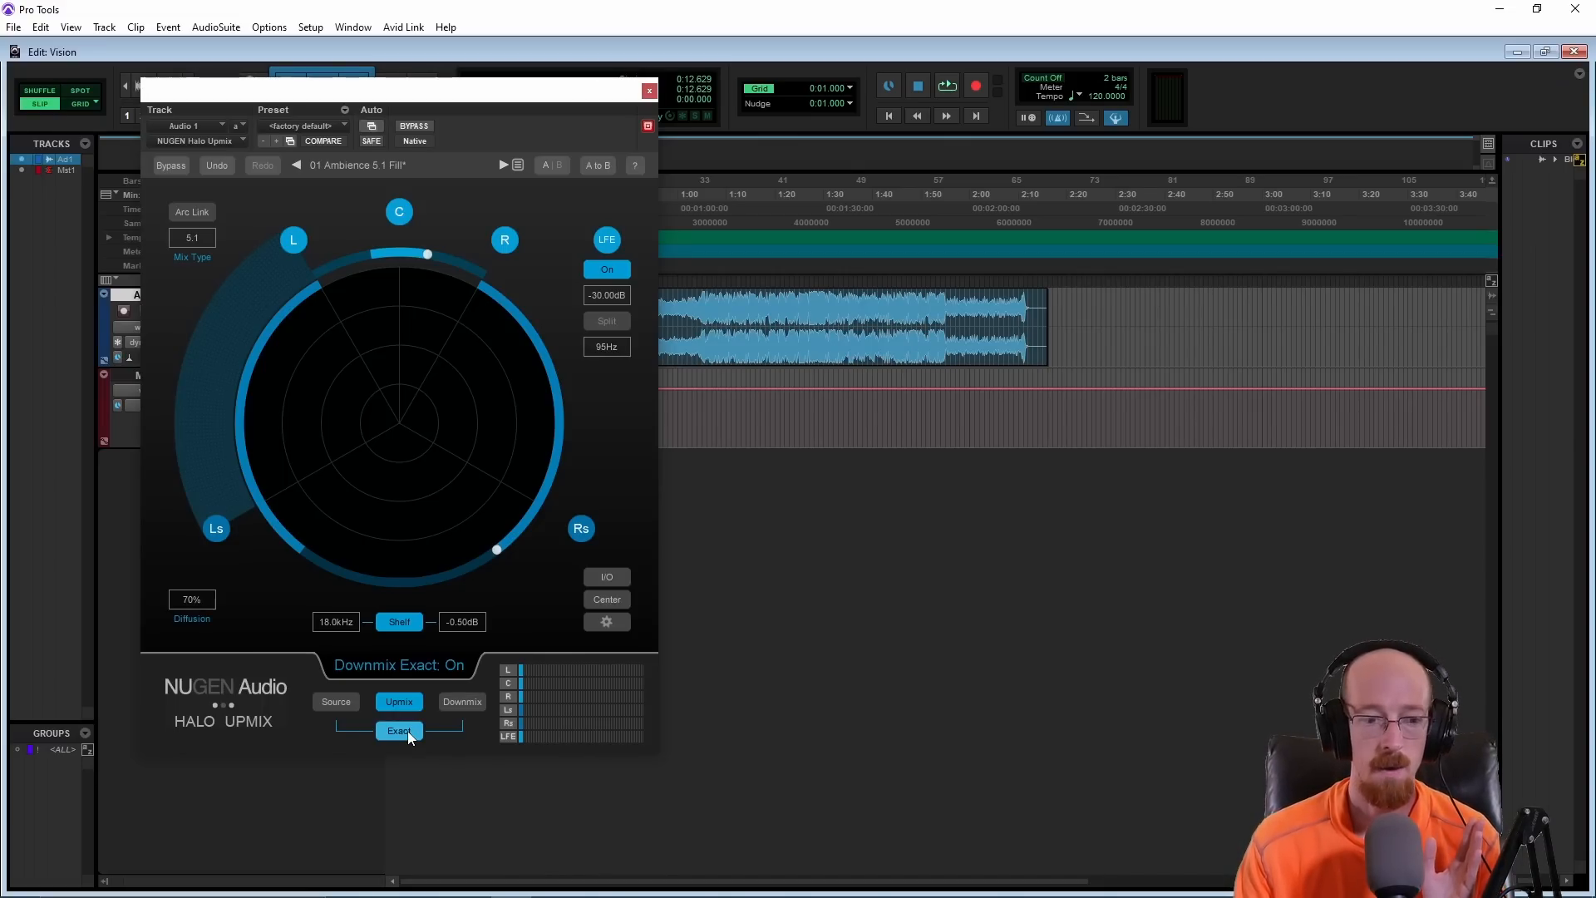
left_click(397, 730)
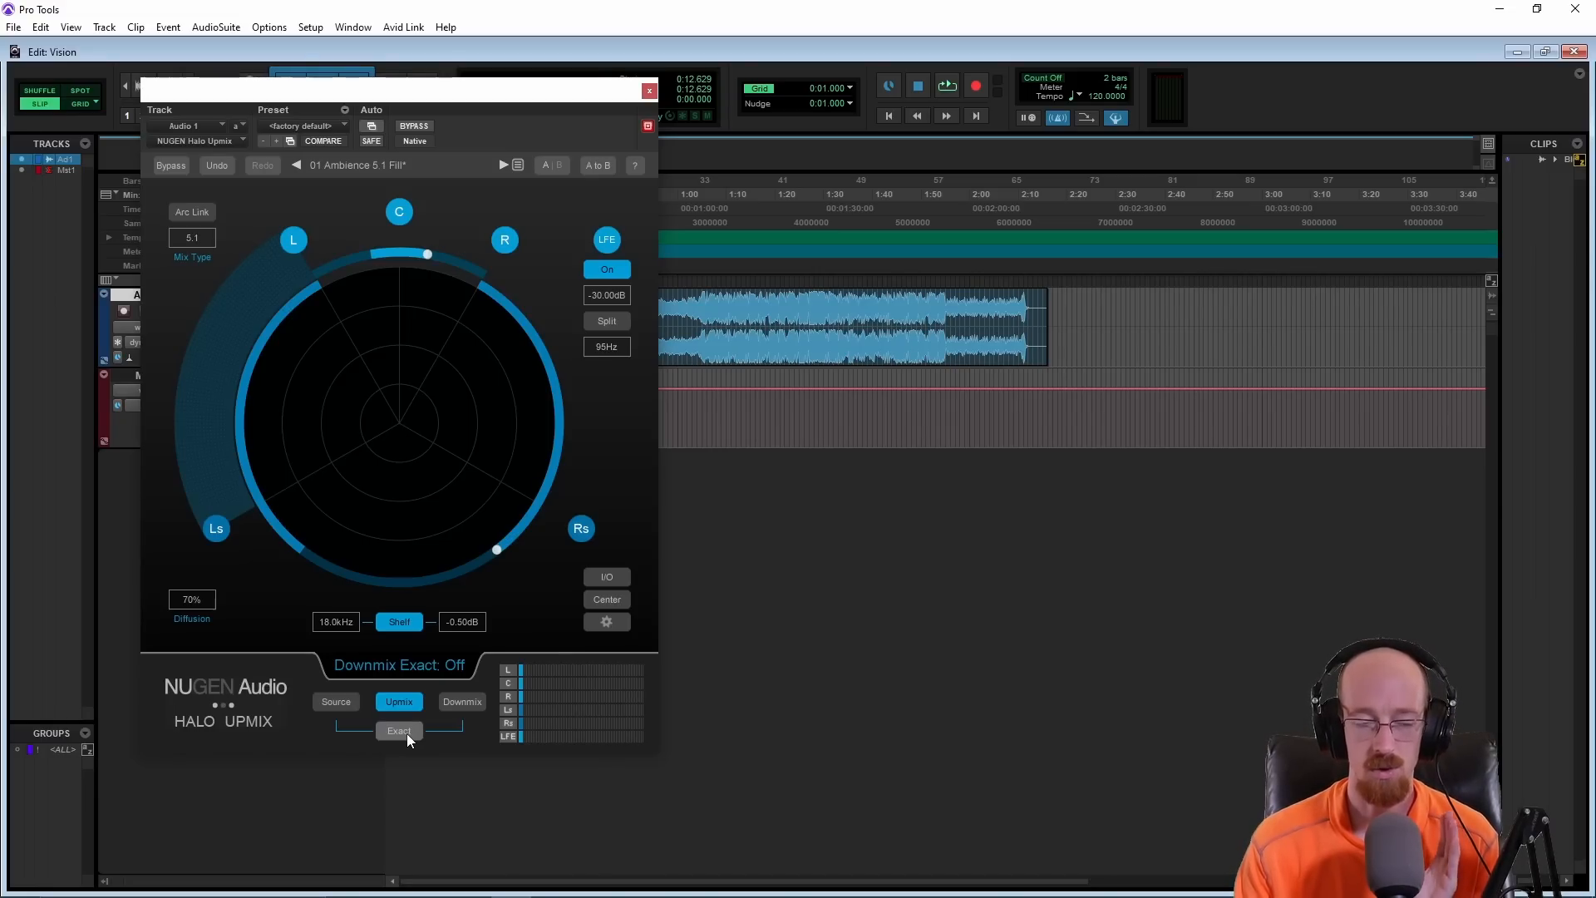
left_click(397, 730)
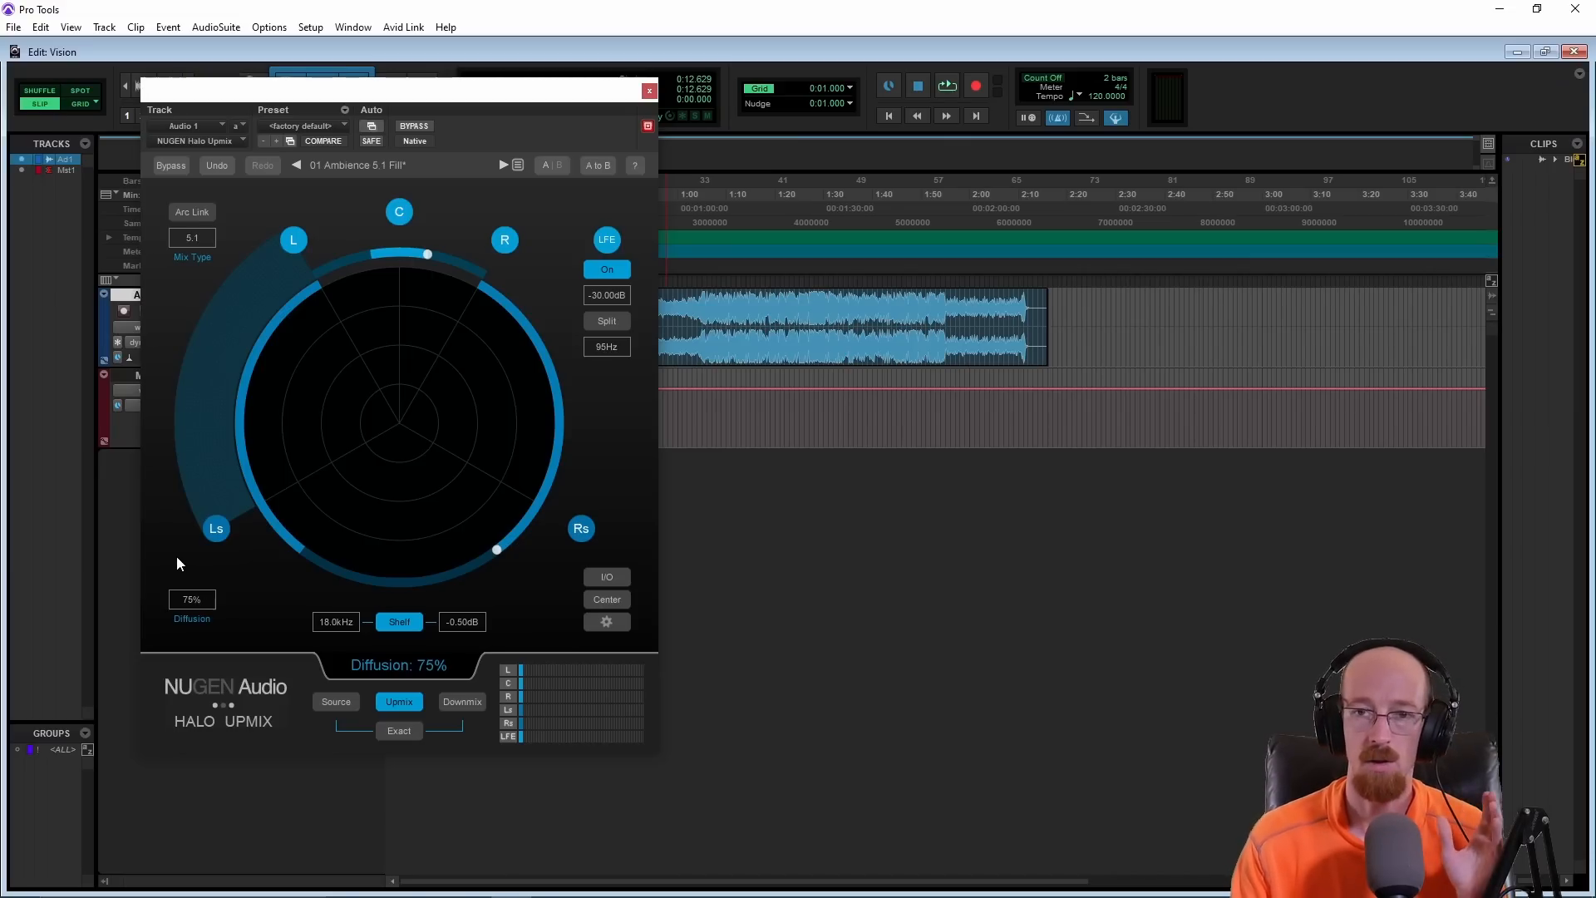
Step: Nudge diffusion to 68% and back to 70%, and check the Panel Center setting
left_click_drag(192, 599, 191, 610)
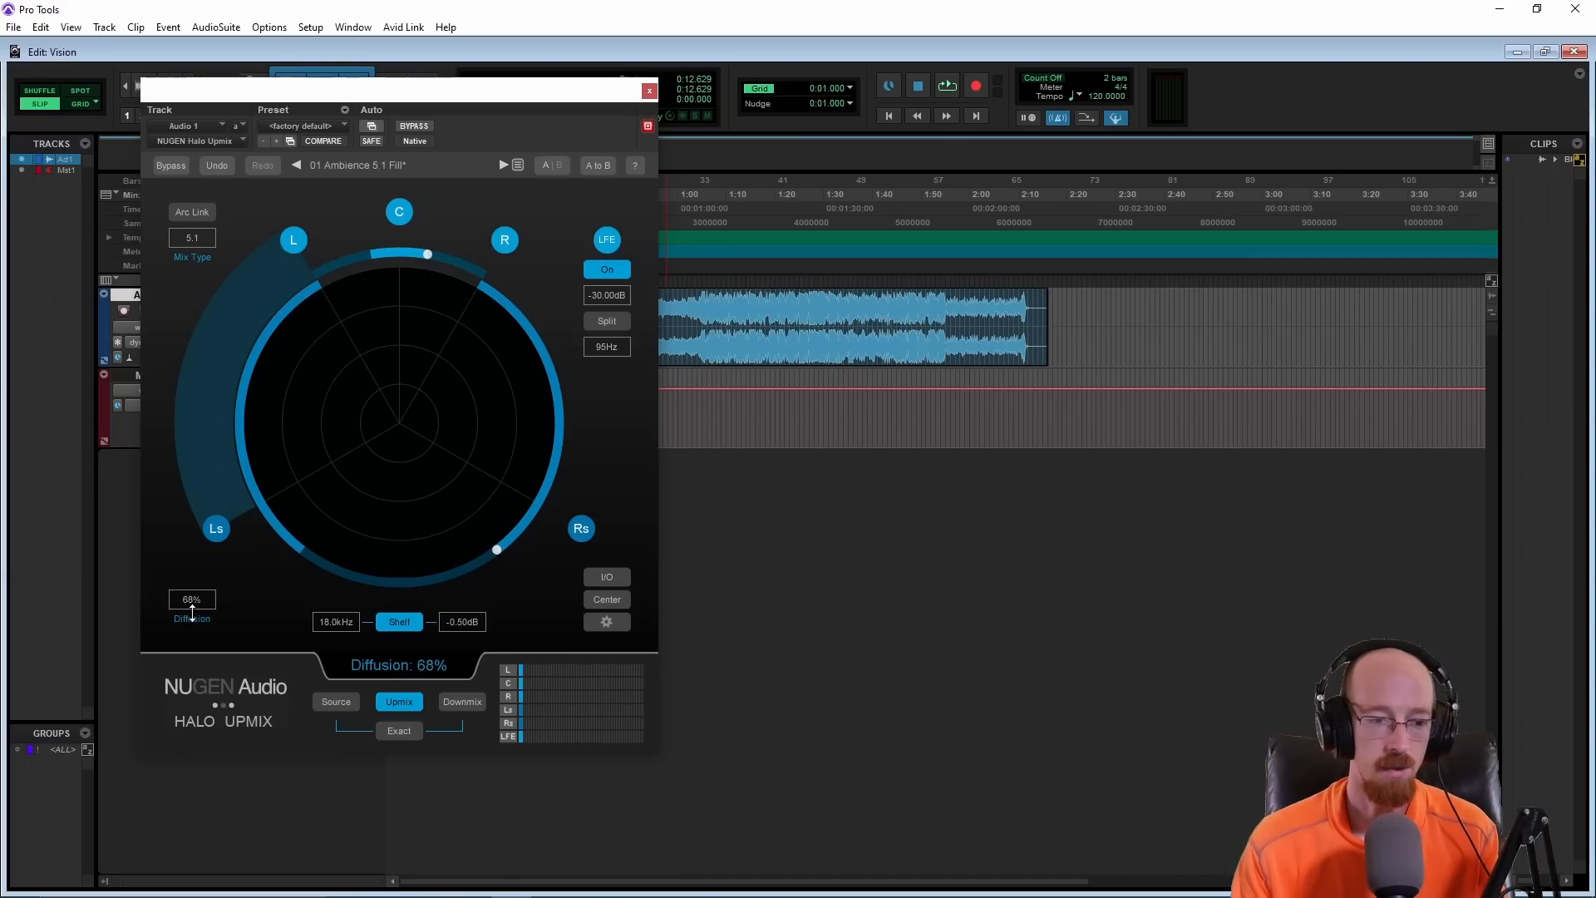
left_click_drag(191, 599, 191, 585)
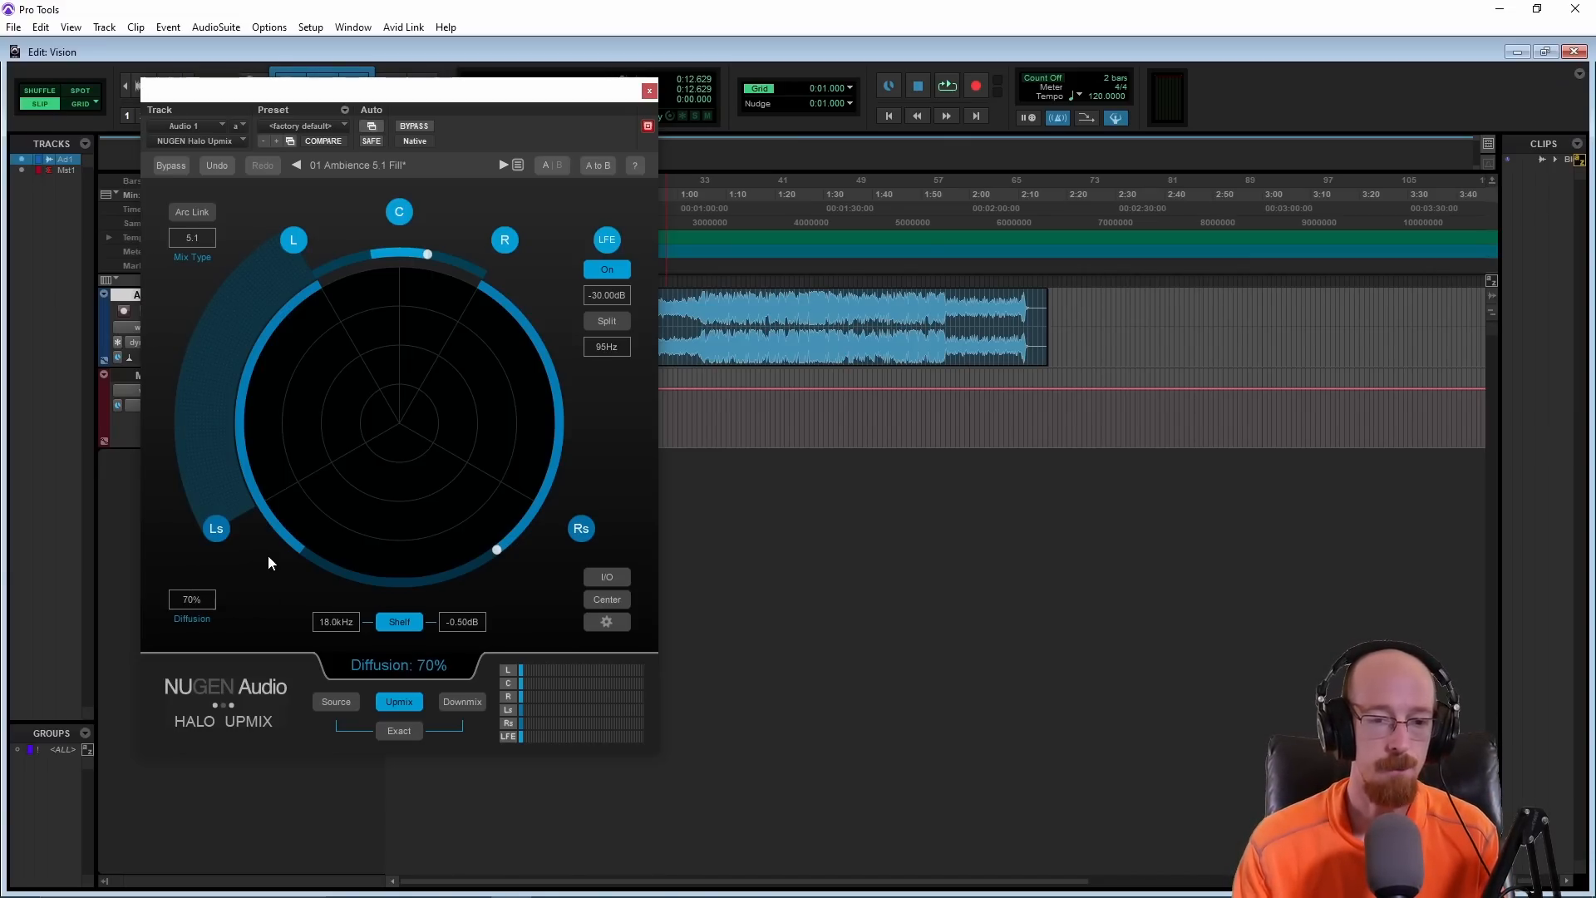
mouse_move(423, 384)
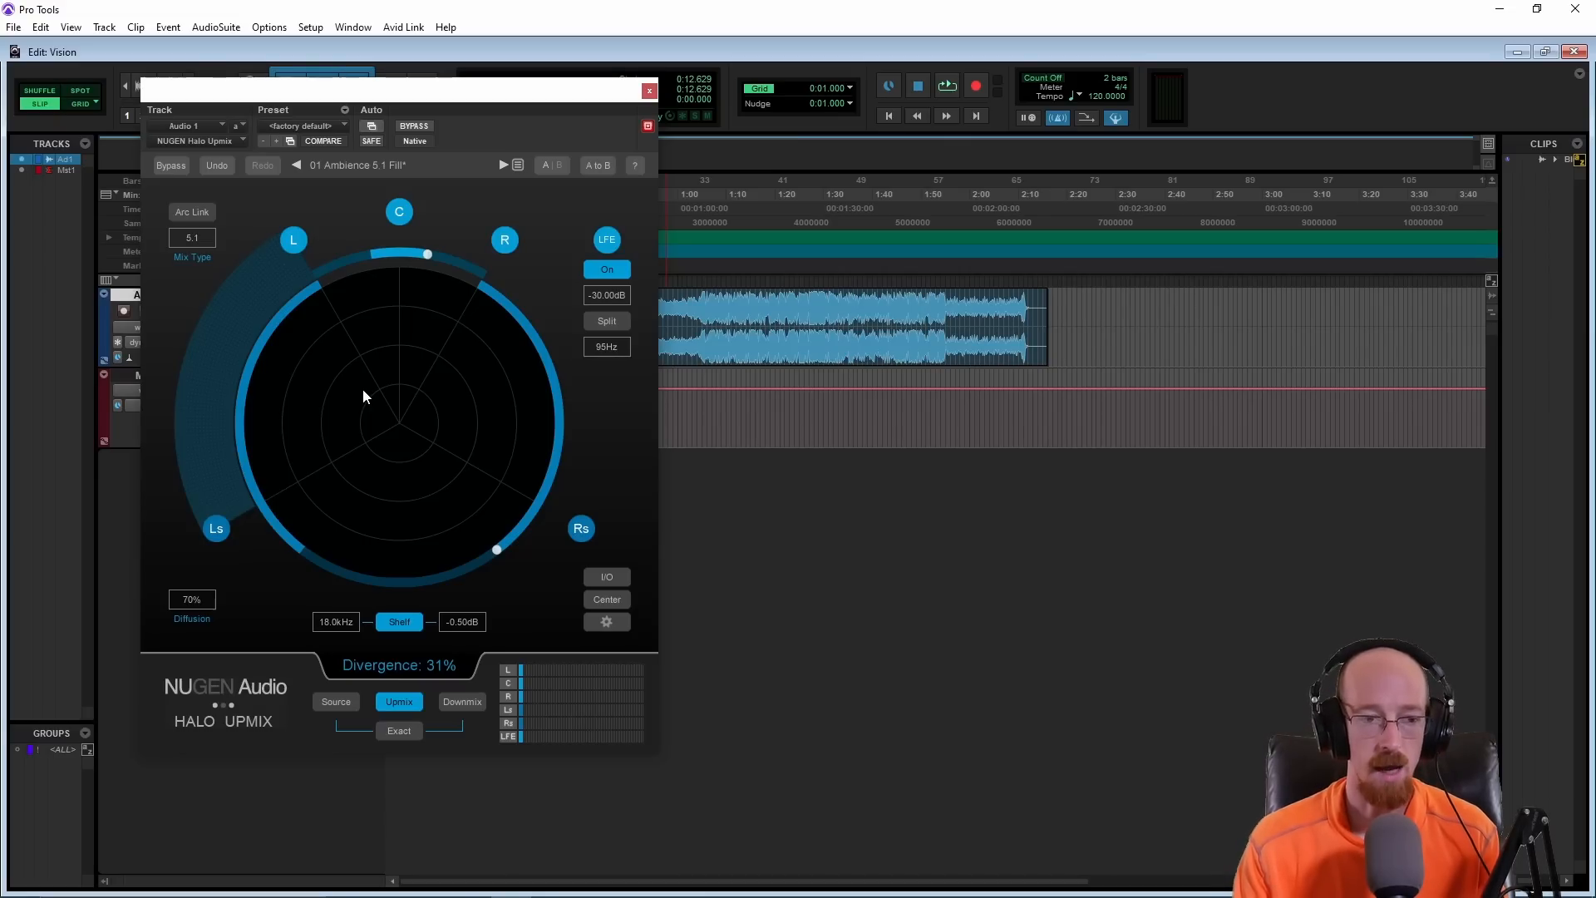
mouse_move(401, 243)
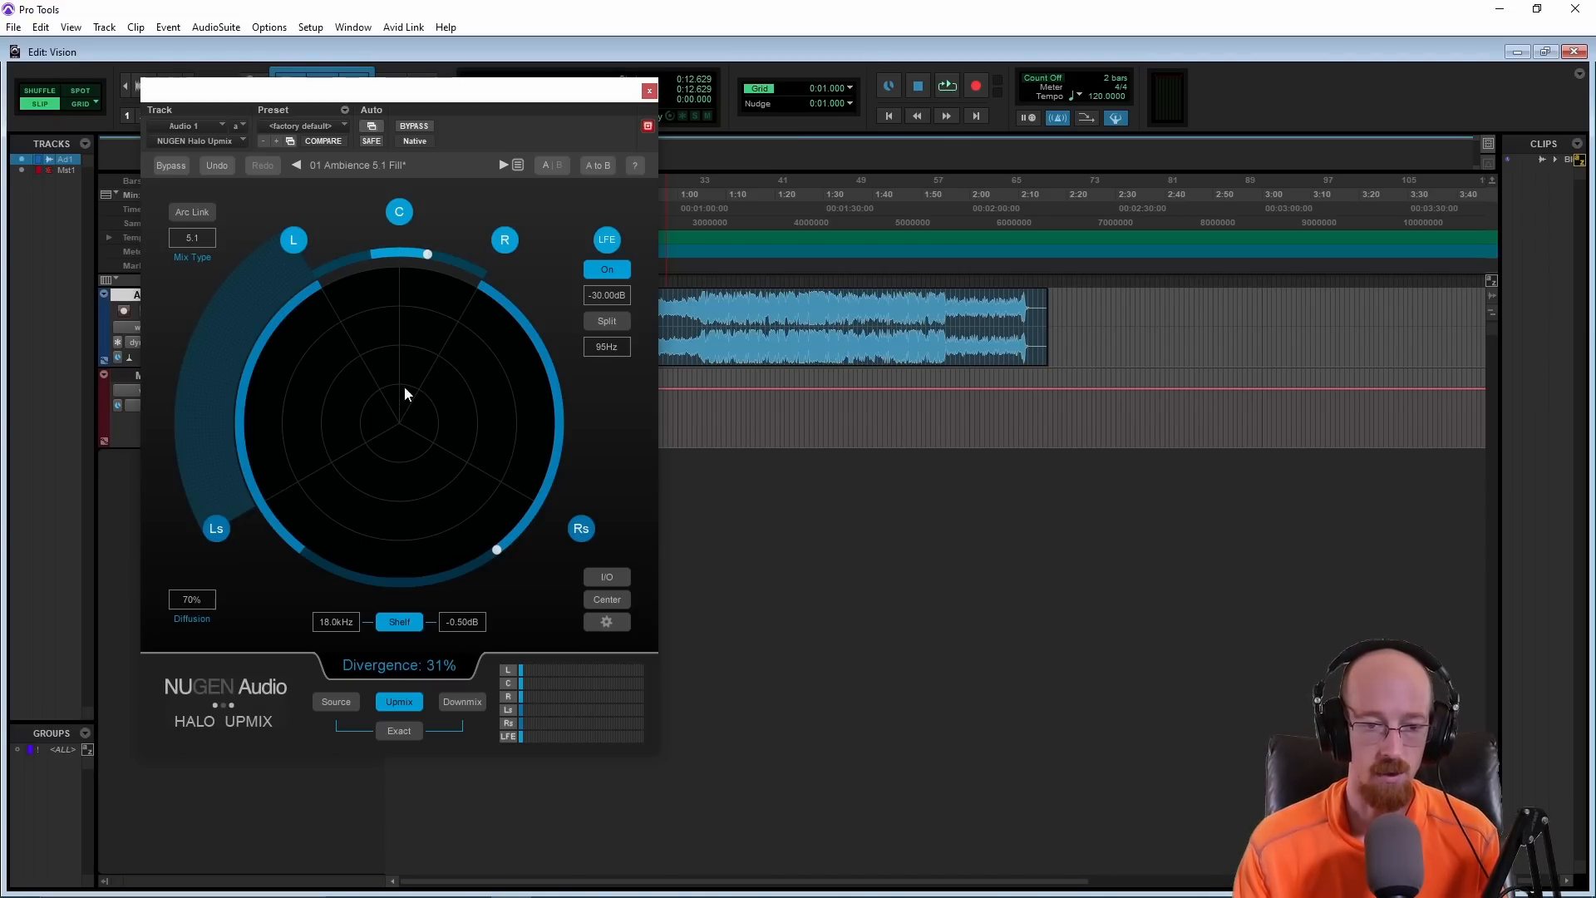
left_click(607, 599)
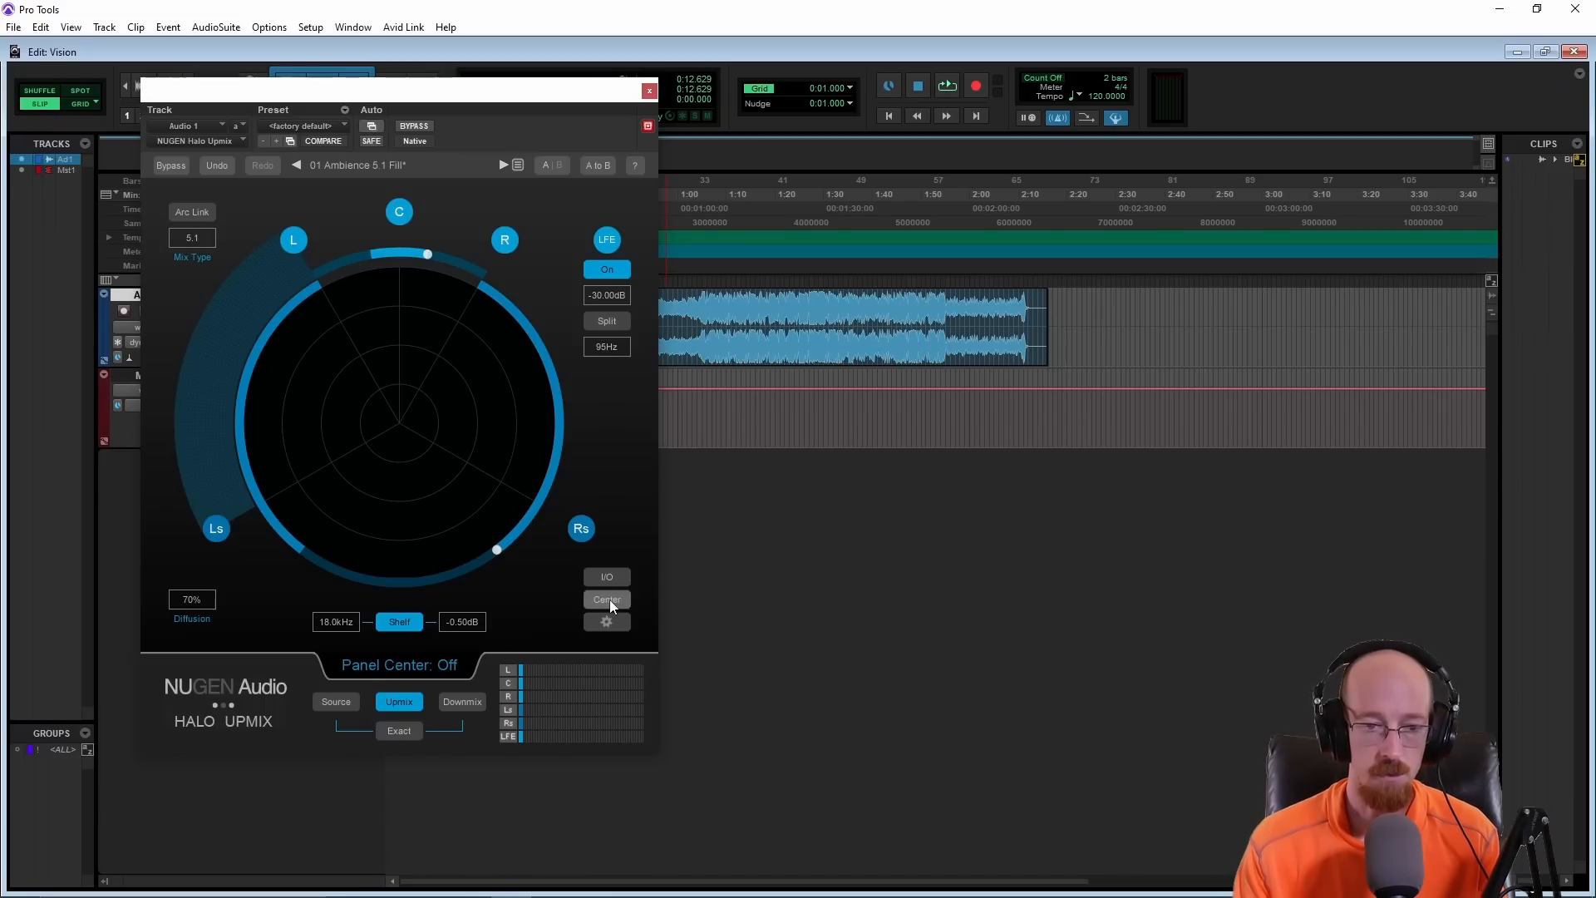
left_click(606, 599)
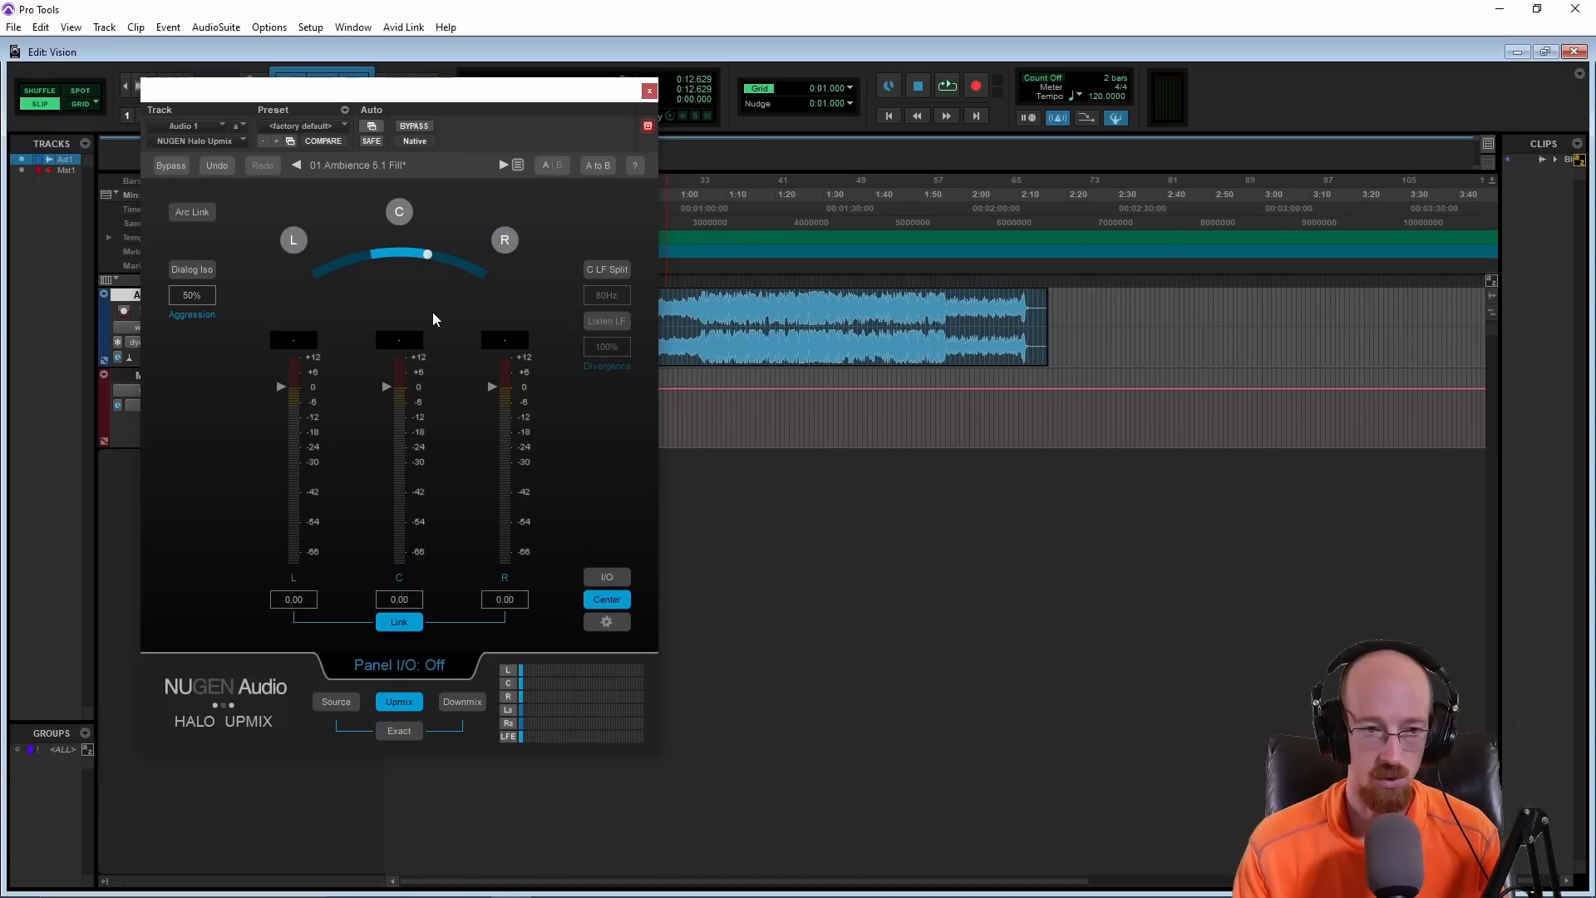
left_click(191, 211)
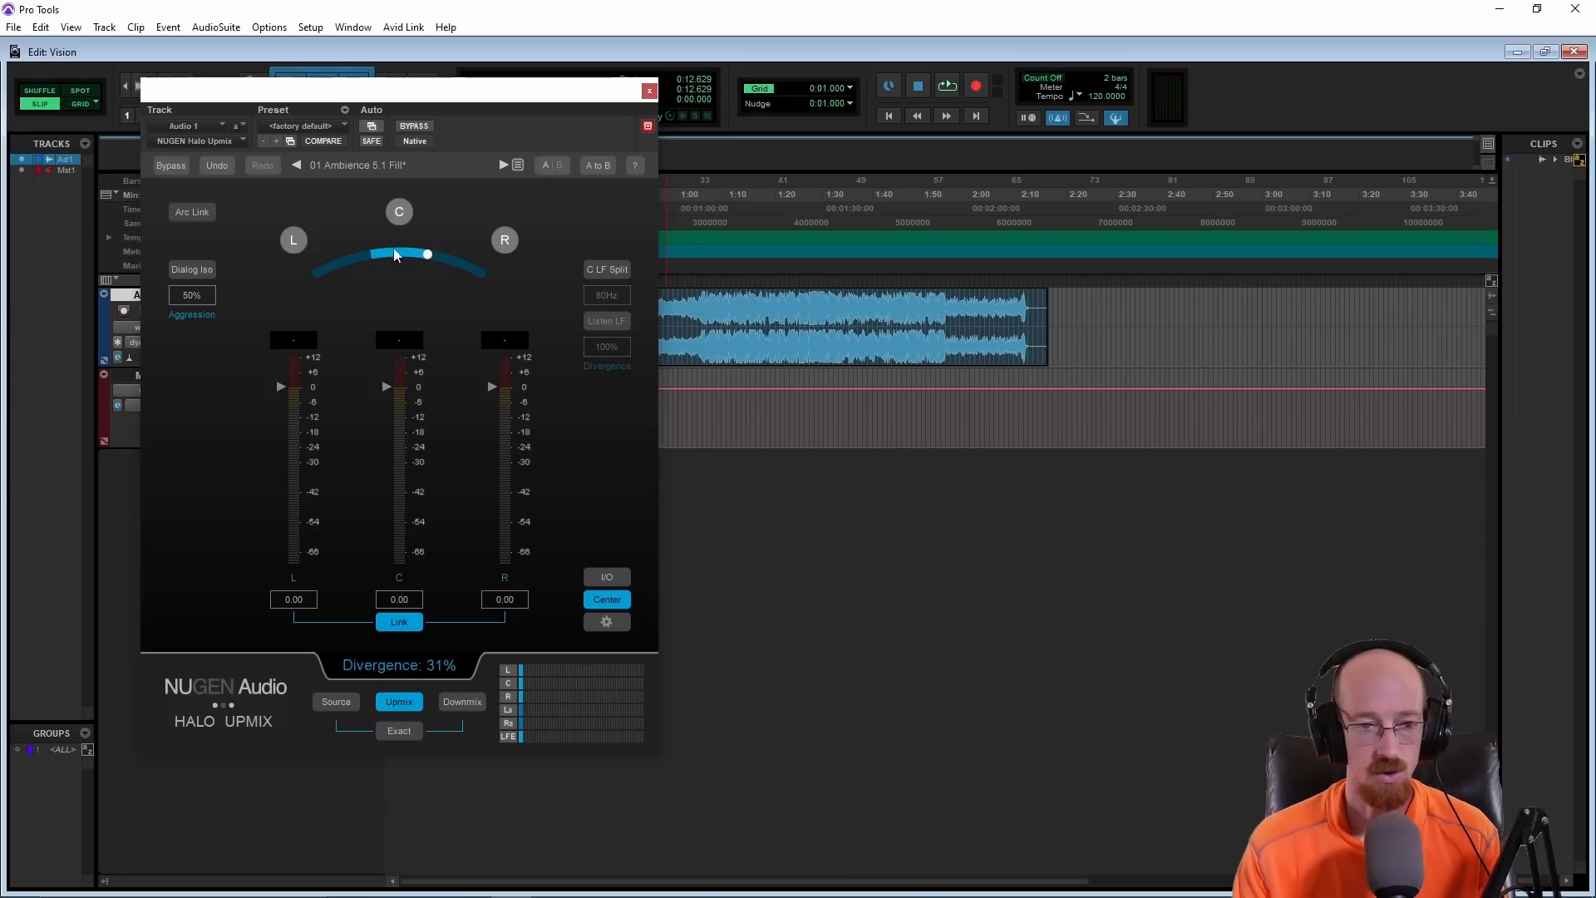
mouse_move(397, 257)
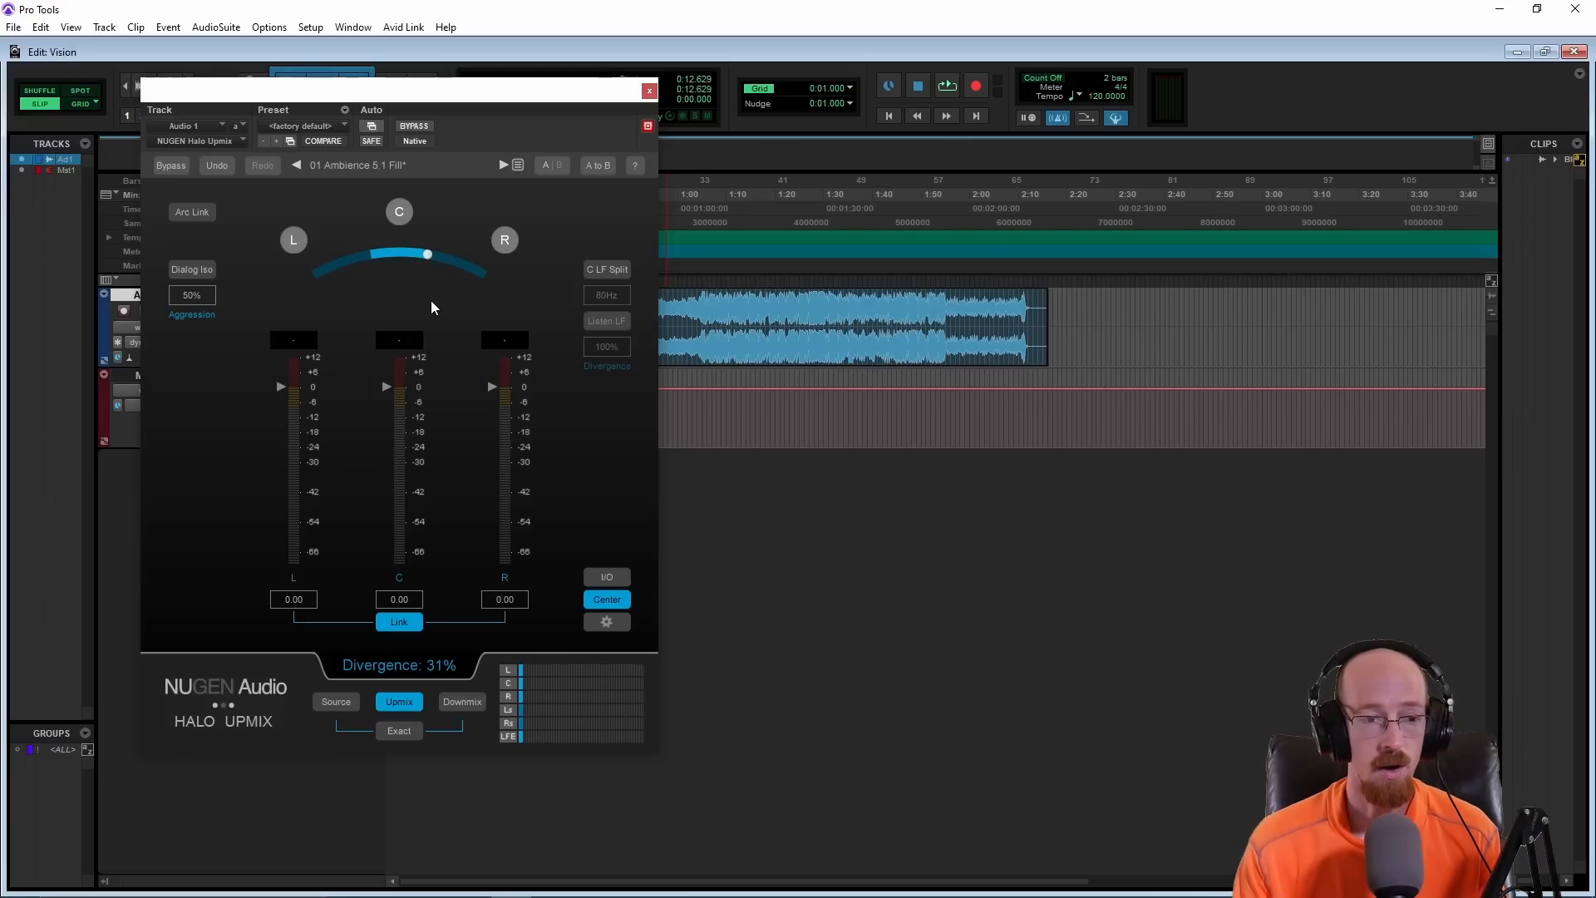
mouse_move(301, 288)
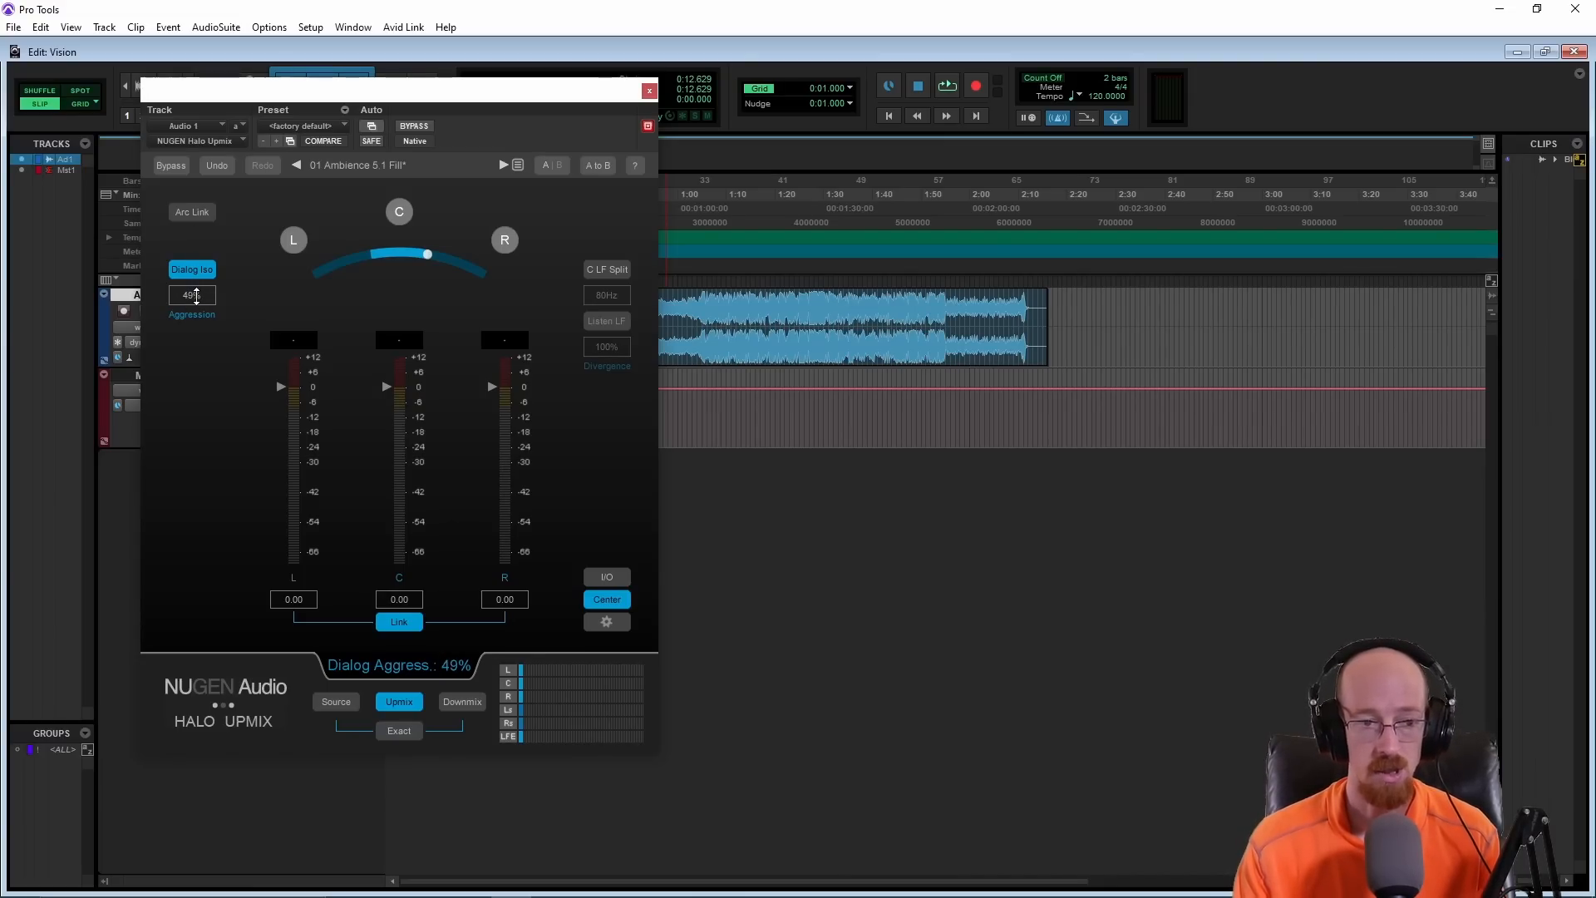
Step: Switch dialog isolation on with its aggression raised to 58%
left_click_drag(191, 296, 191, 279)
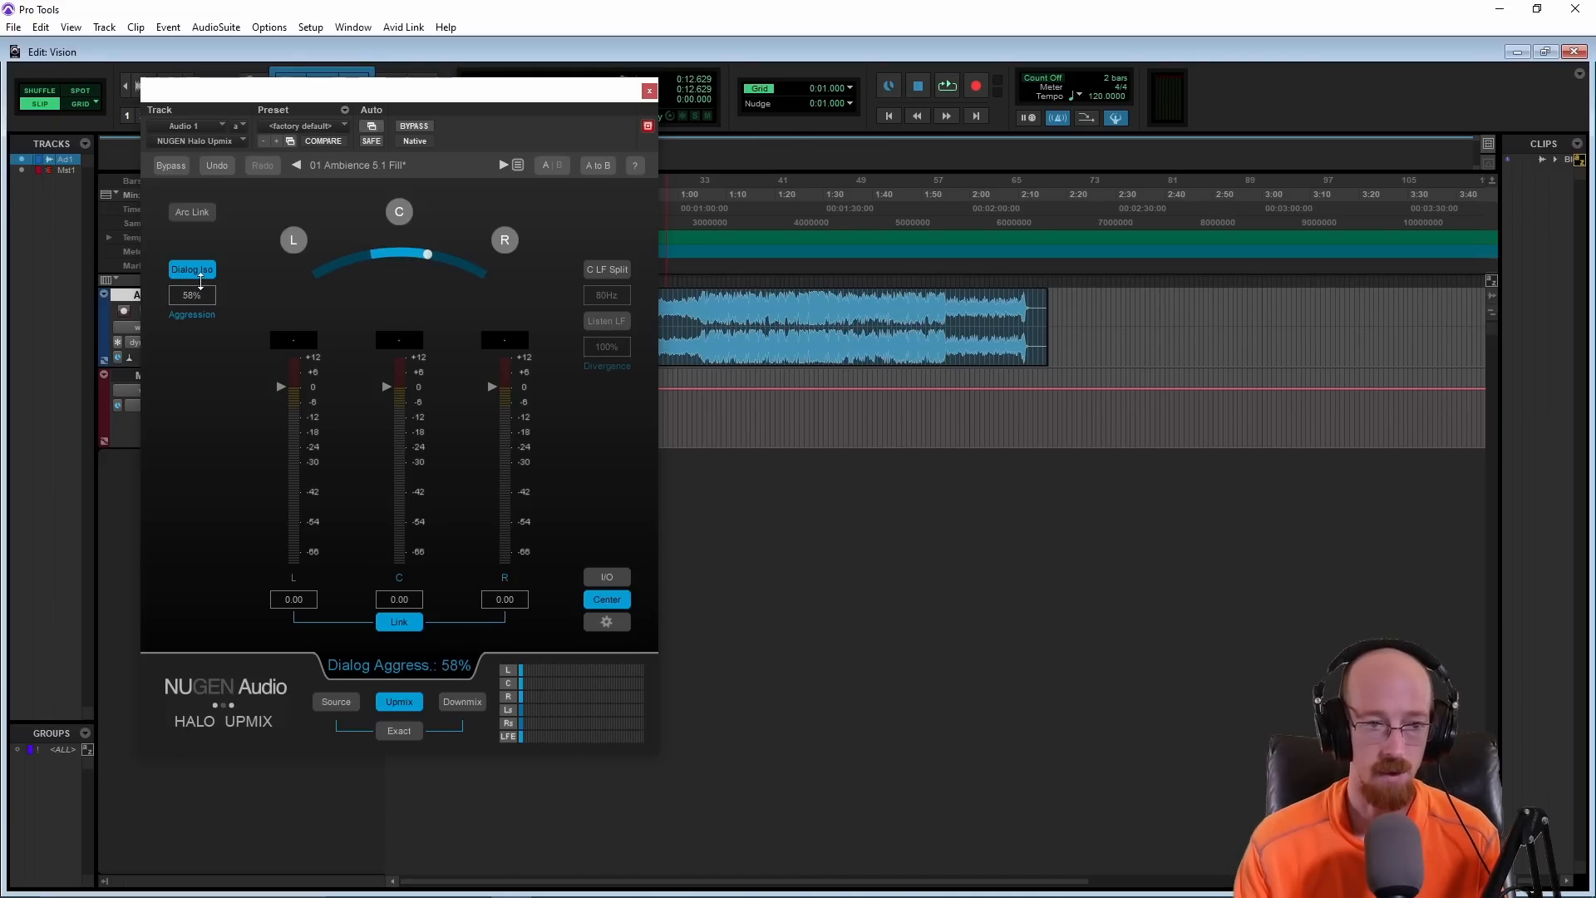
left_click(193, 270)
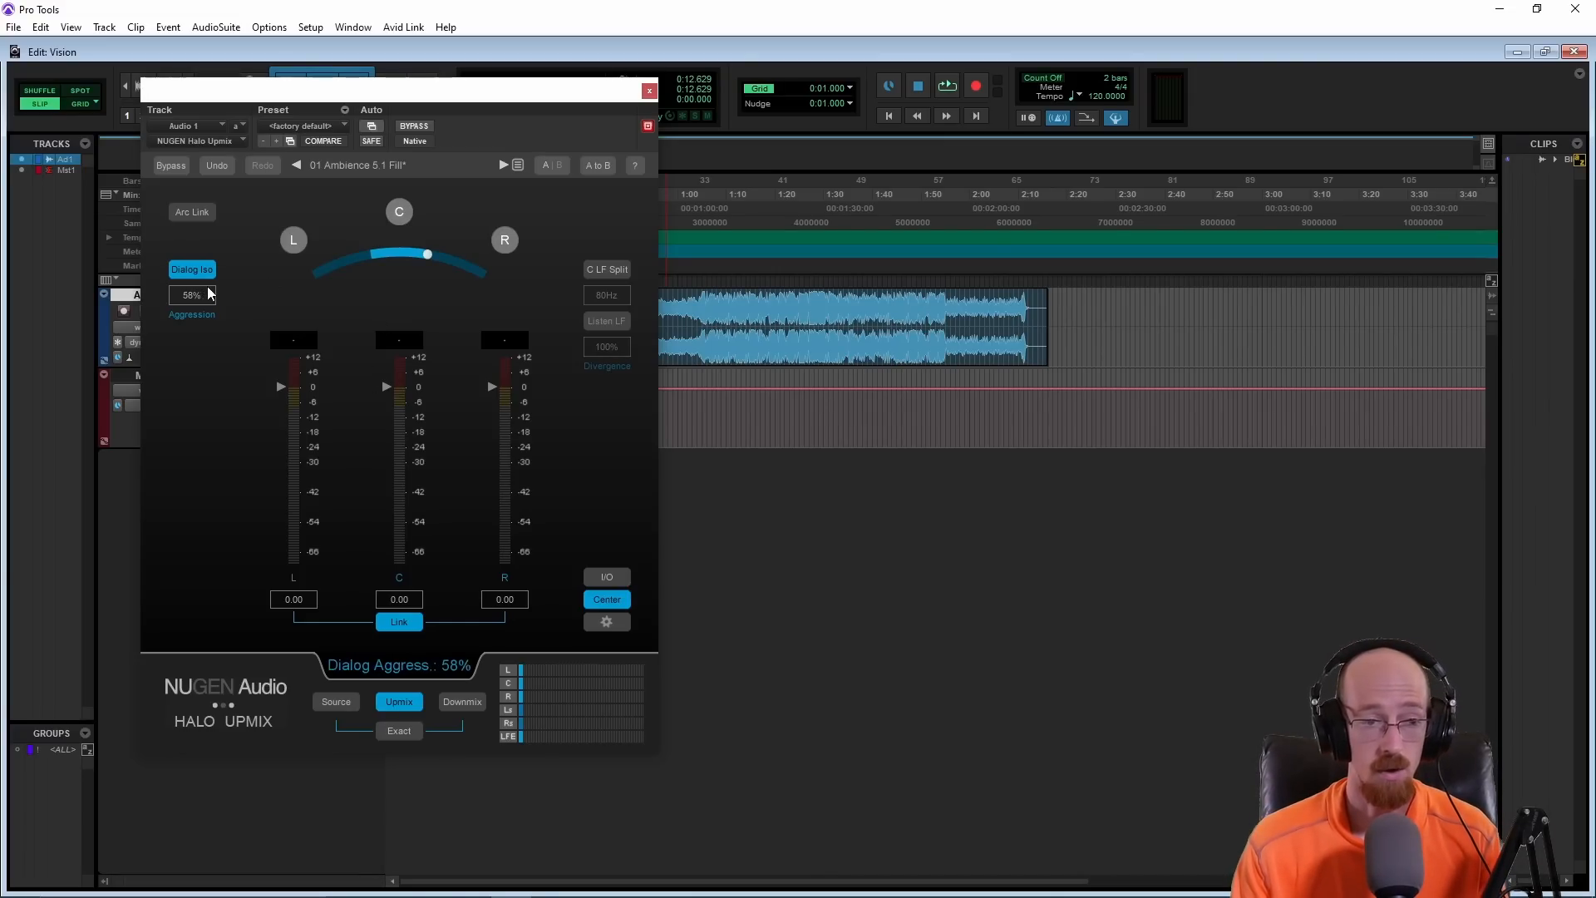
left_click(191, 269)
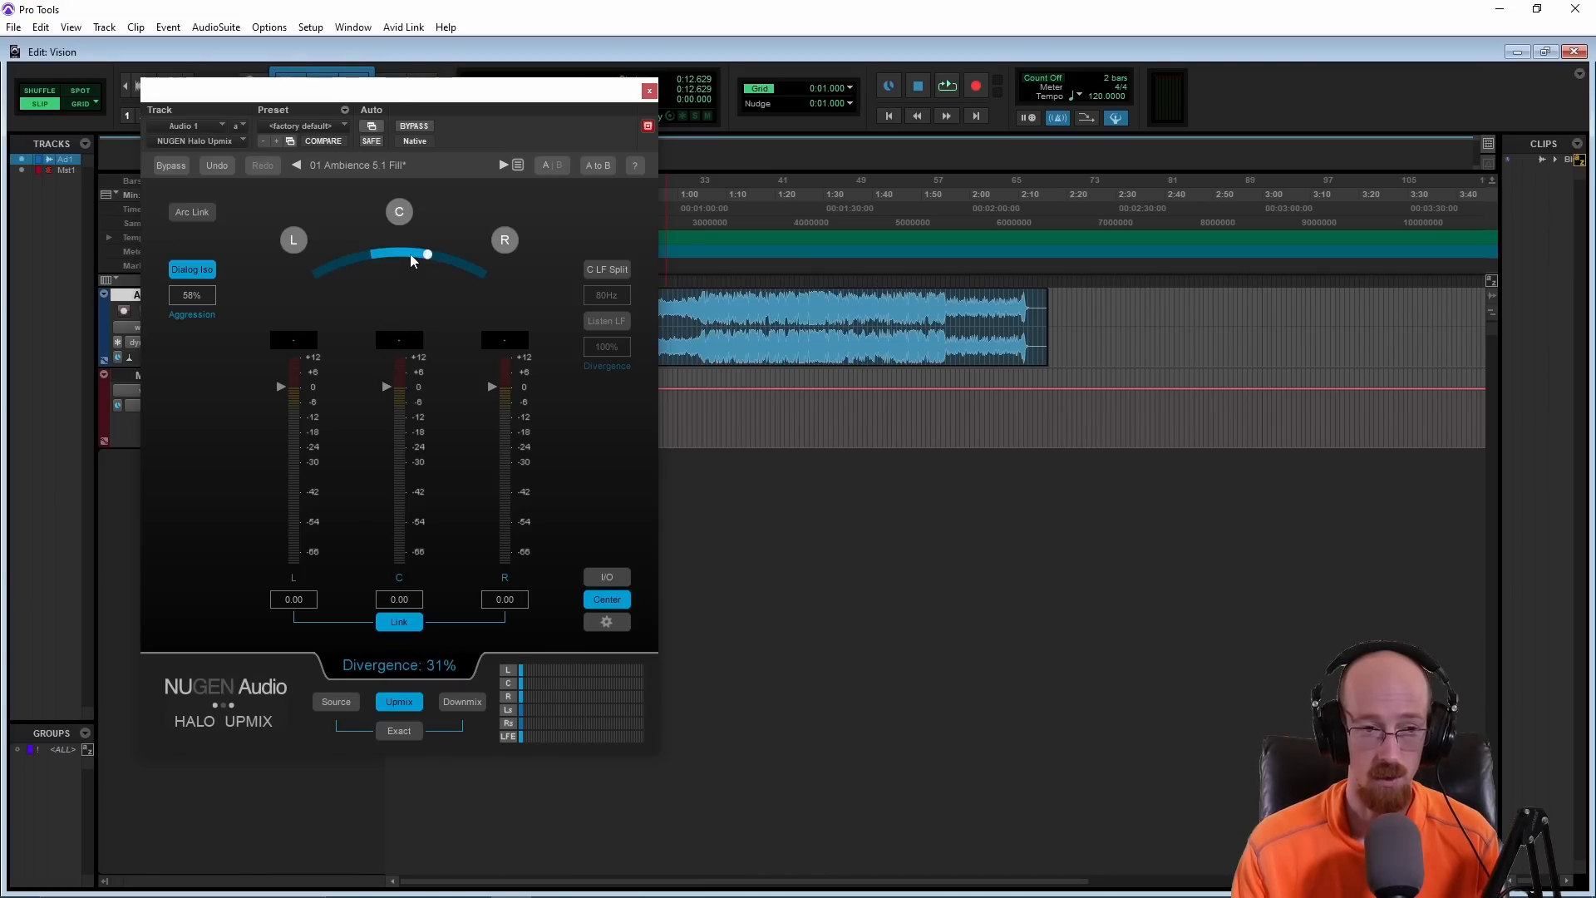
left_click(191, 269)
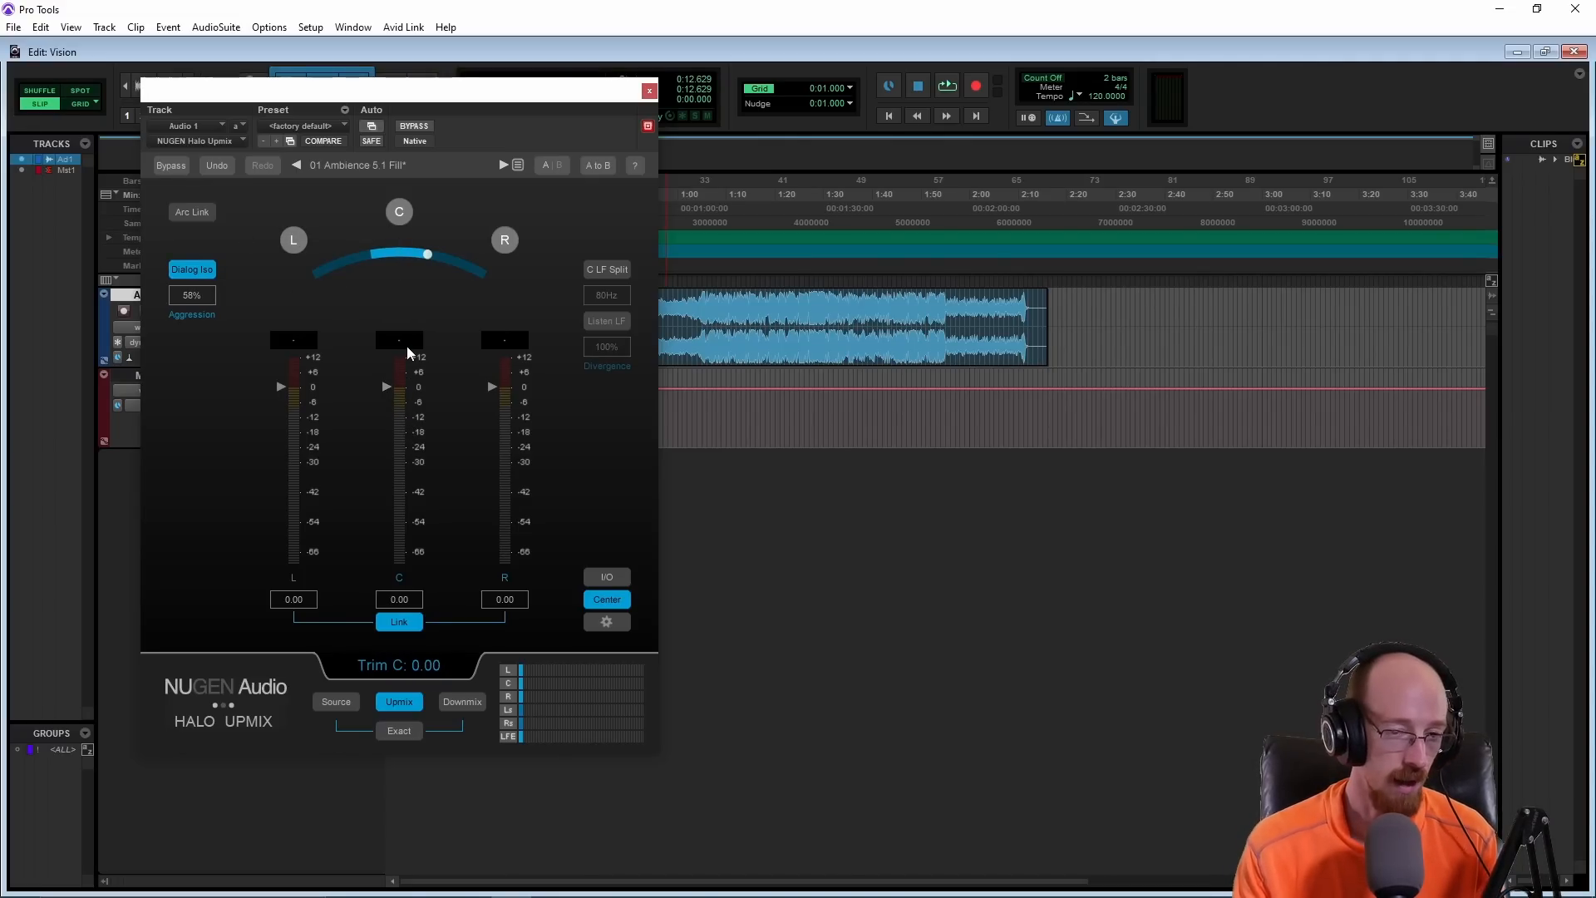
mouse_move(400, 275)
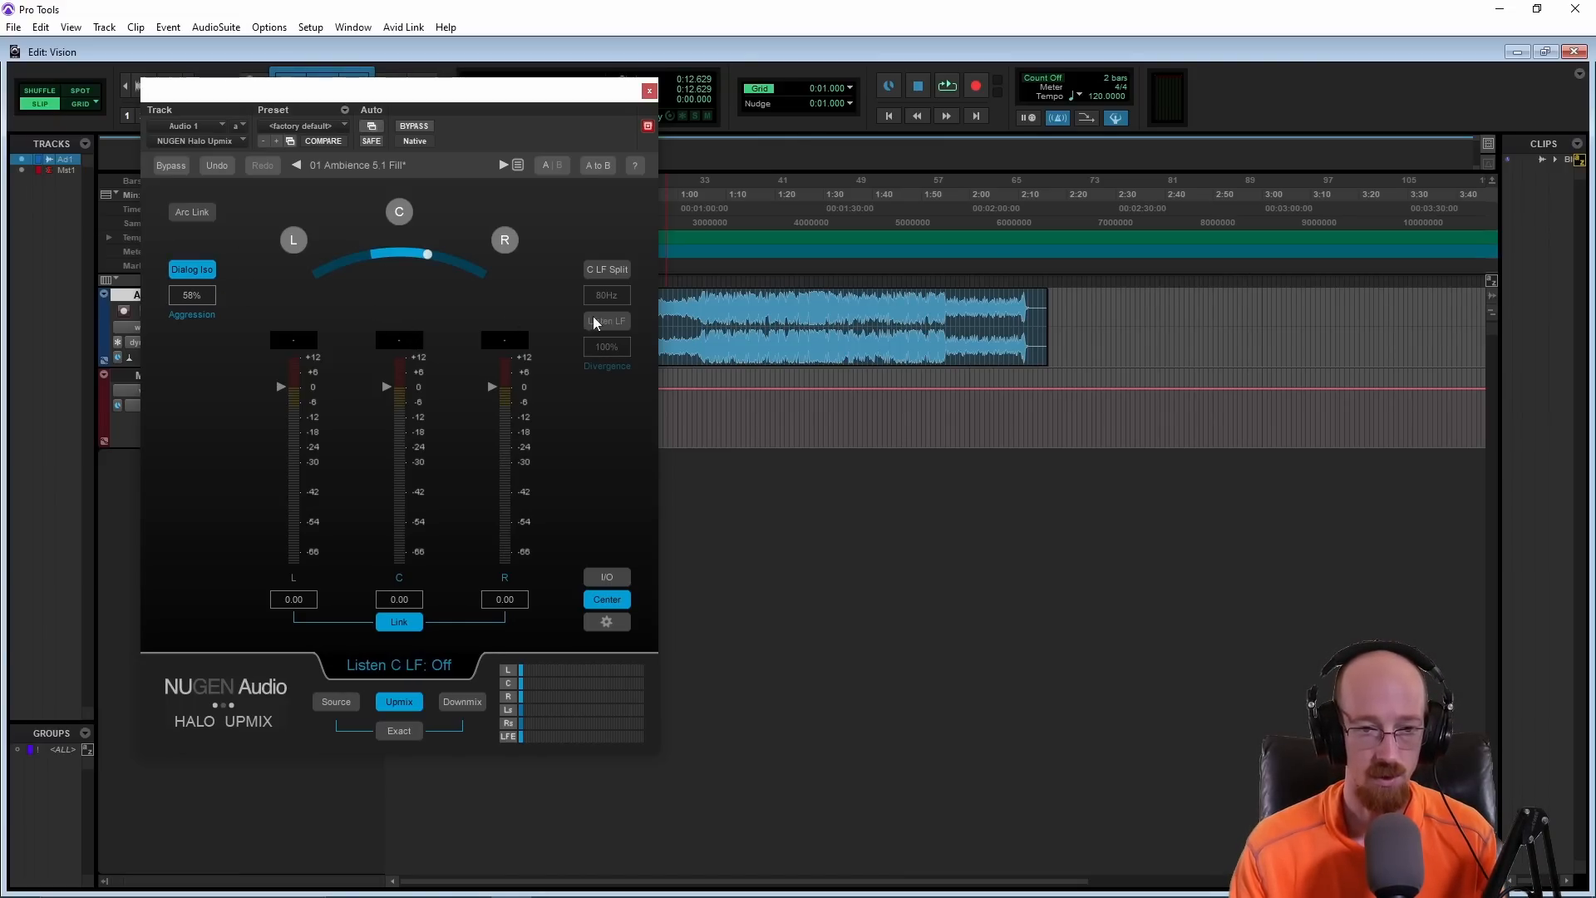
Step: Enable C LF Split at 80Hz and lower the low-frequency divergence arc
left_click(606, 270)
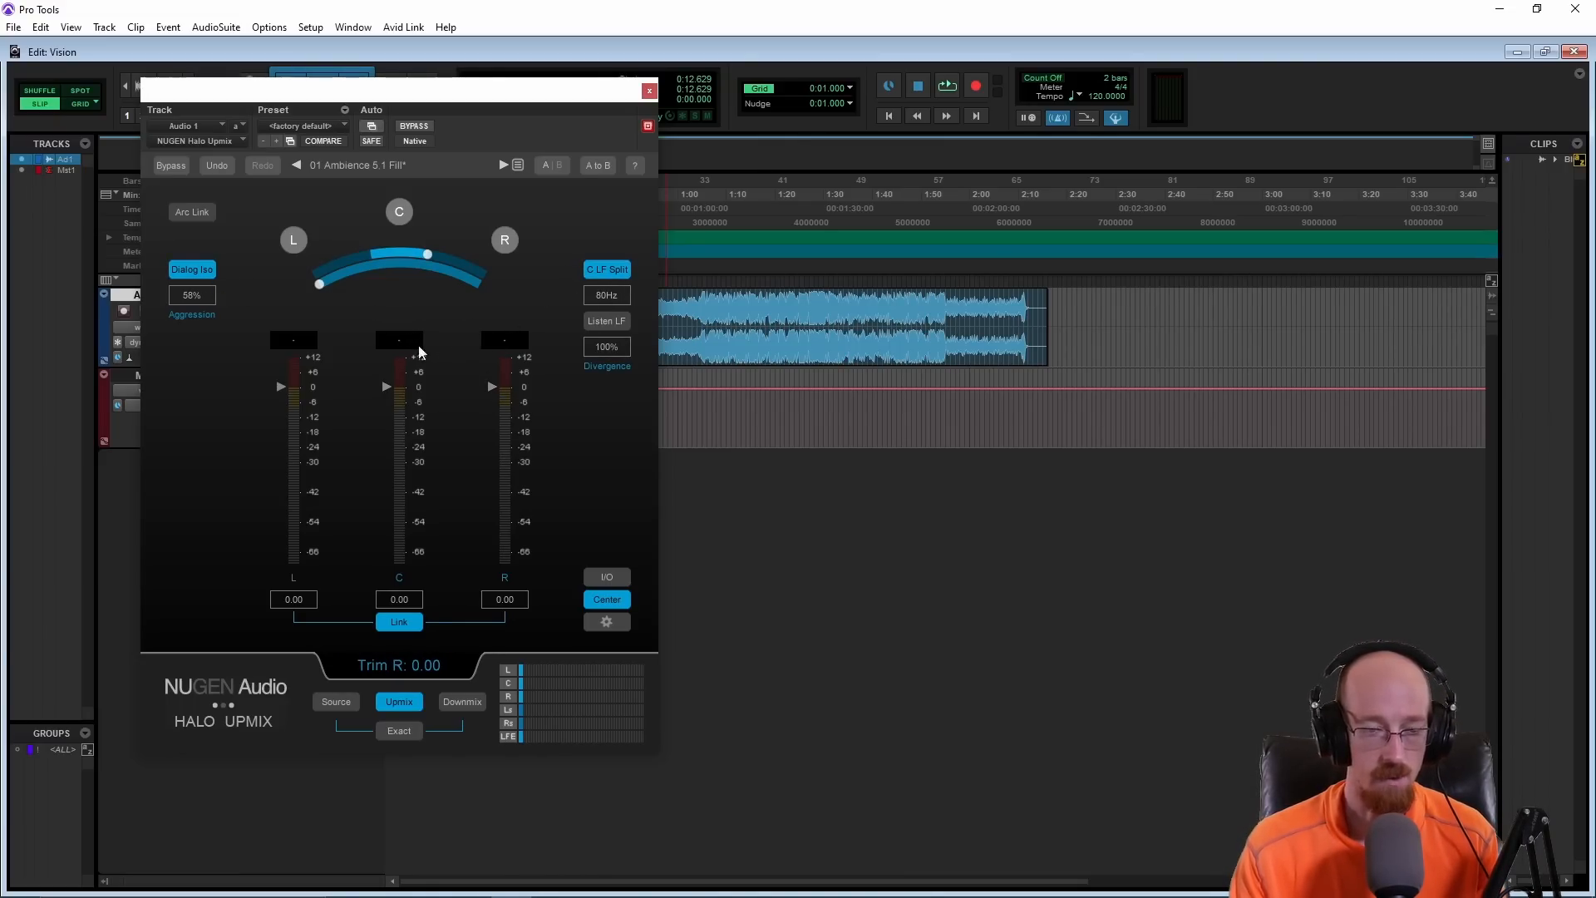
left_click_drag(427, 253, 374, 264)
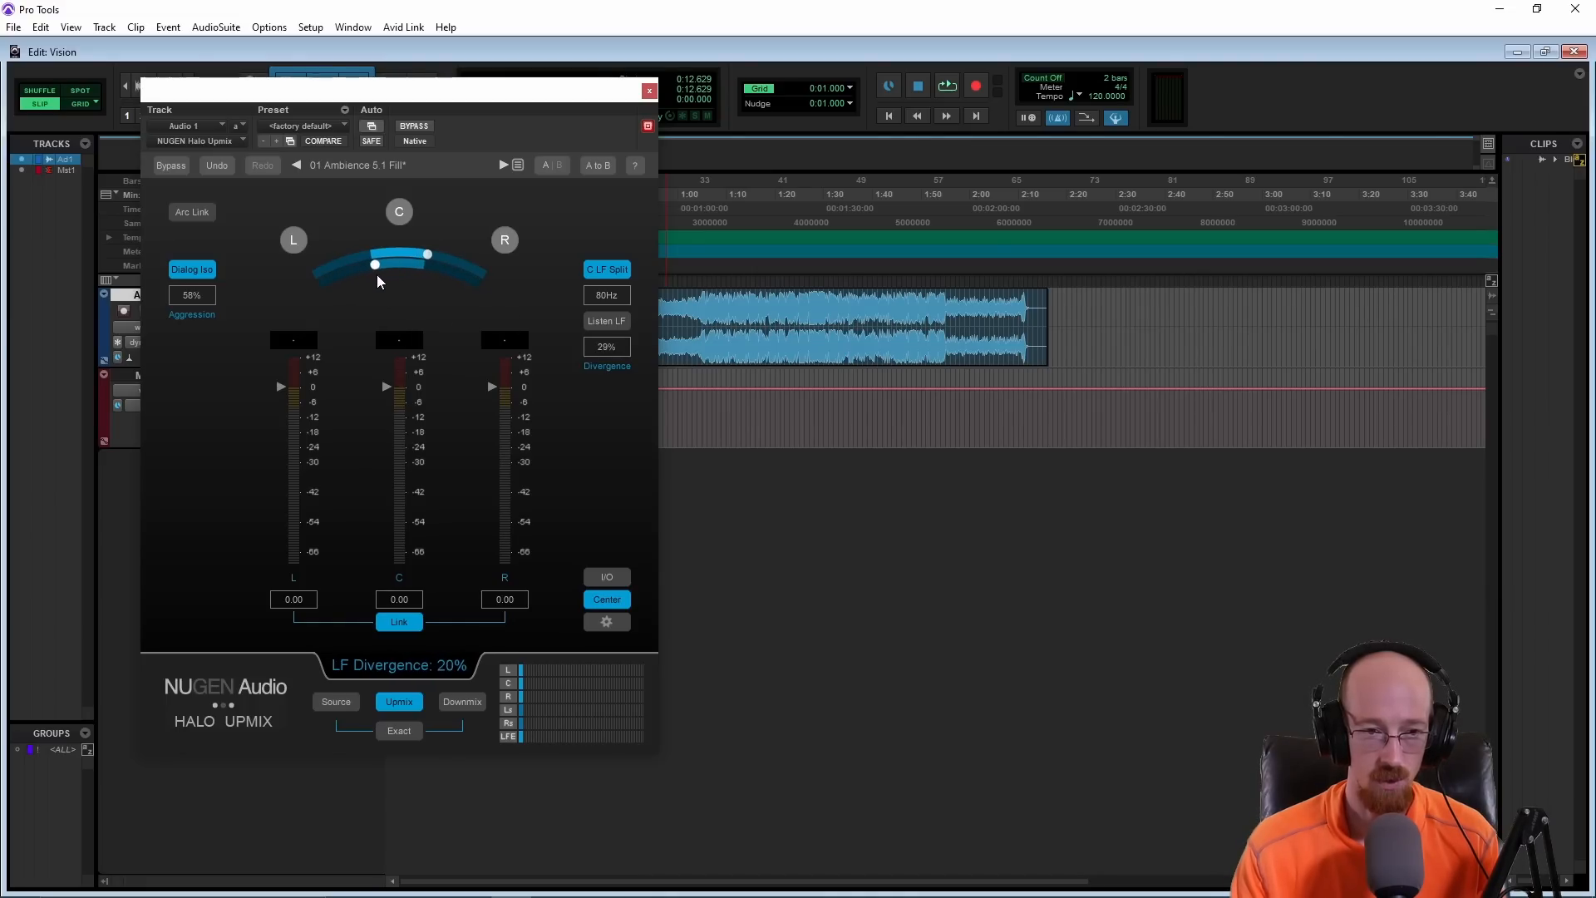
left_click_drag(374, 264, 319, 284)
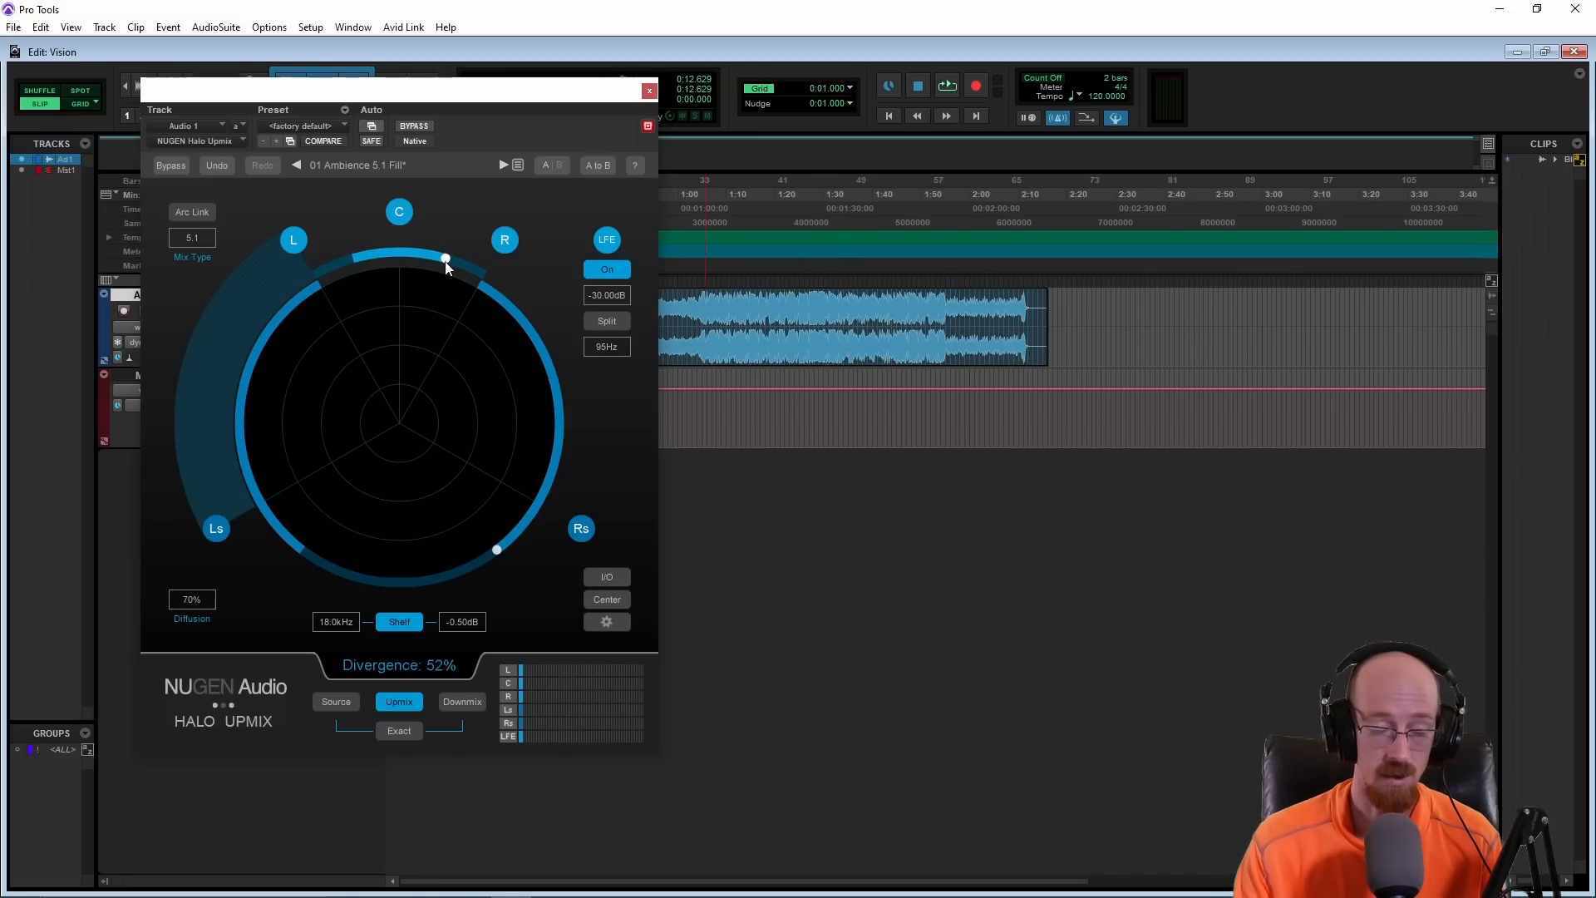
mouse_move(402, 426)
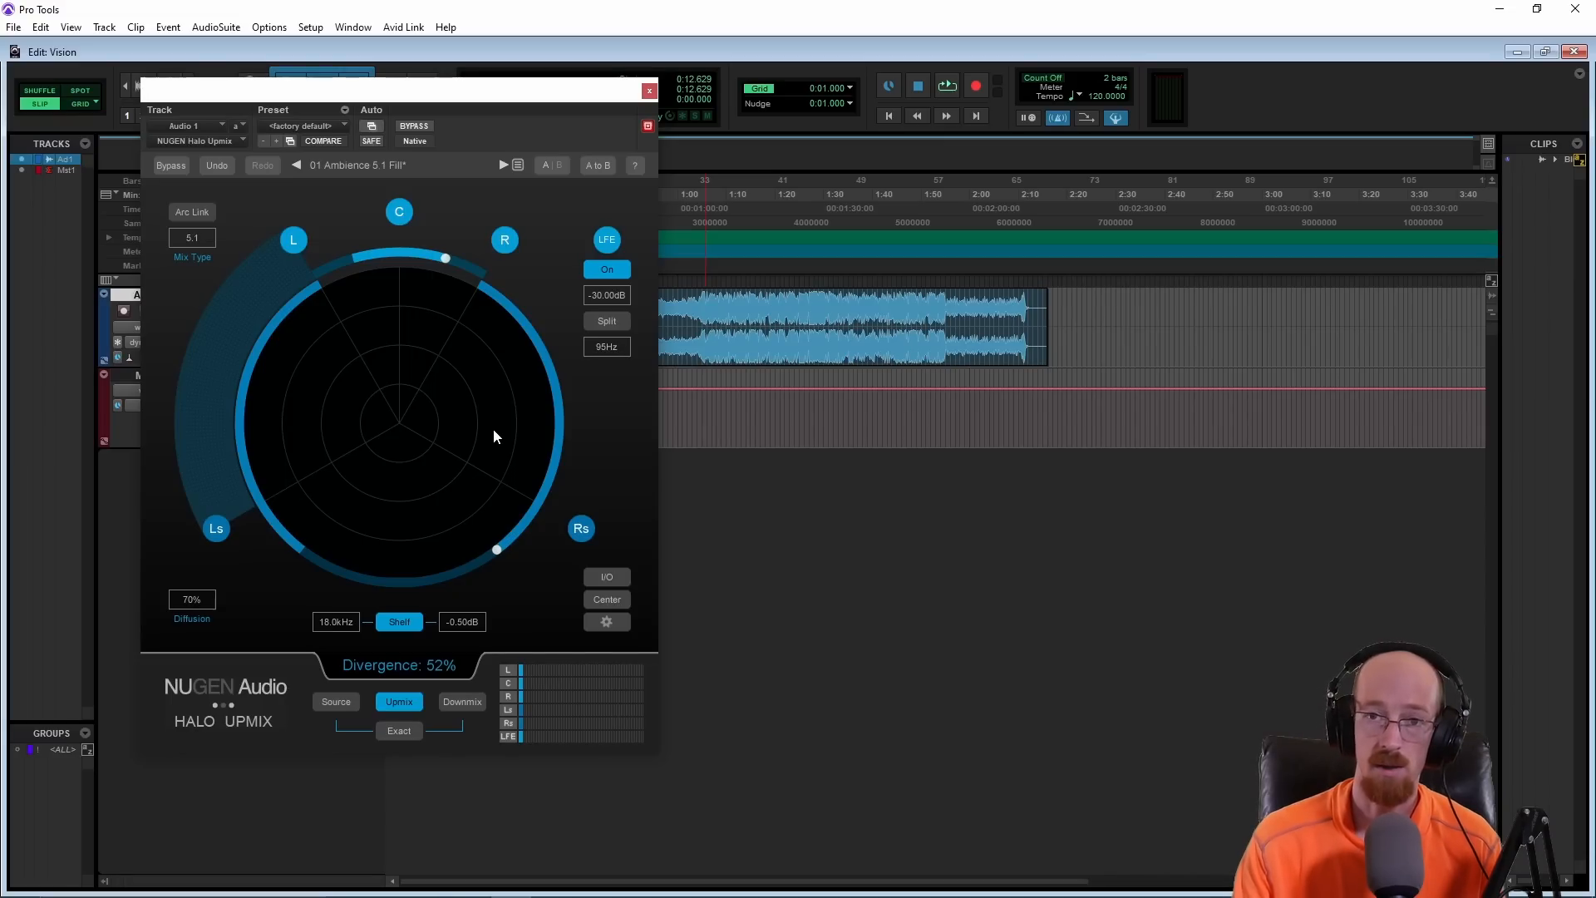
mouse_move(407, 384)
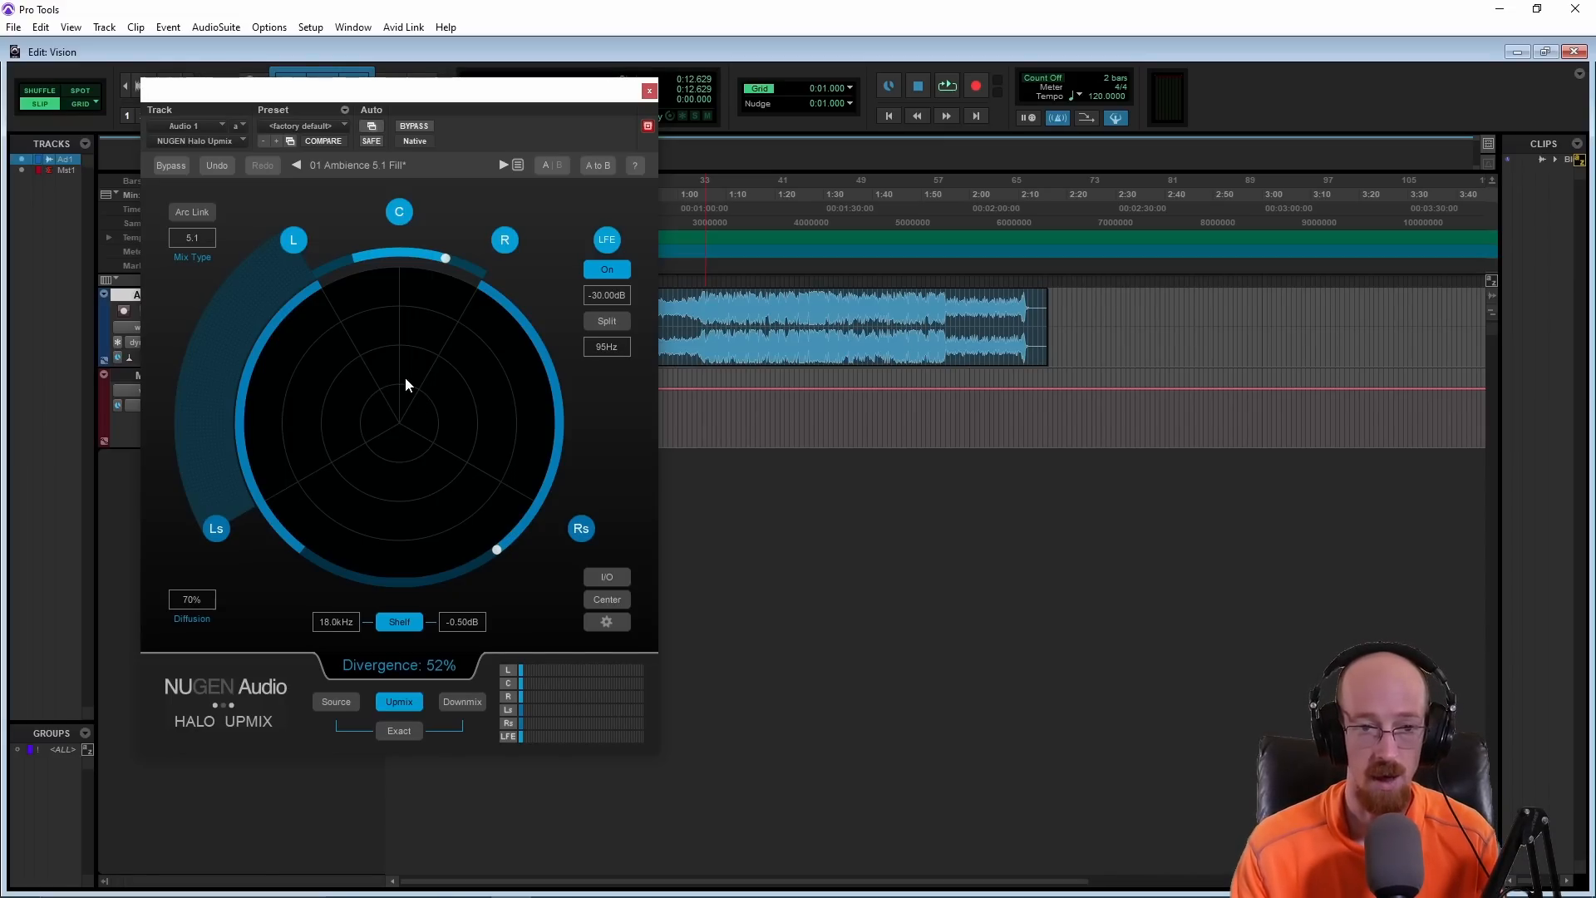
Step: Insert NUGEN Halo Downmix (5.1/stereo) on Audio 1 after the upmix via a 'Halo Down' search
left_click(944, 85)
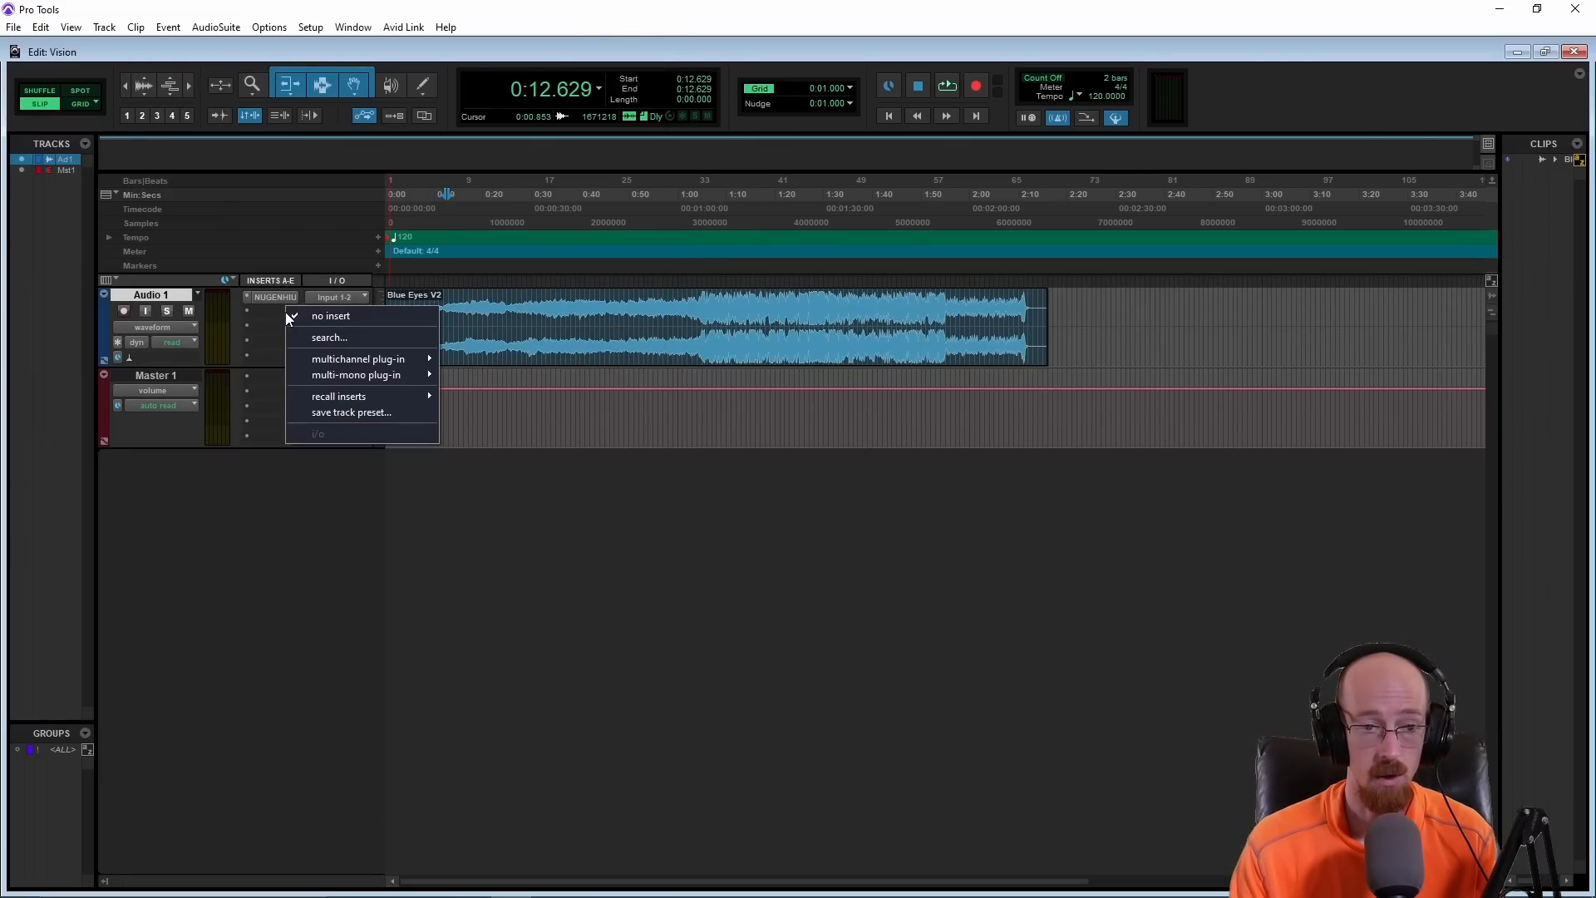
left_click(330, 338)
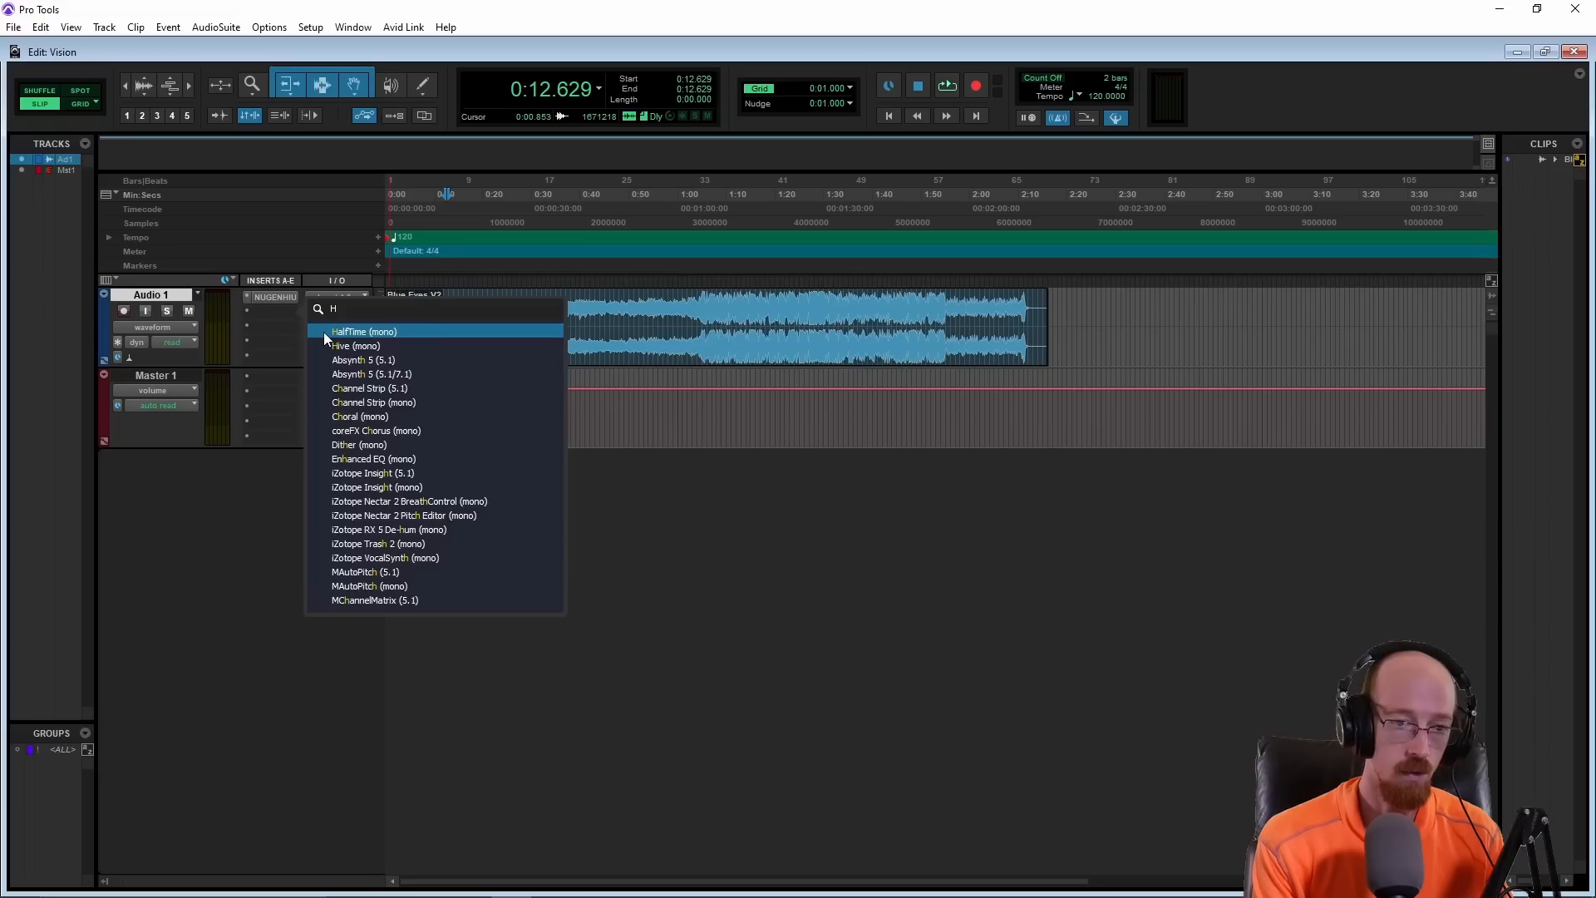
type("alo Down")
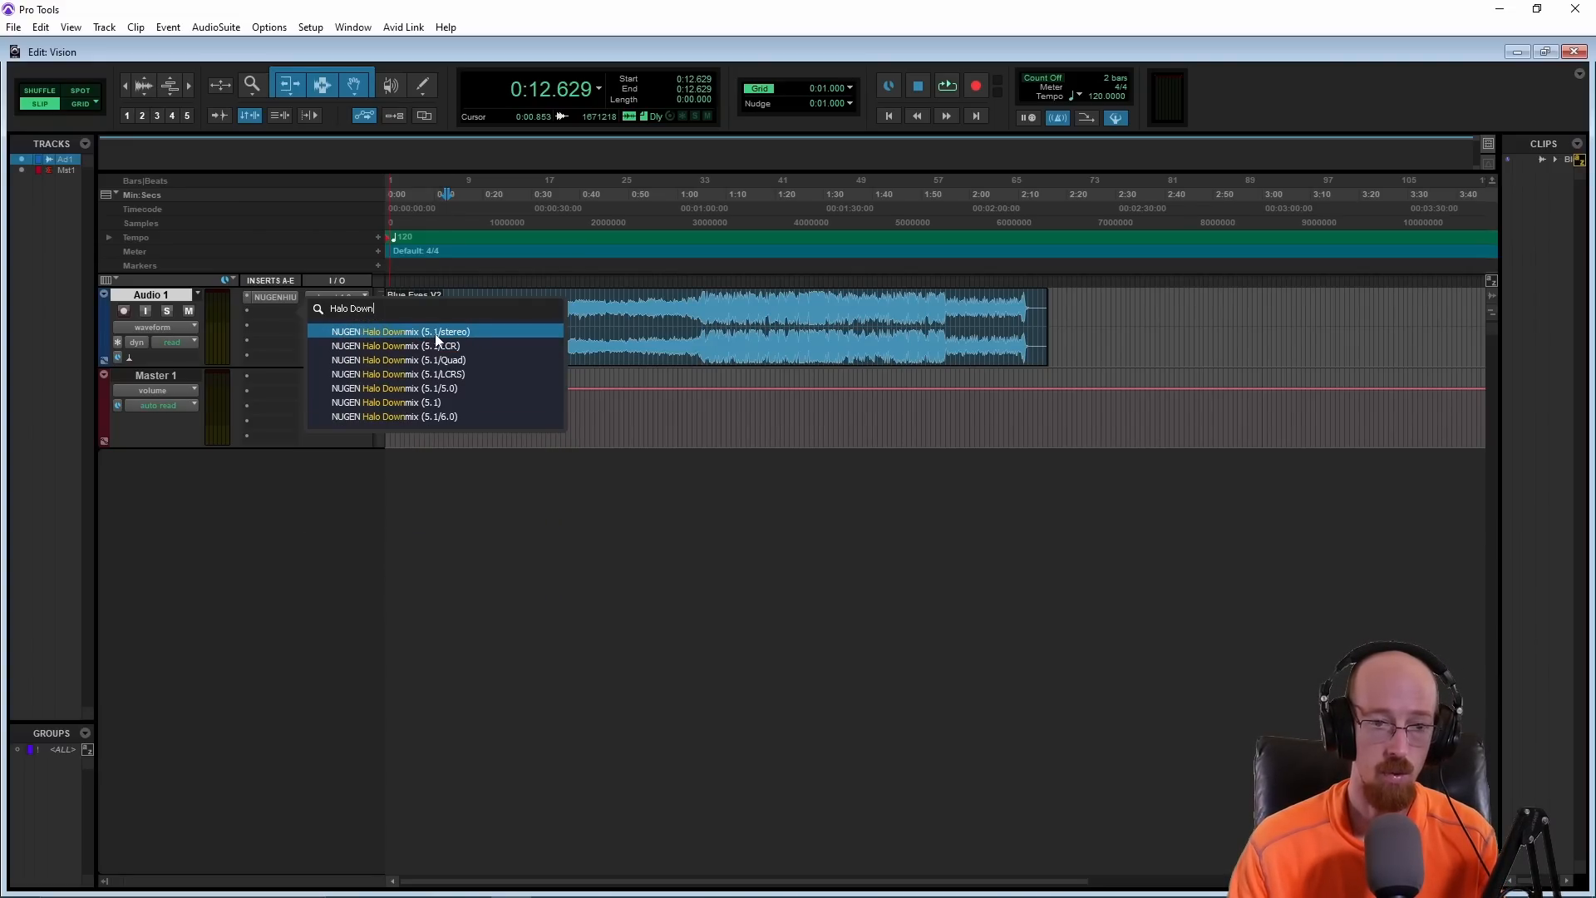
left_click(401, 331)
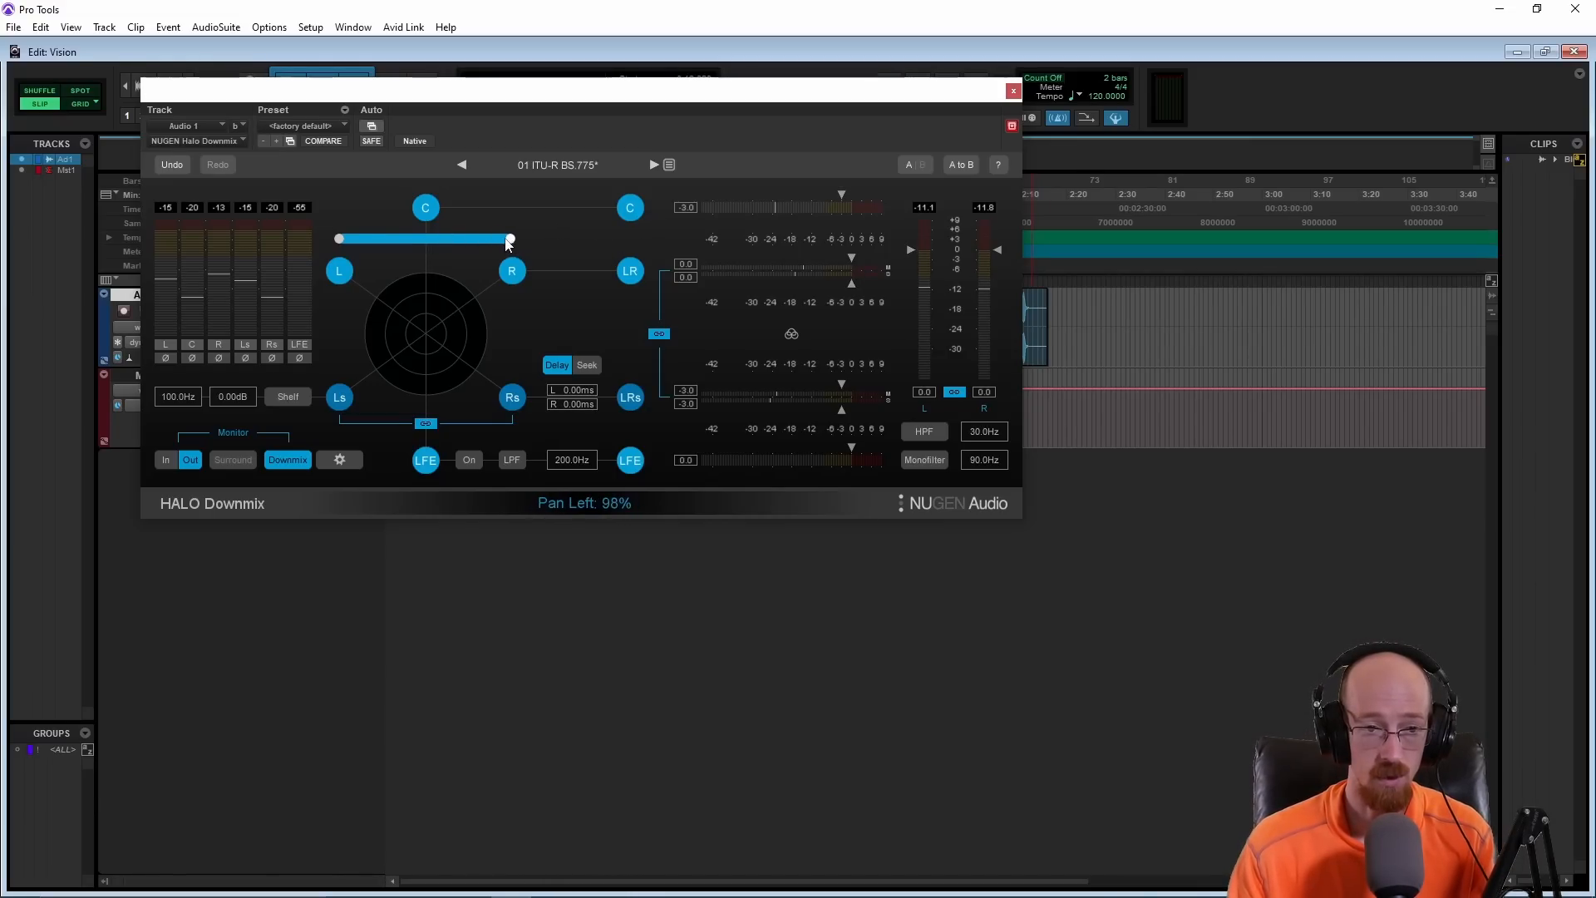
left_click_drag(509, 238, 426, 238)
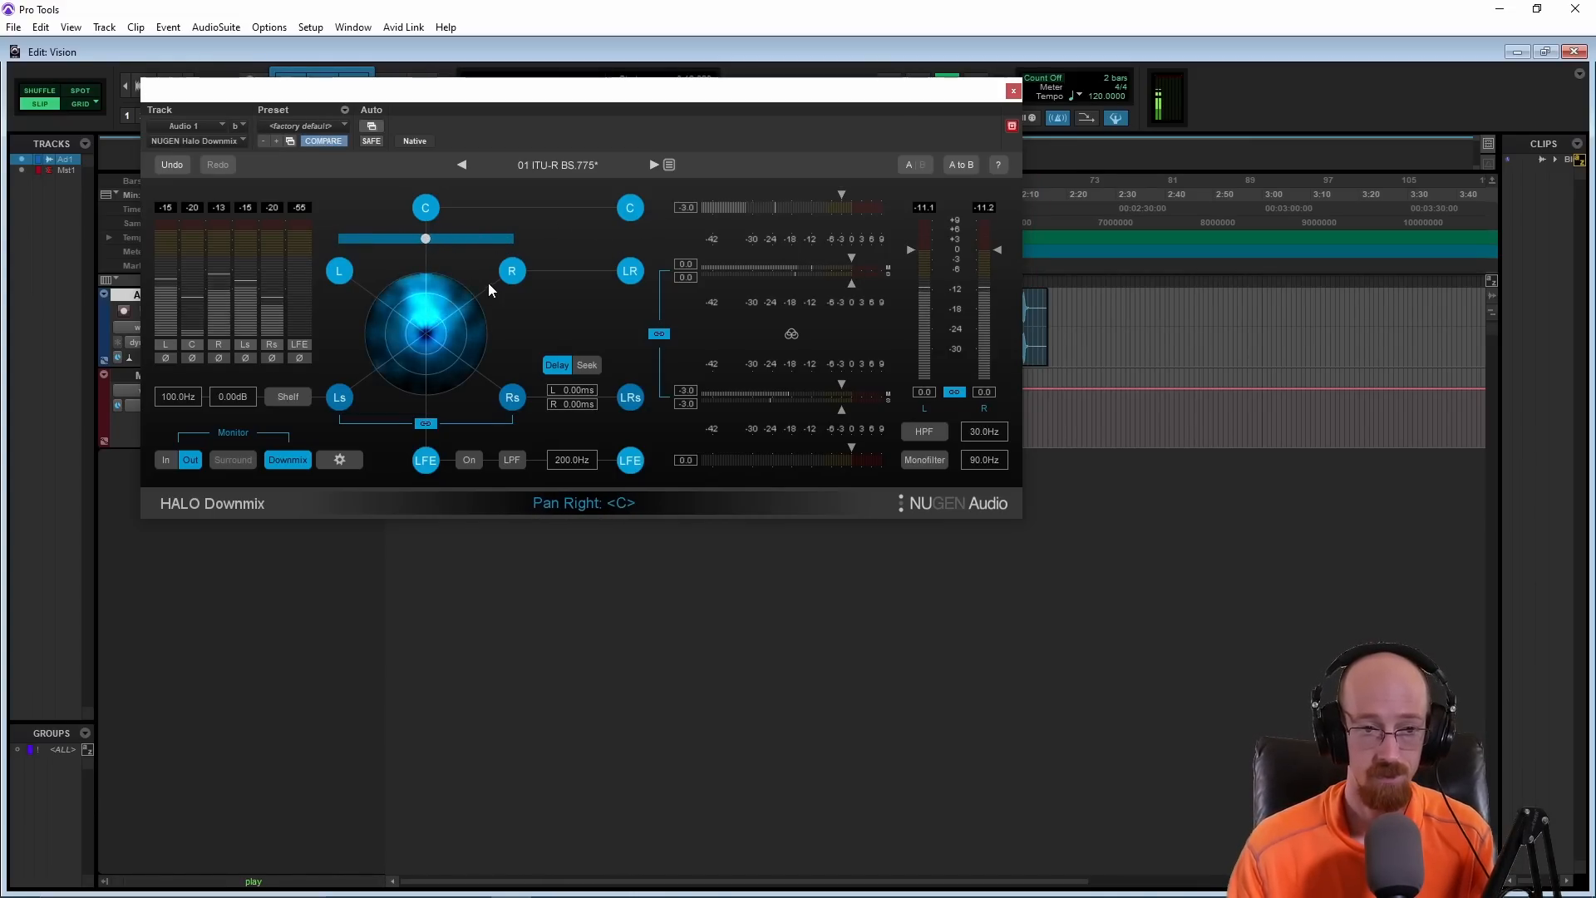
left_click_drag(426, 237, 456, 238)
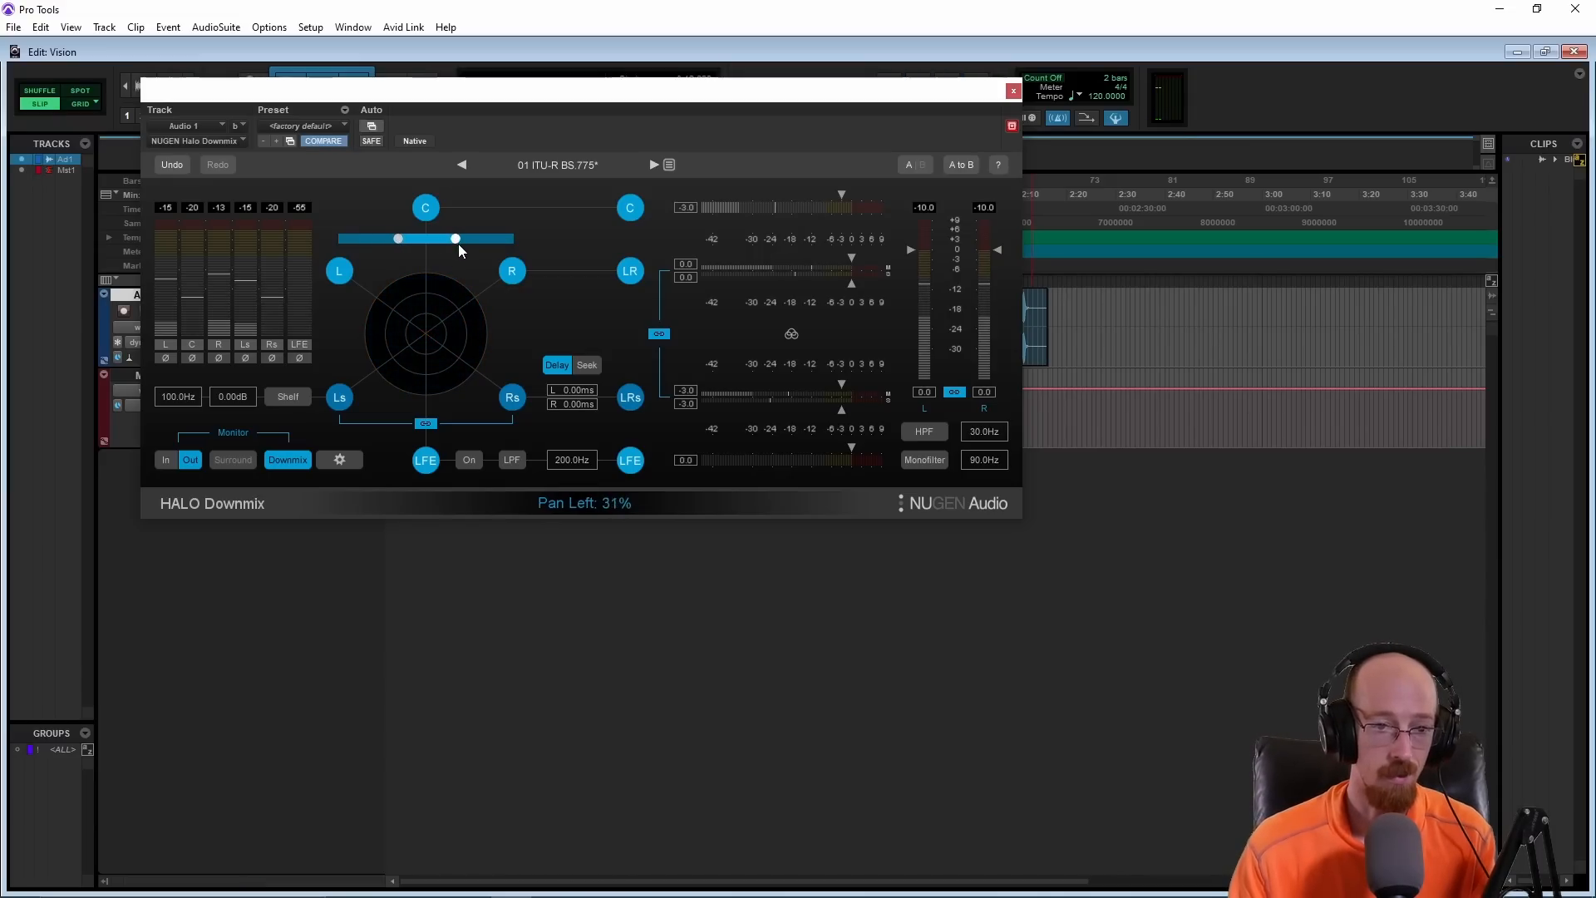
left_click_drag(456, 238, 486, 238)
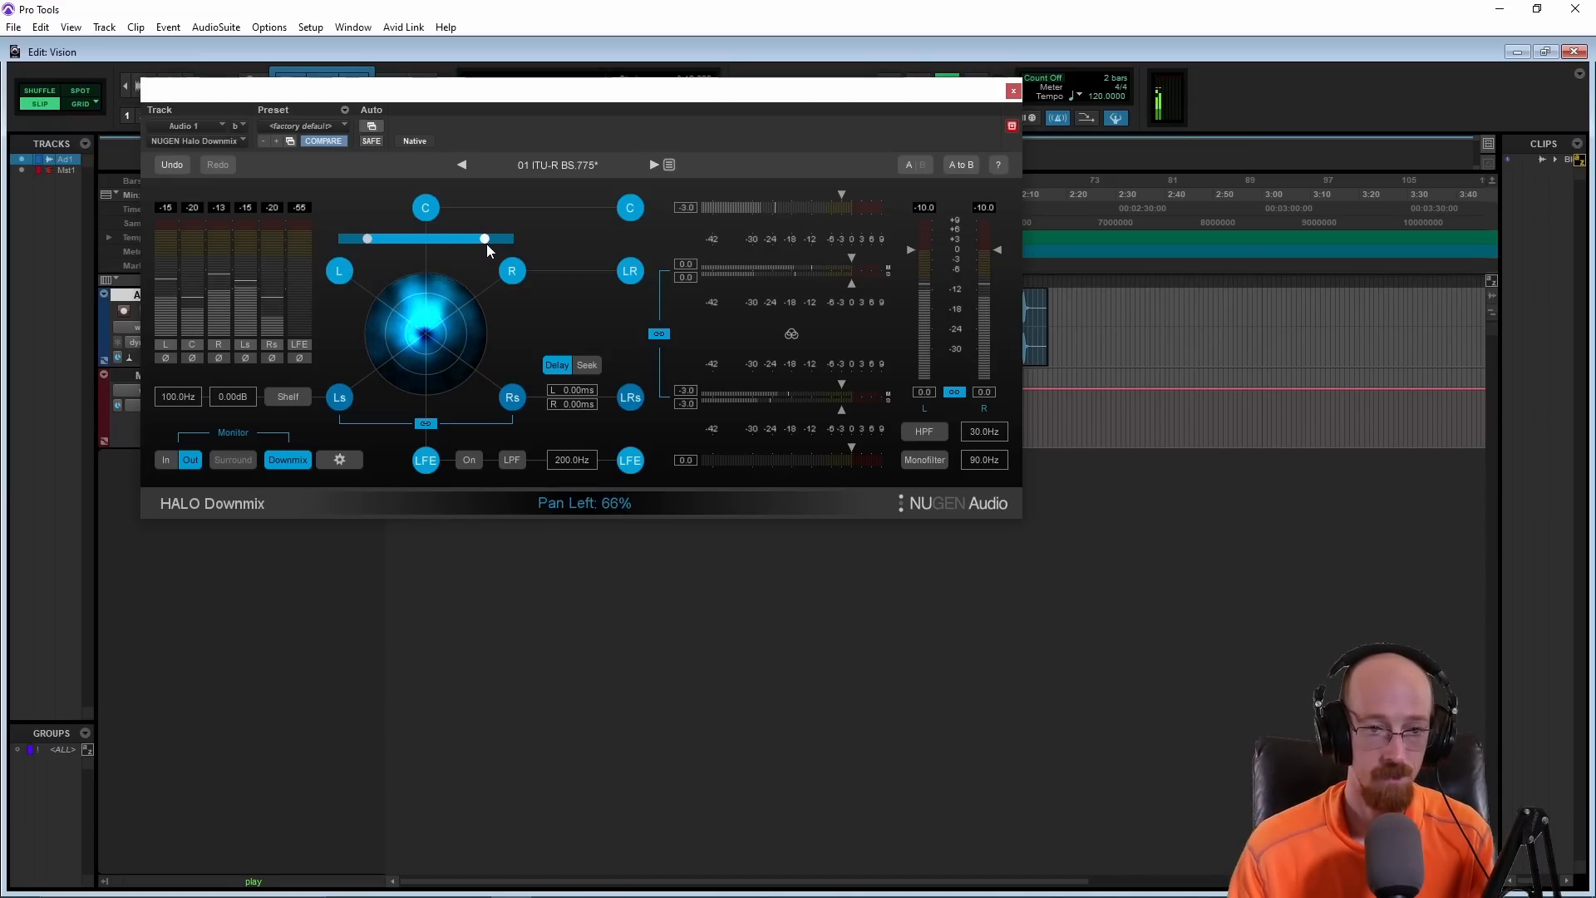
left_click_drag(484, 238, 514, 238)
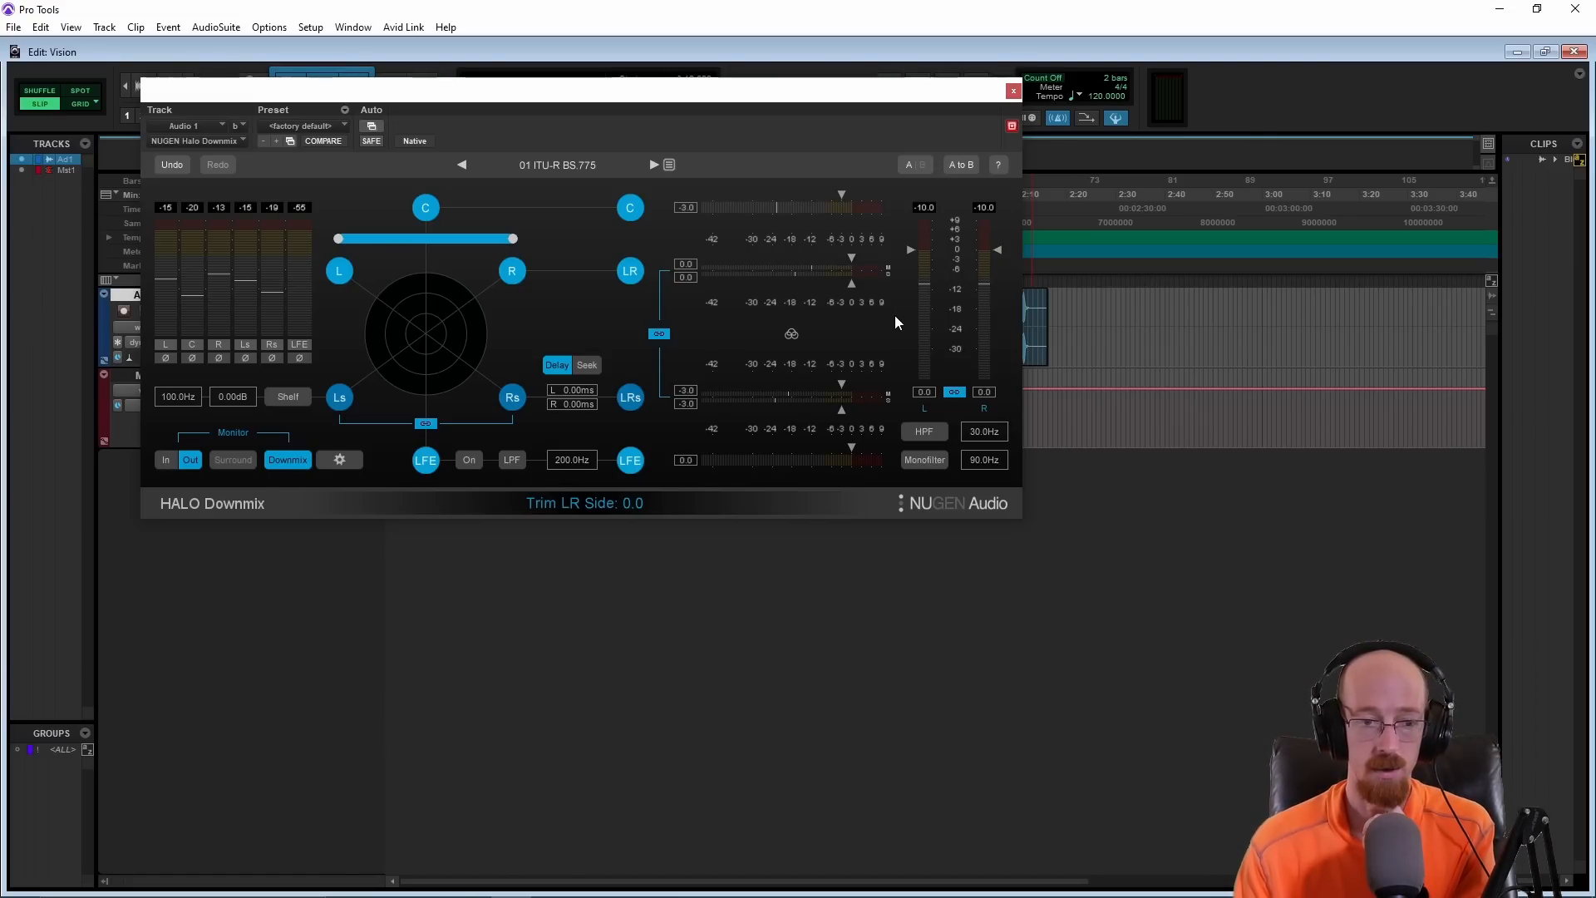
mouse_move(430, 363)
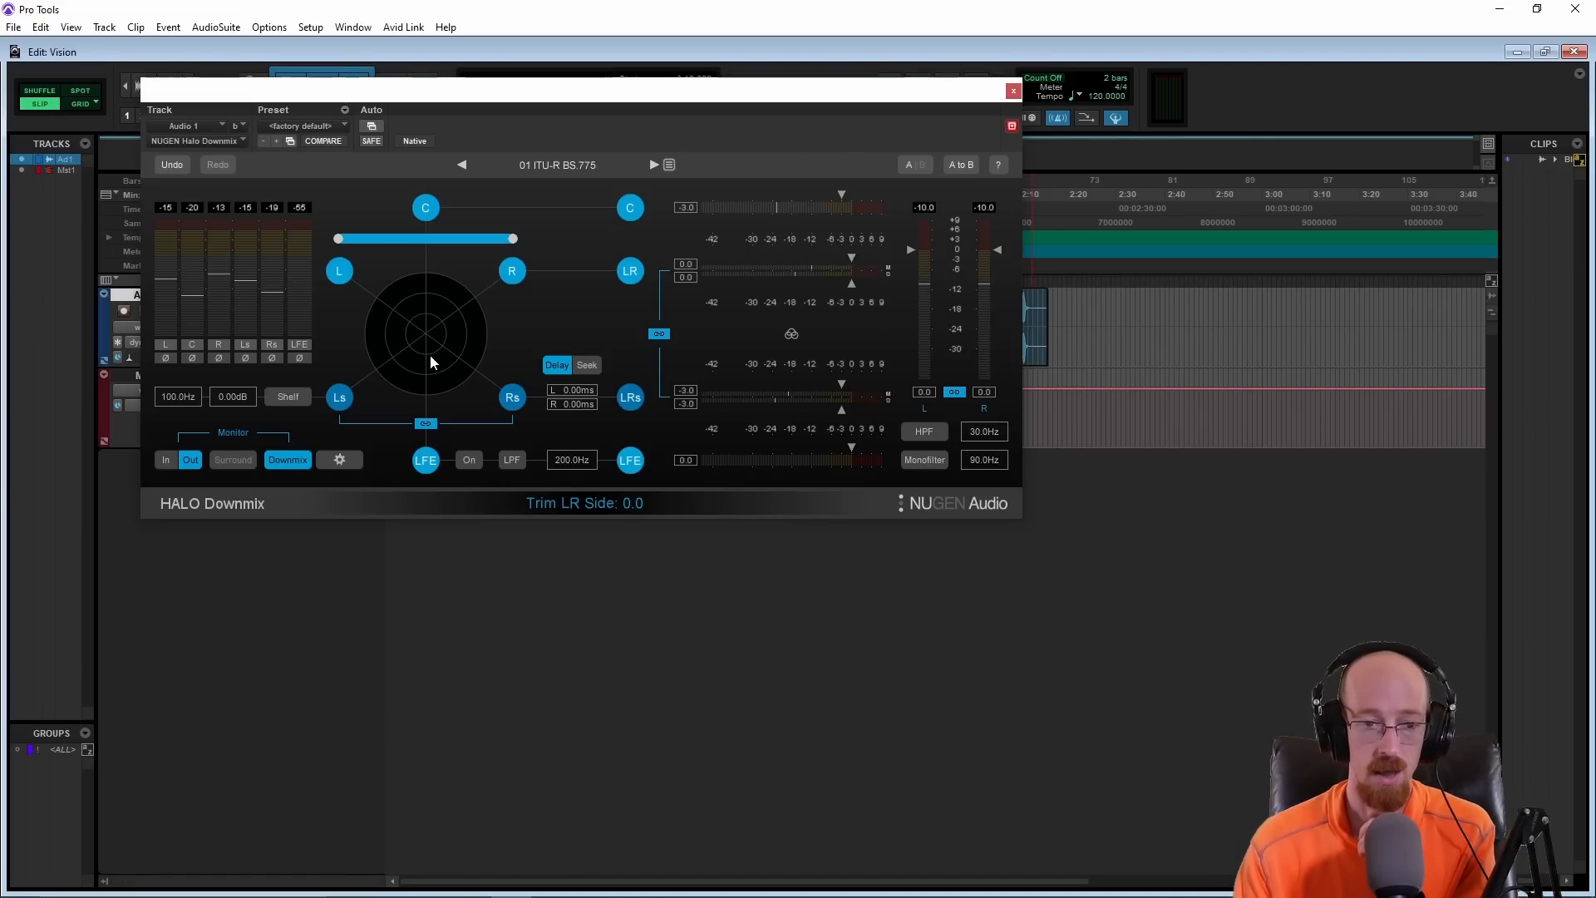
mouse_move(439, 376)
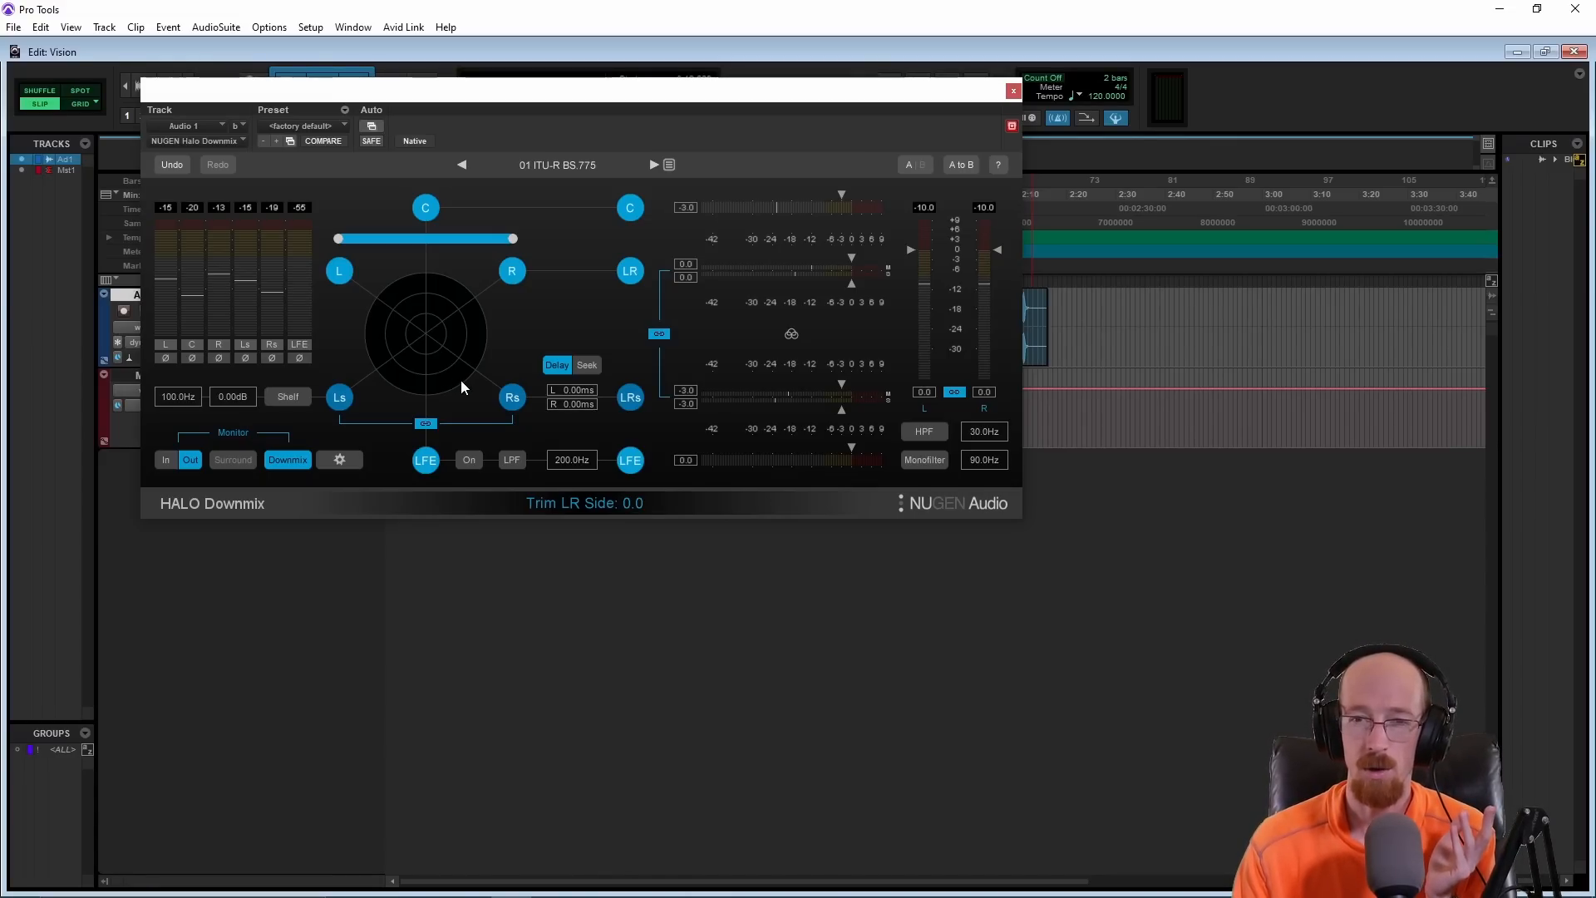
left_click(557, 364)
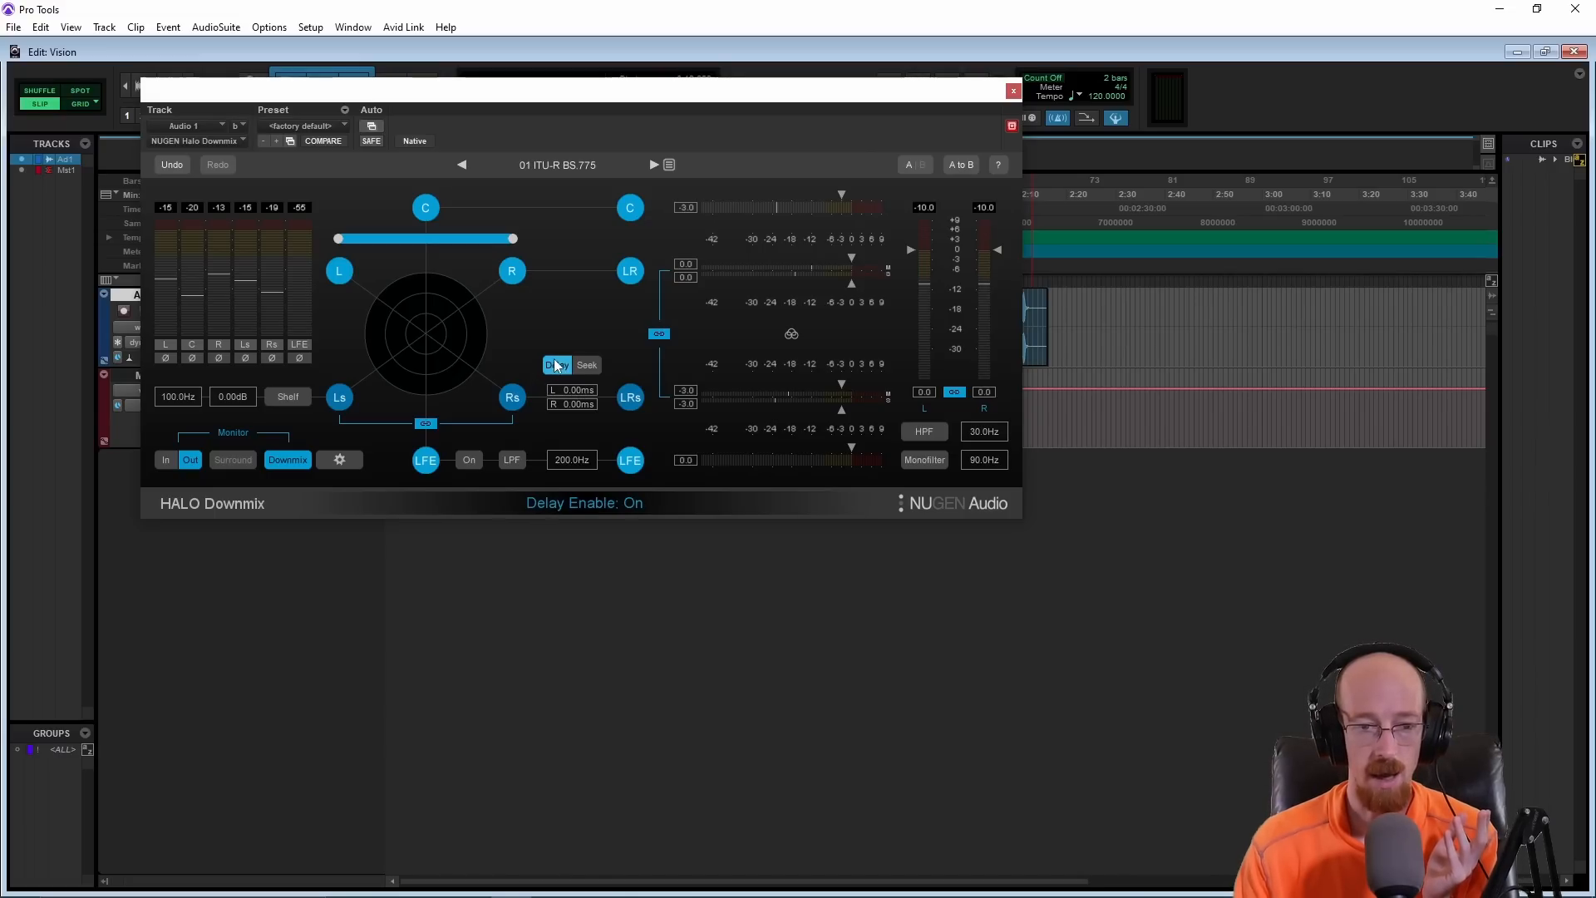
left_click_drag(558, 364, 559, 346)
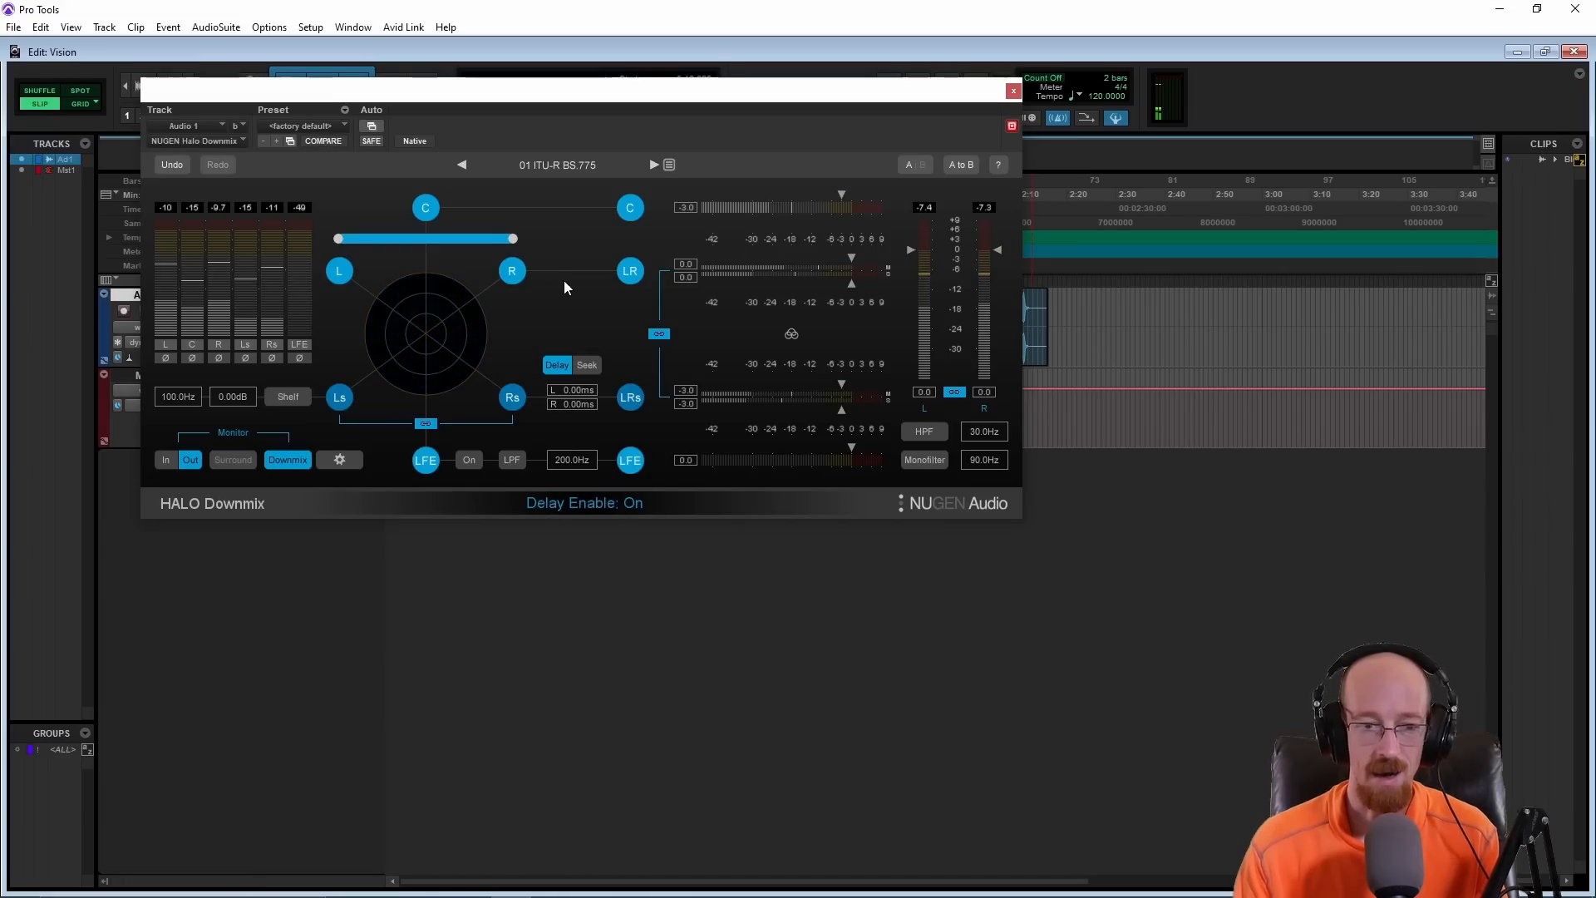
left_click(587, 364)
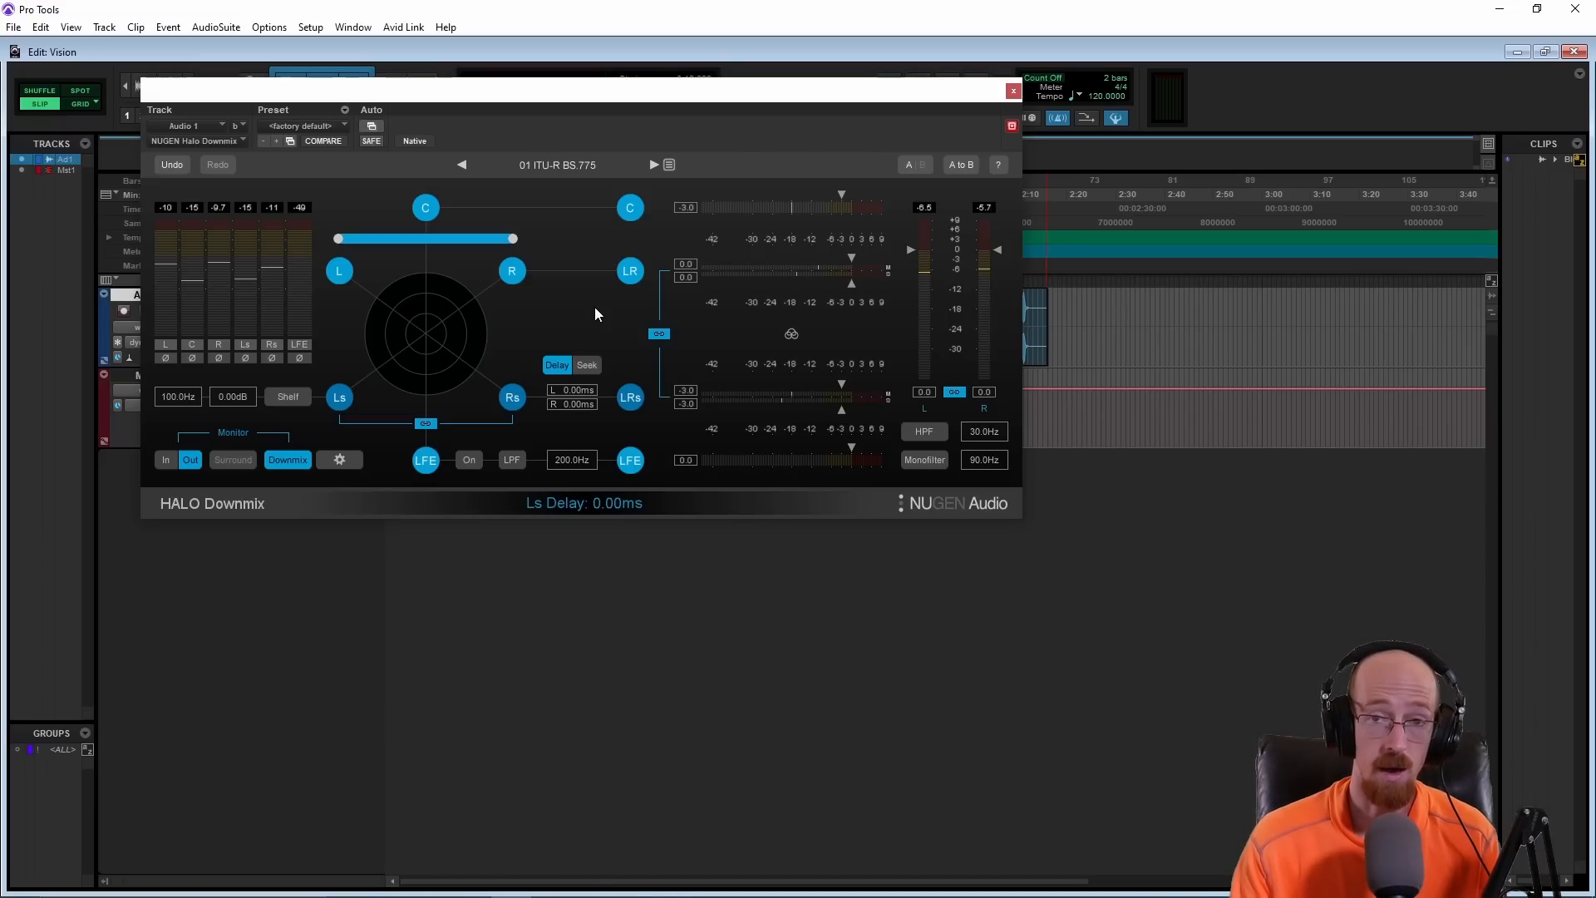
left_click(426, 459)
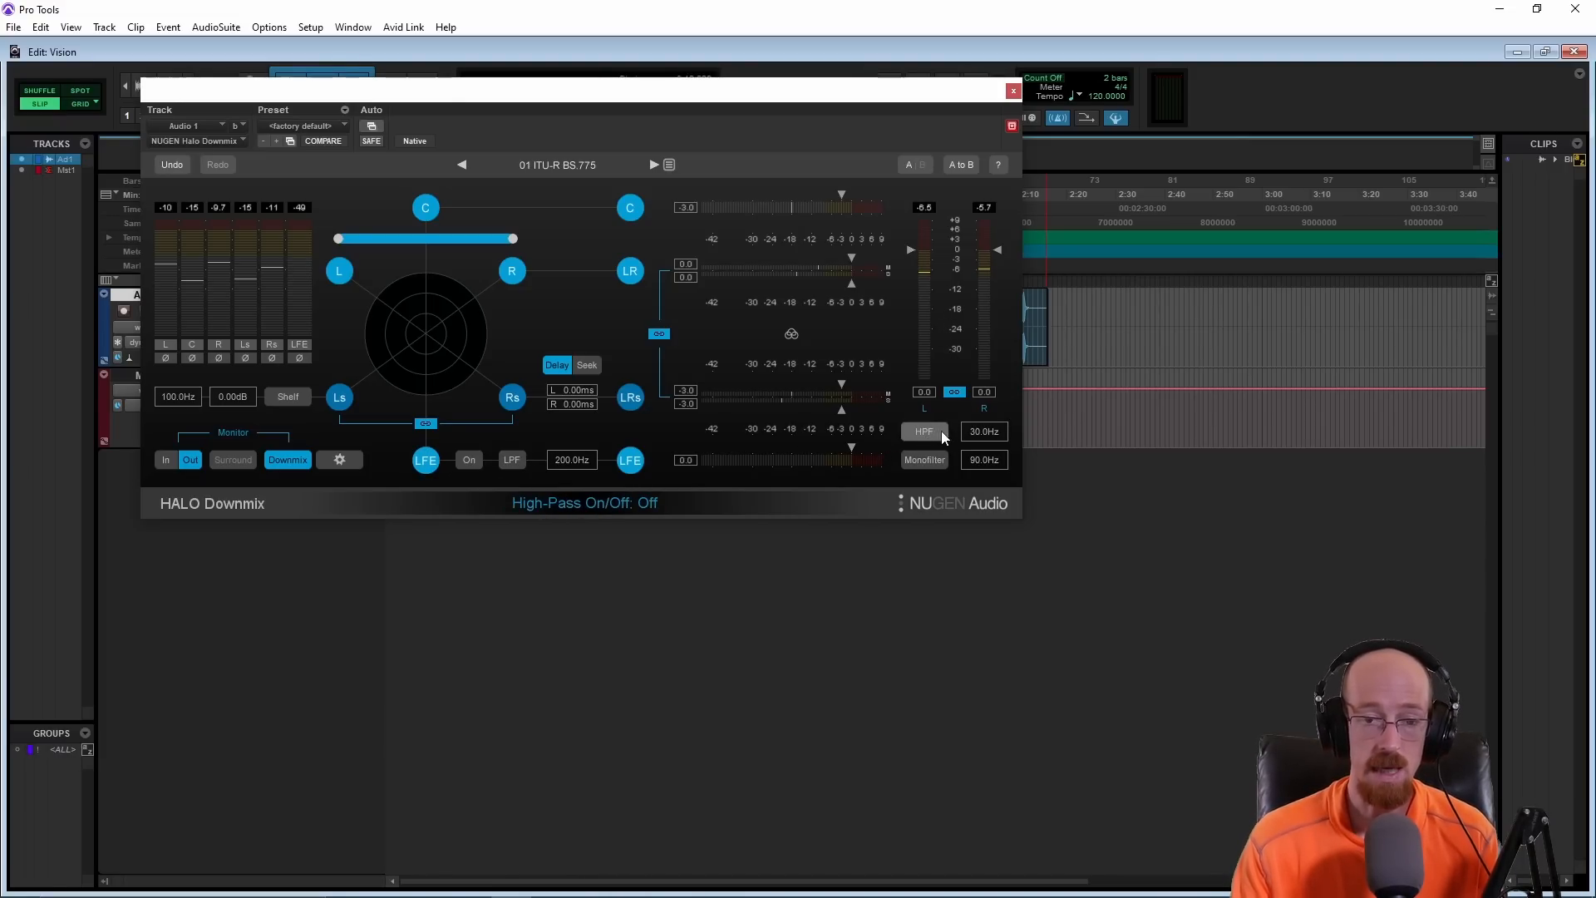
left_click(923, 459)
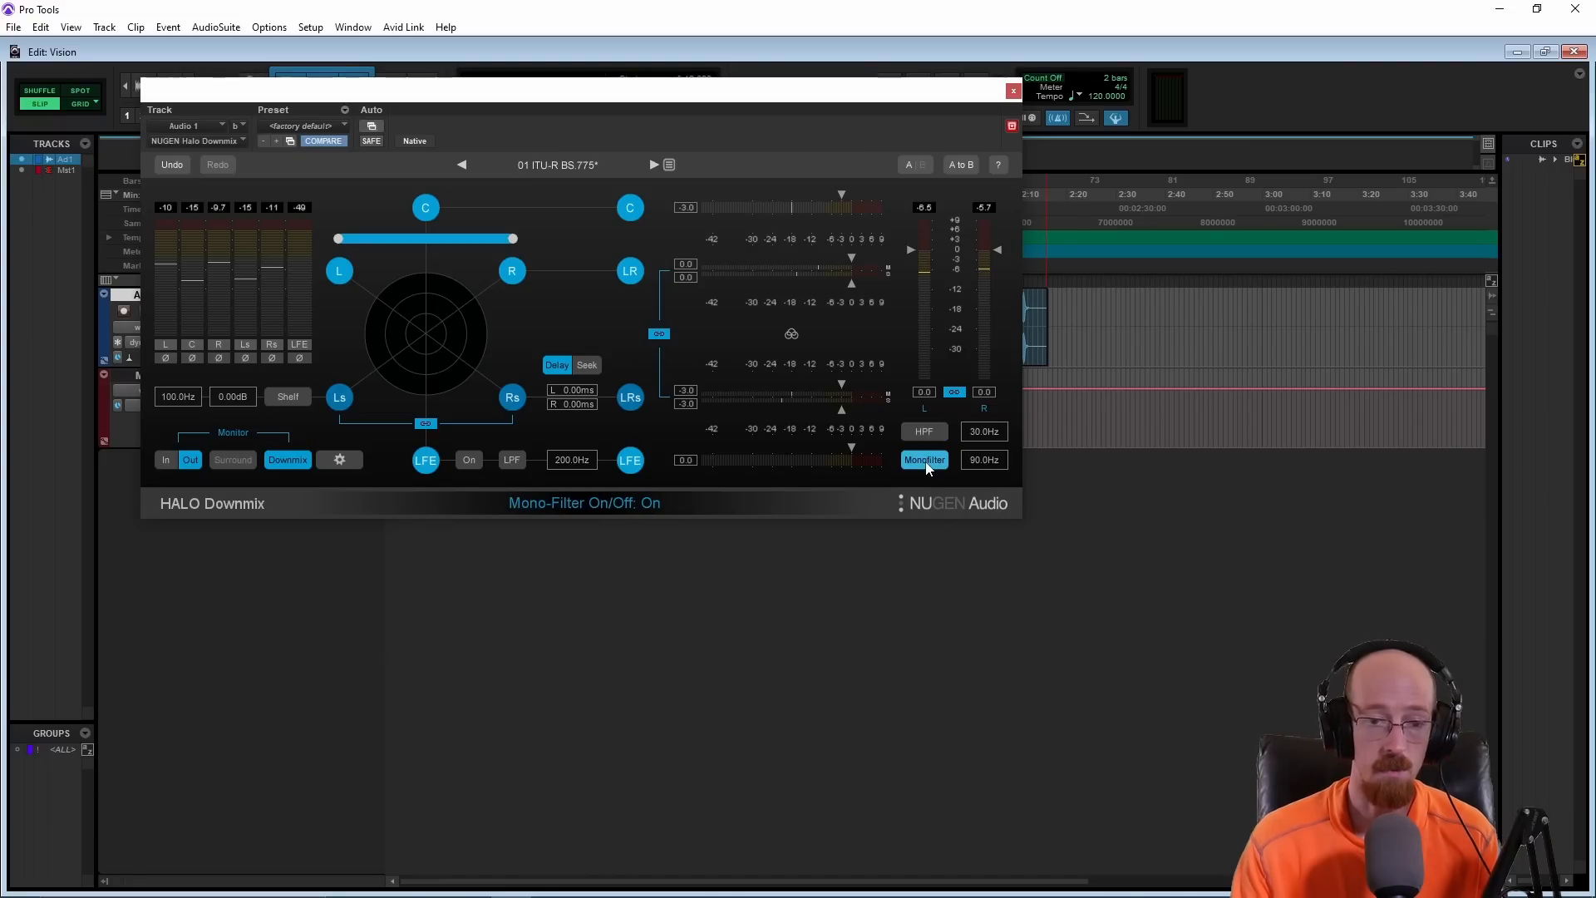
left_click(923, 431)
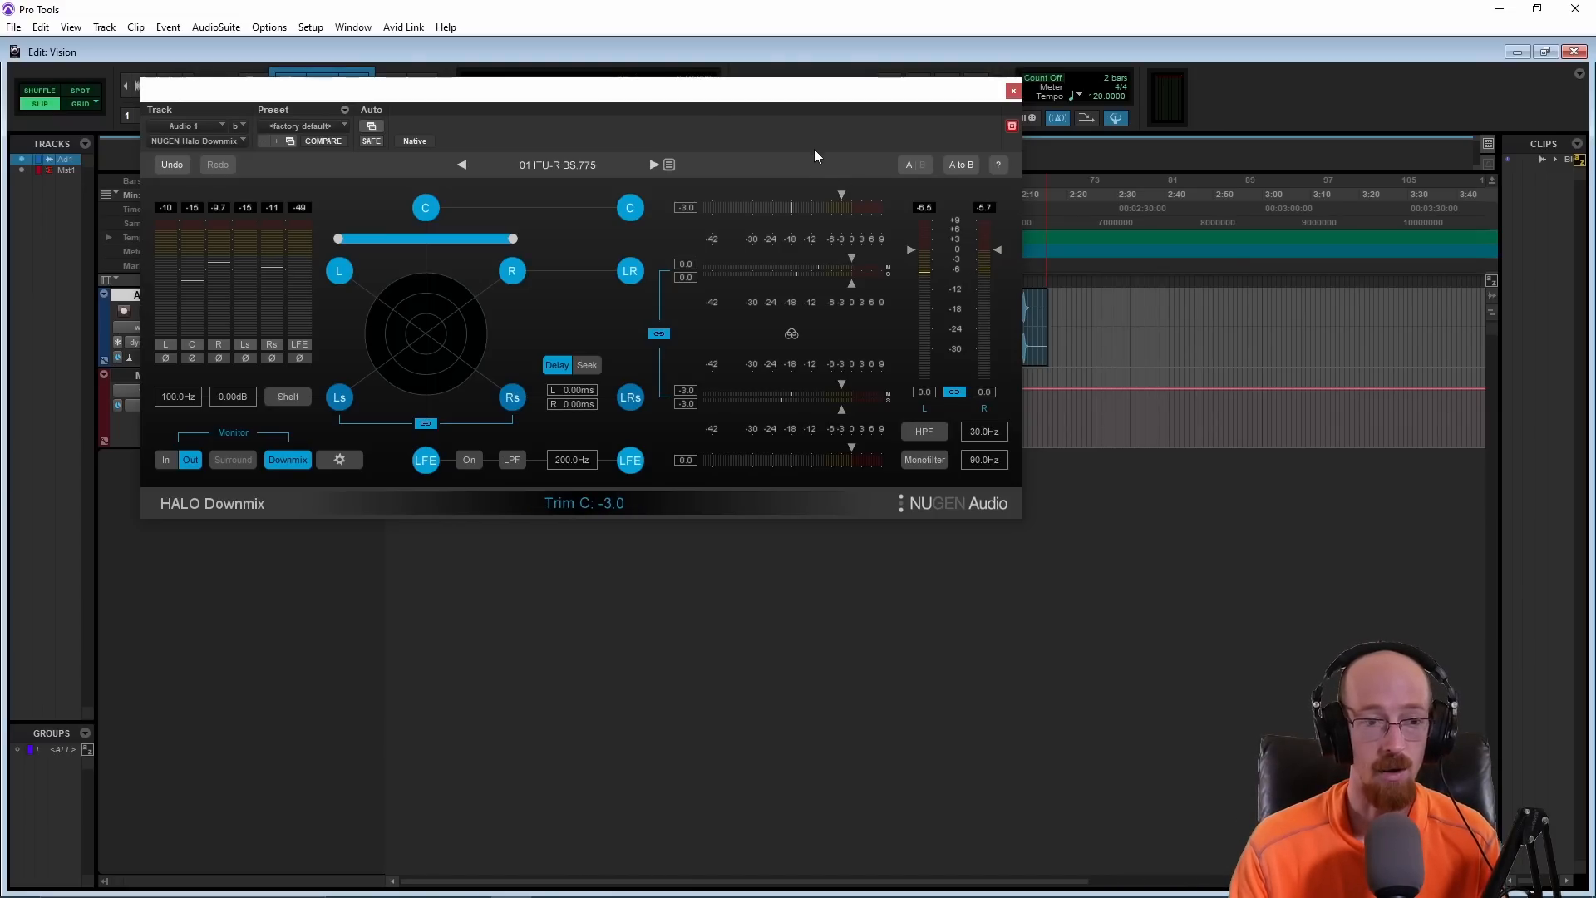
mouse_move(820, 135)
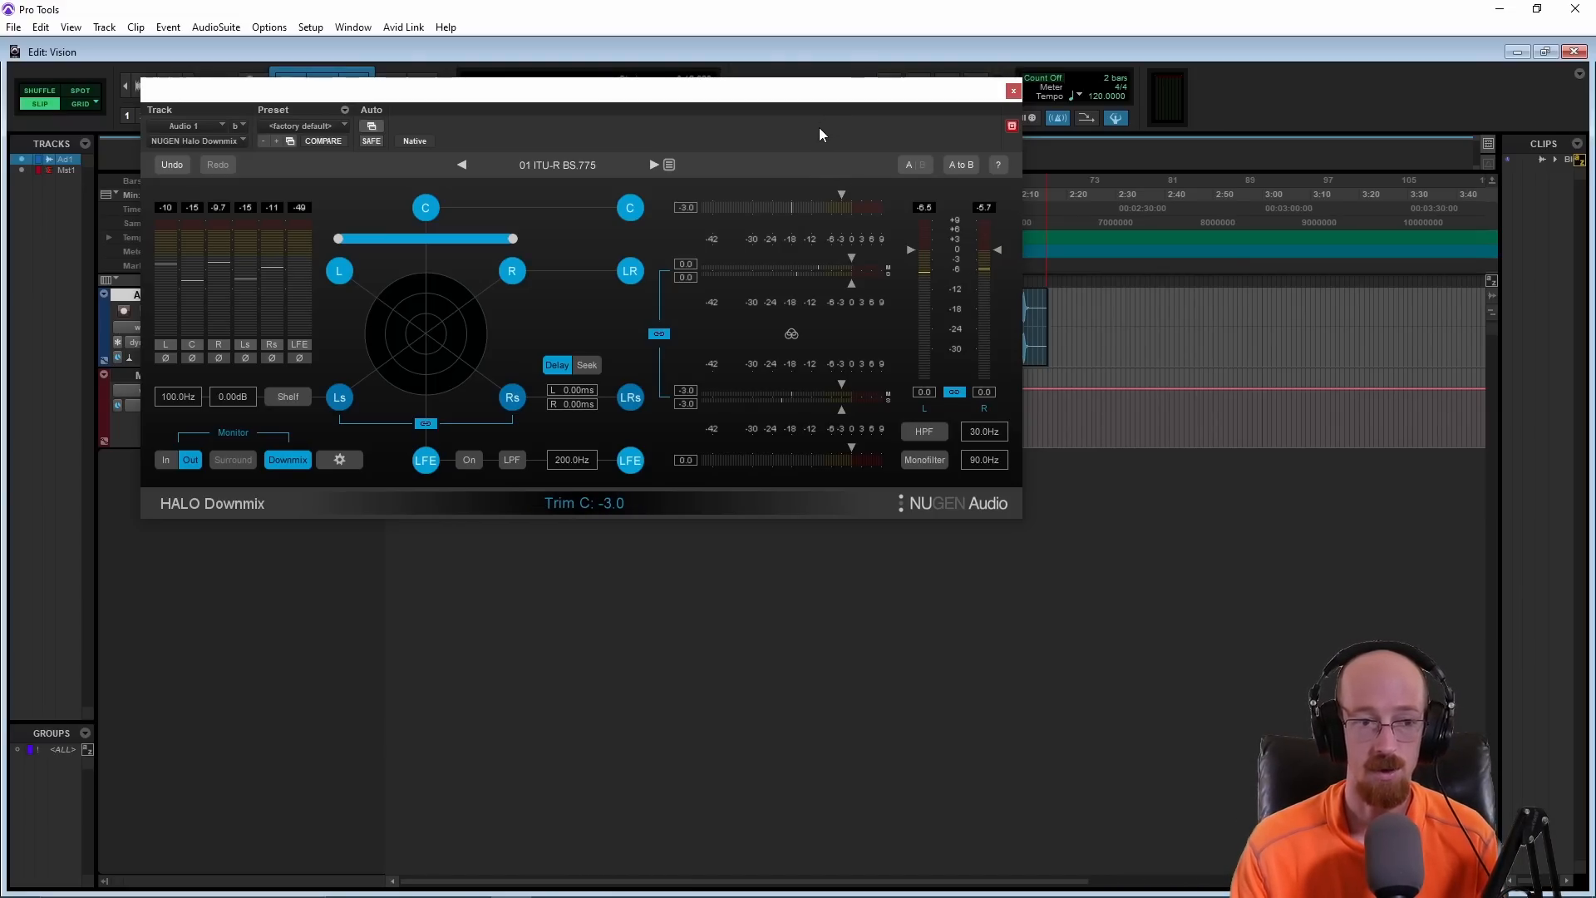